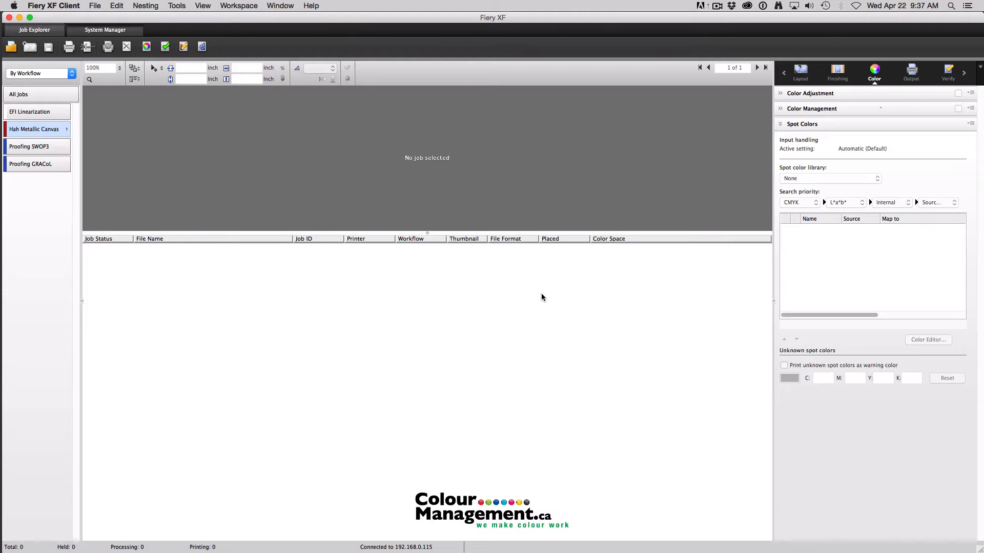
pyautogui.moveTo(566, 302)
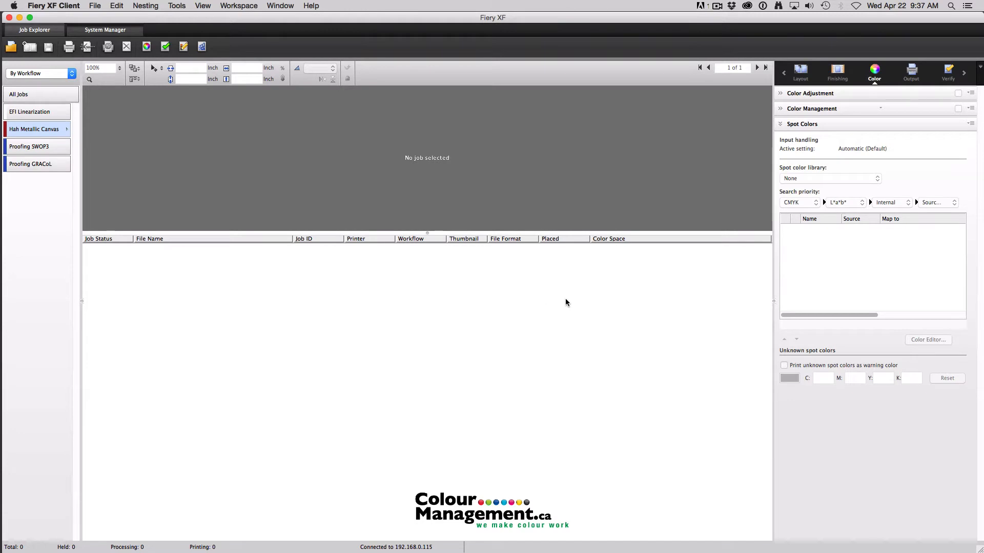
# - Switch to System Manager to see the Hahnemühle Metallic Canvas workflow's colour management settings
pyautogui.click(104, 30)
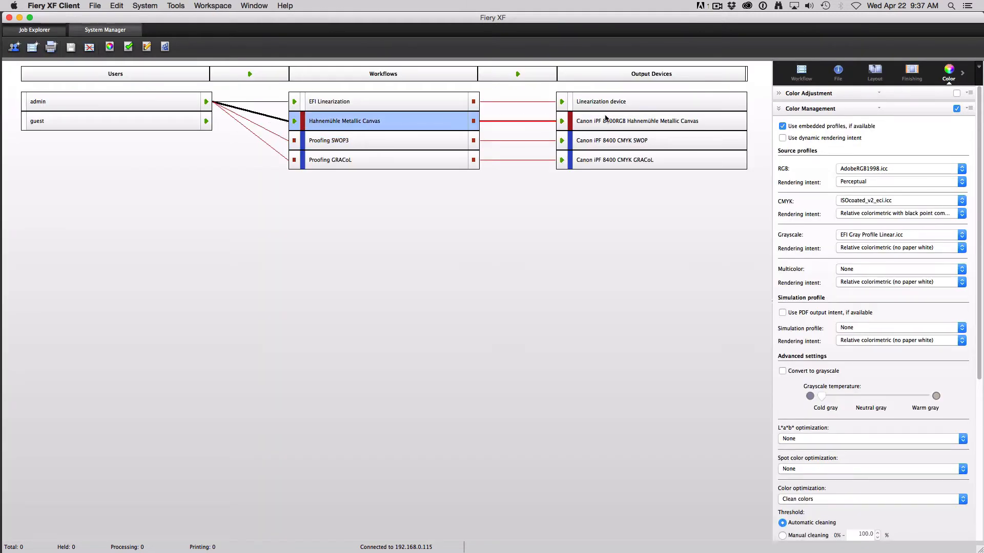
pyautogui.click(635, 121)
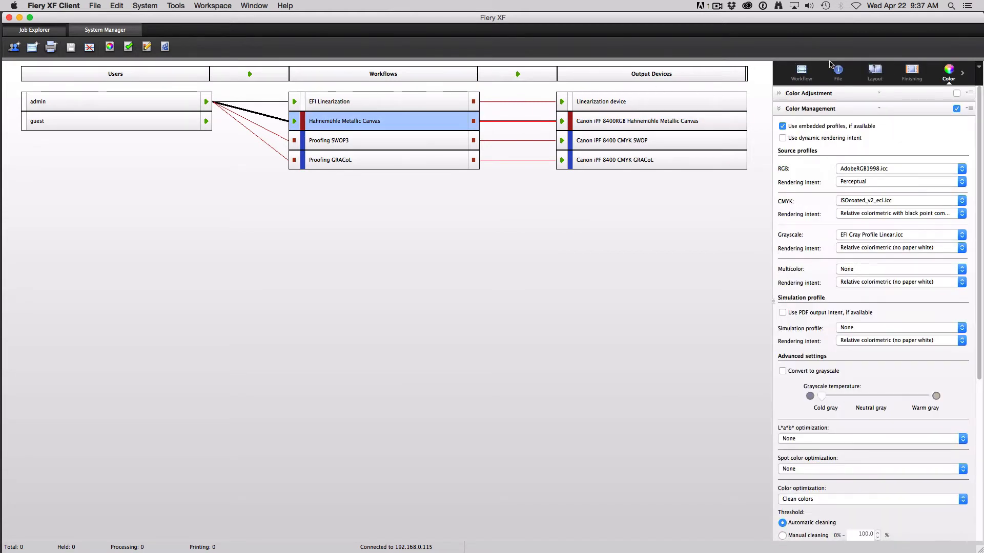
pyautogui.click(838, 70)
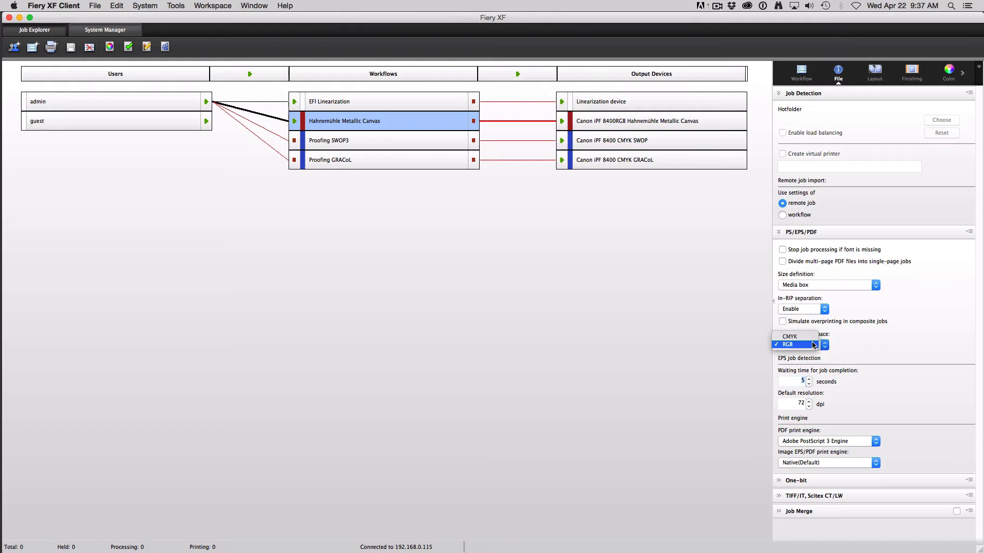
pyautogui.click(791, 344)
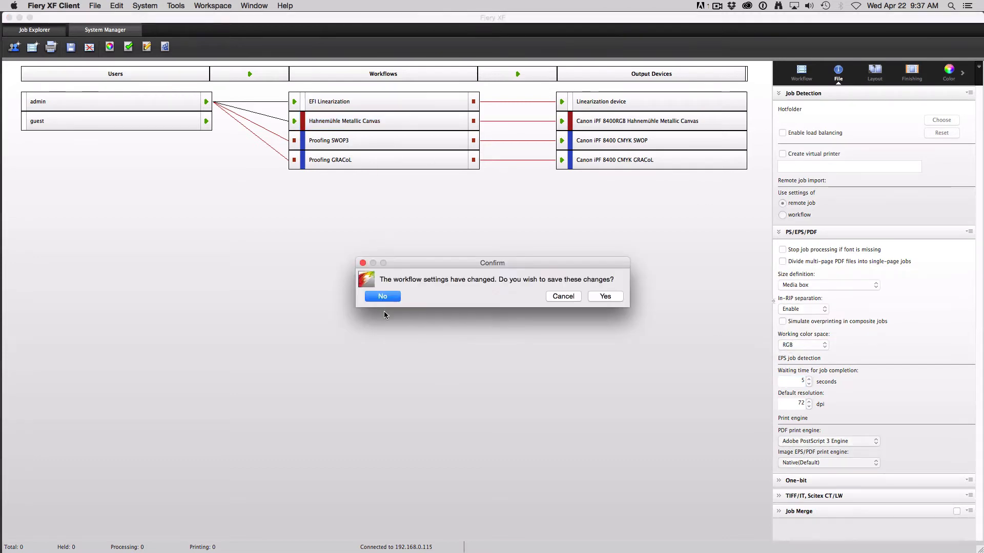
pyautogui.click(383, 296)
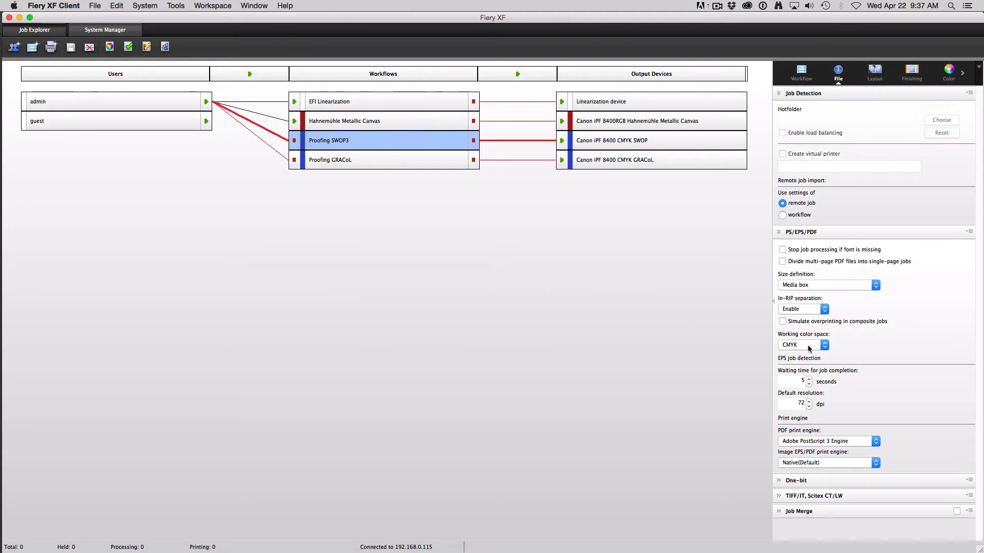
pyautogui.moveTo(832, 433)
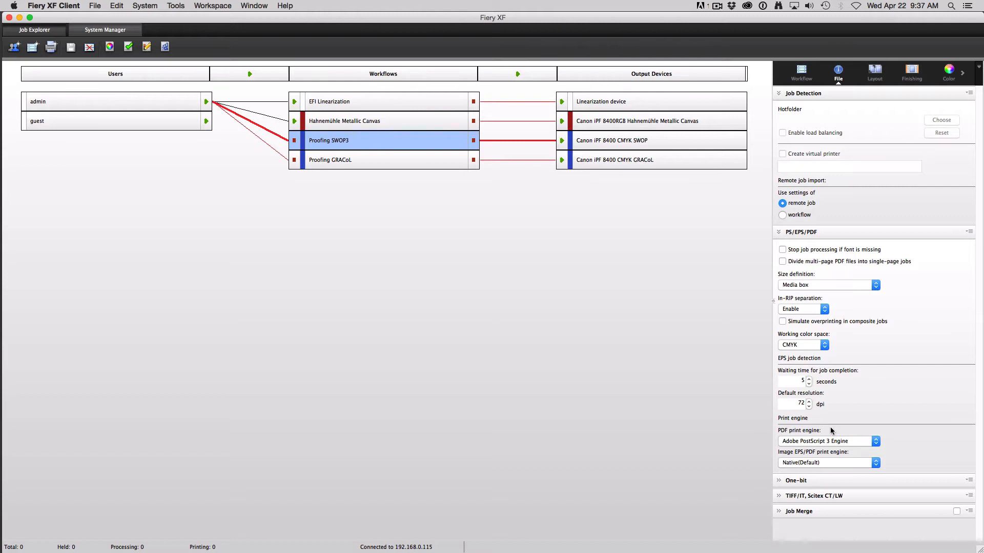
pyautogui.click(948, 69)
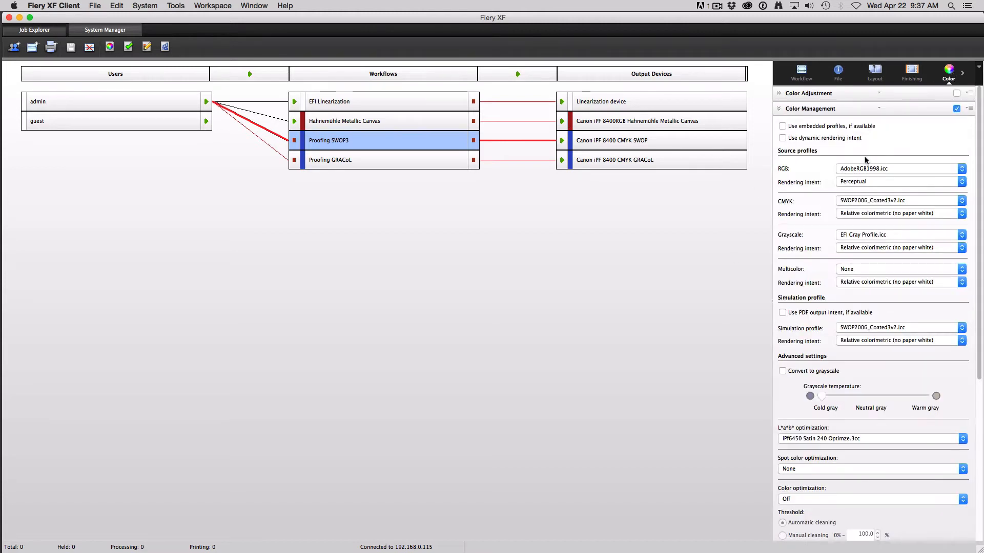
pyautogui.moveTo(835, 170)
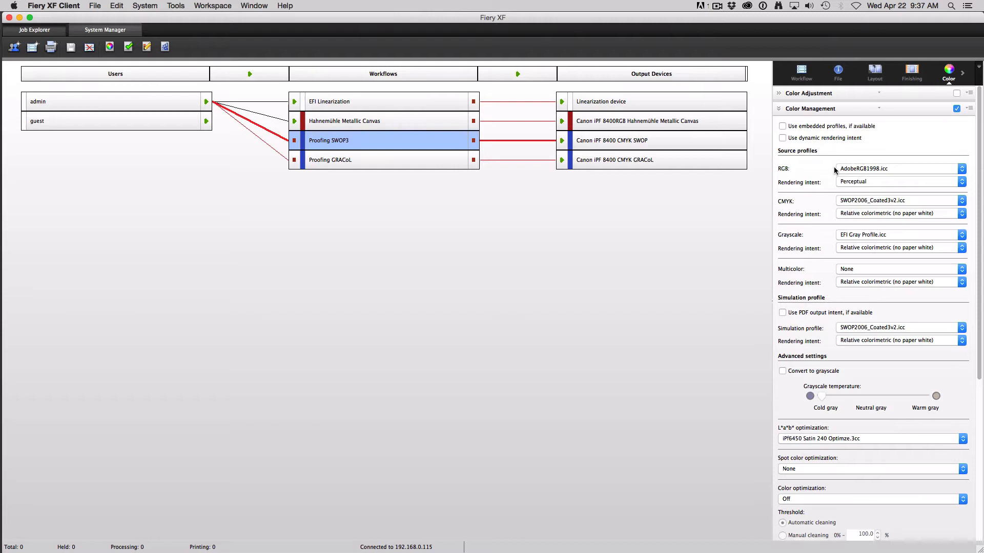
pyautogui.click(343, 120)
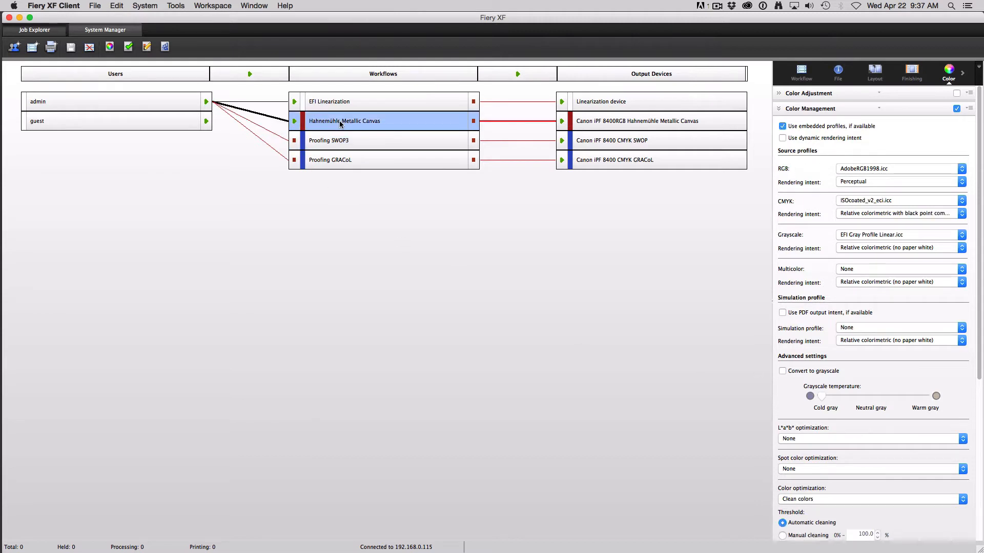
pyautogui.moveTo(345, 140)
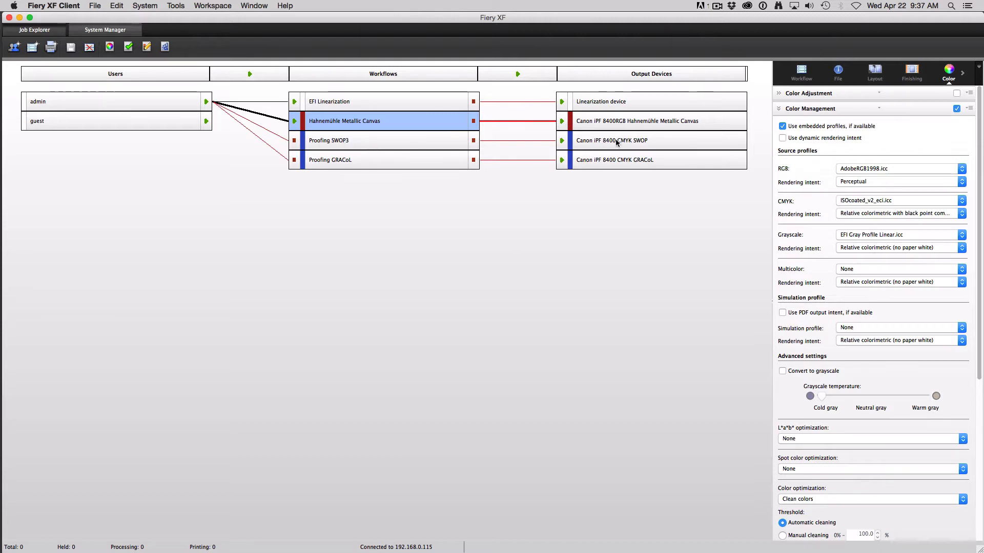
pyautogui.moveTo(612, 140)
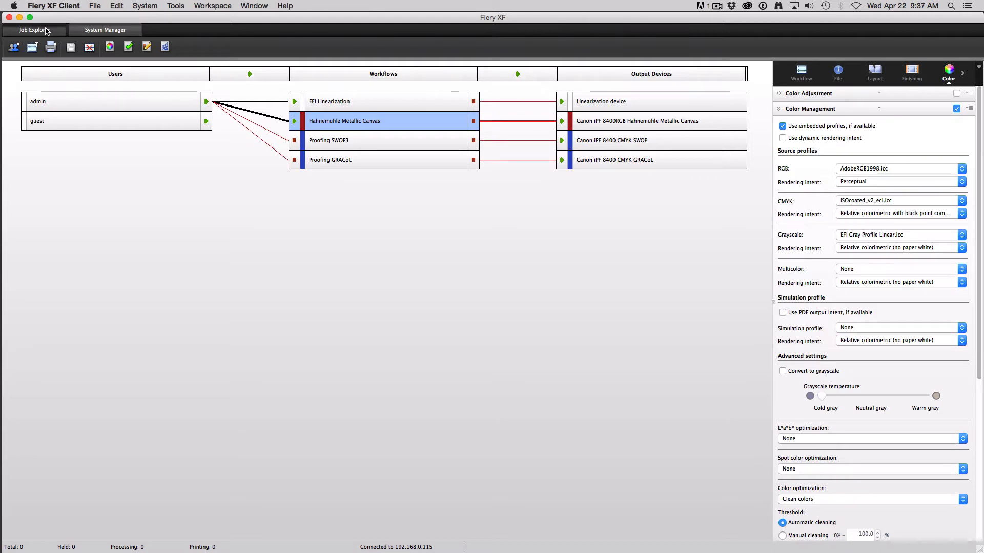
# - Go back to Job Explorer, showing the four workflows with no job selected
pyautogui.click(31, 30)
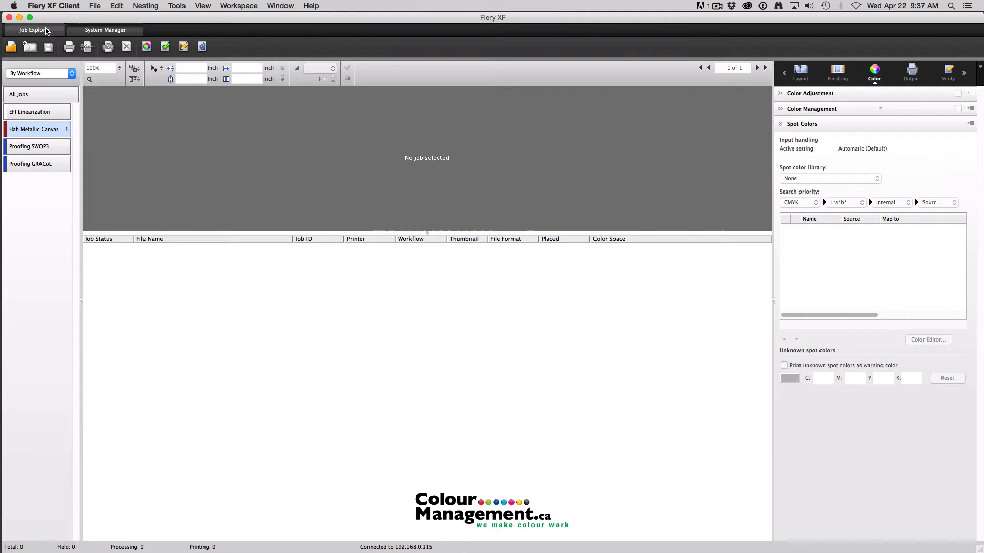
pyautogui.moveTo(55, 98)
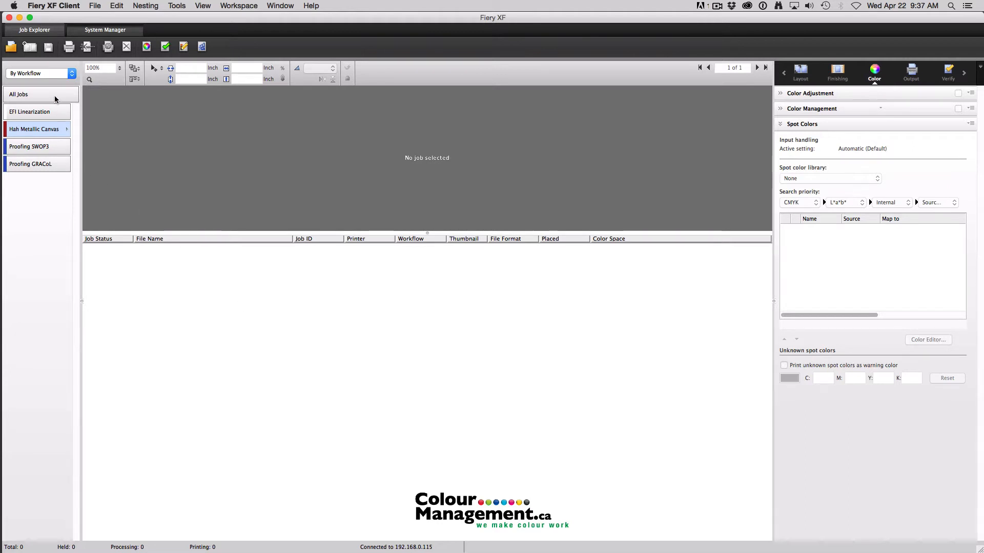
pyautogui.moveTo(641, 250)
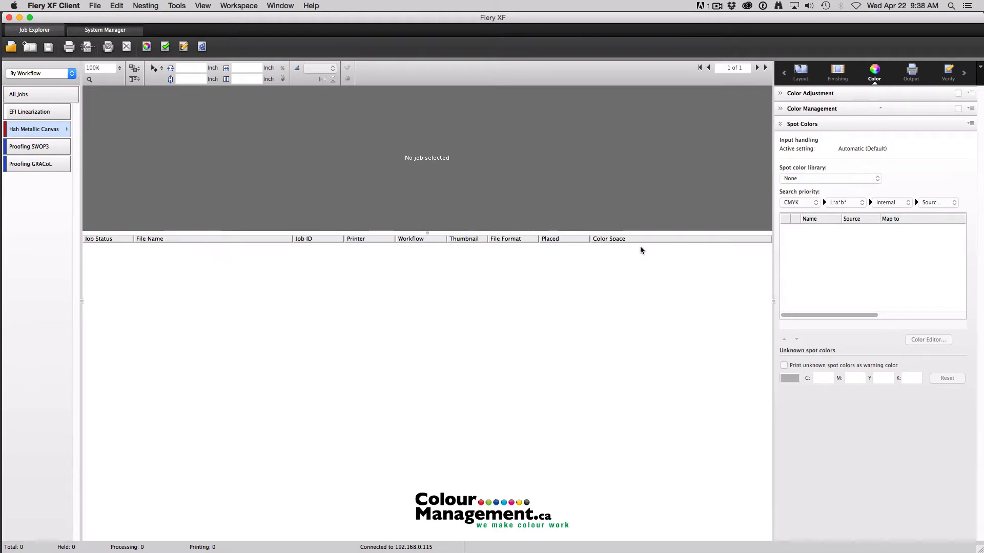
pyautogui.moveTo(286, 316)
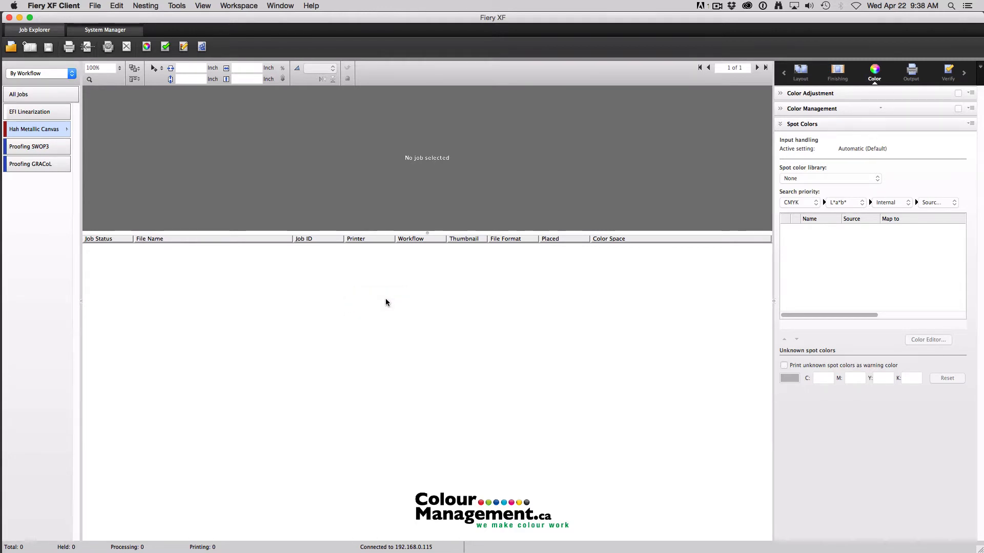
# - Import 'RGB Colour Evaluation Test image.jpg' into the Hahnemühle Metallic Canvas workflow
pyautogui.click(11, 46)
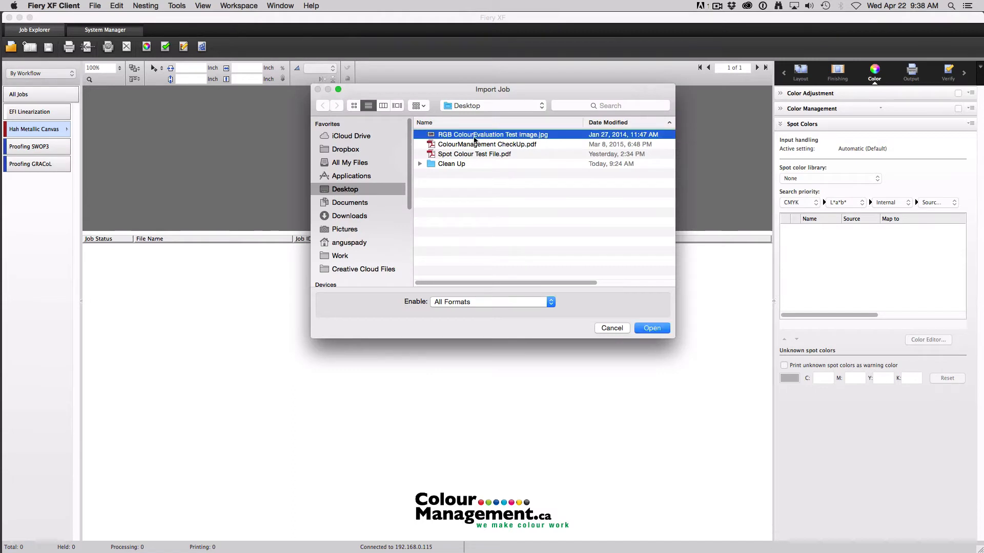
pyautogui.click(651, 327)
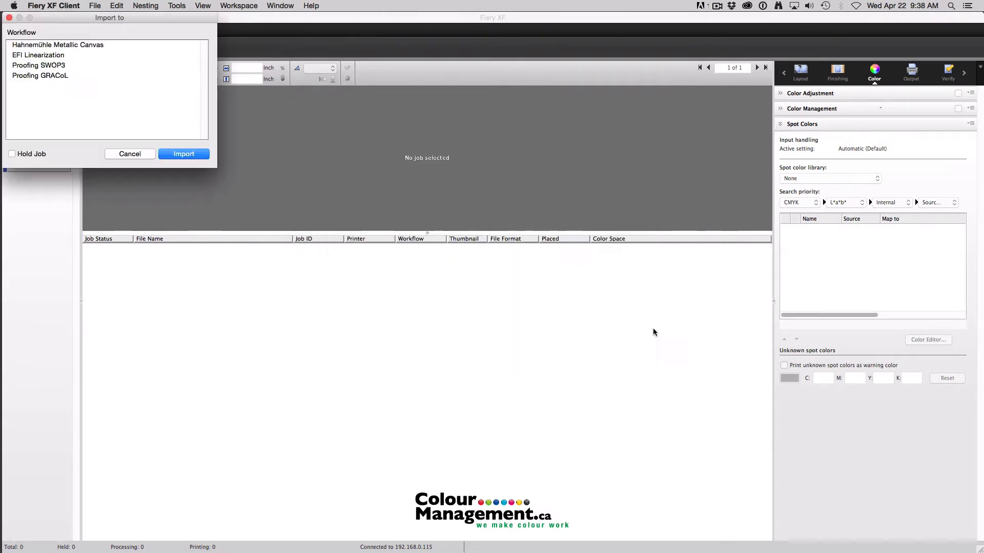
pyautogui.moveTo(110, 16); pyautogui.dragTo(370, 152)
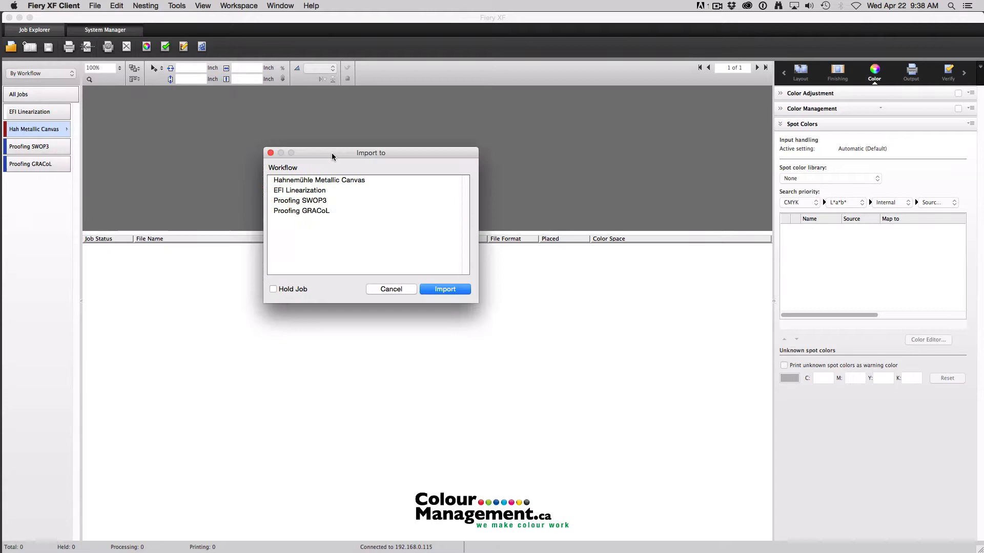
pyautogui.moveTo(370, 152); pyautogui.dragTo(419, 190)
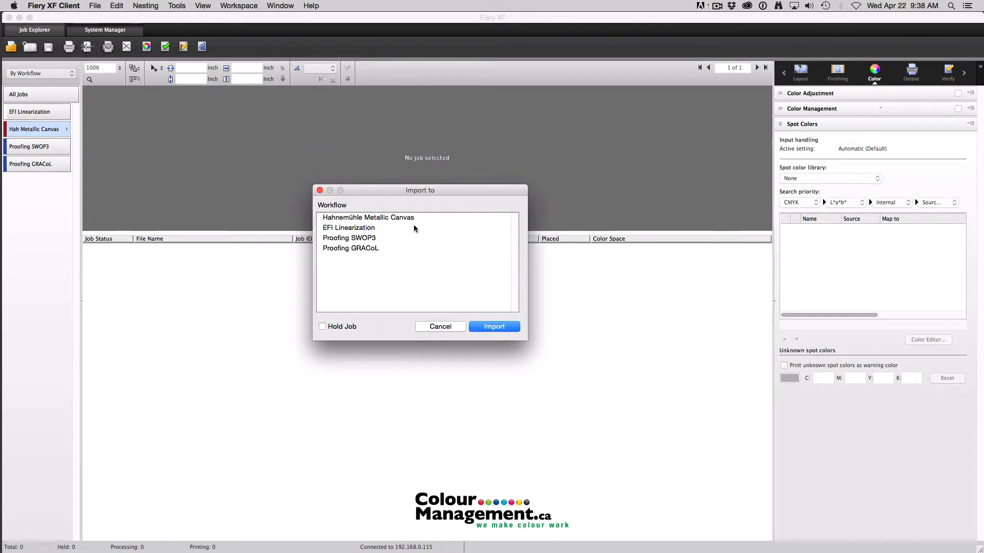
pyautogui.click(368, 217)
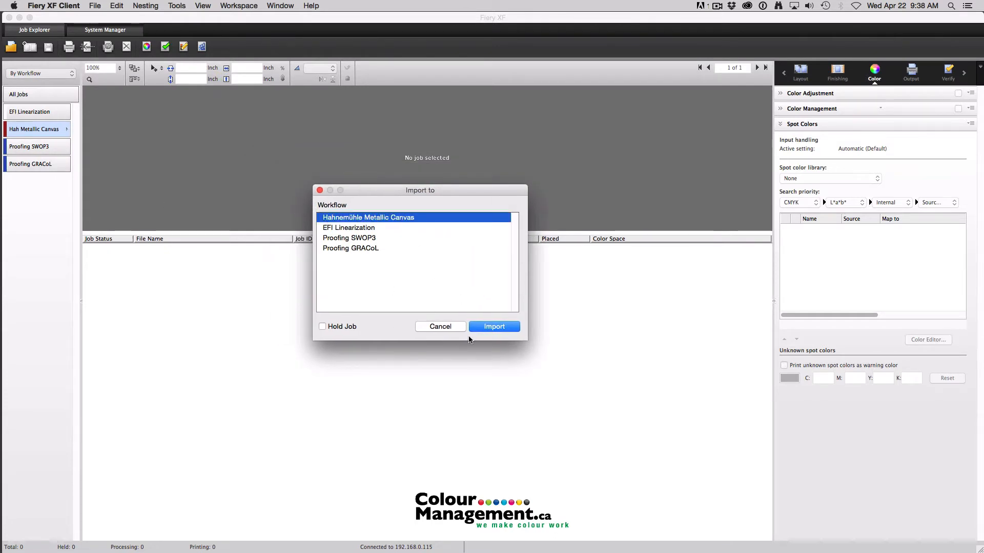
pyautogui.click(439, 327)
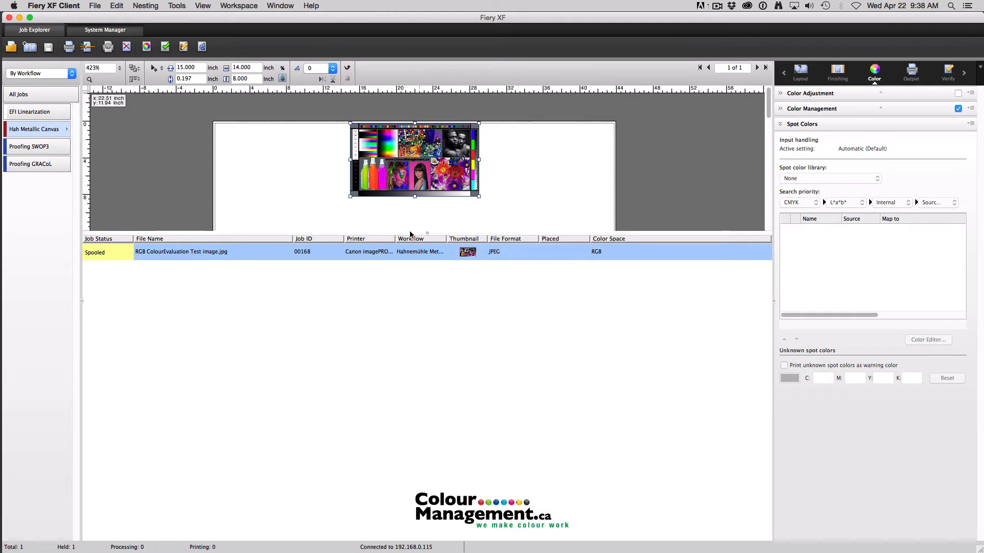
# - List the job list's available columns, including Job Status, File Name, Workflow and Color Space
pyautogui.rightClick(410, 239)
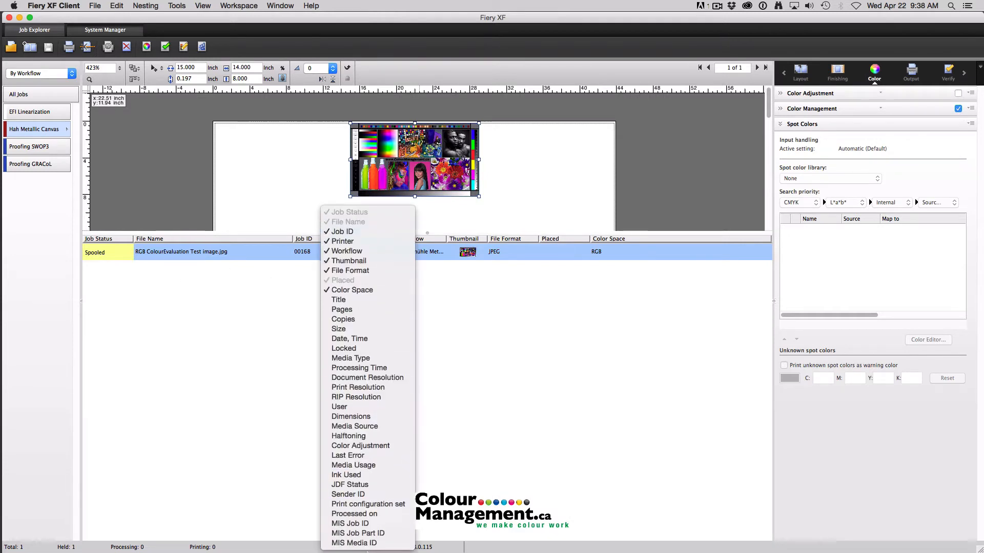
pyautogui.moveTo(629, 254)
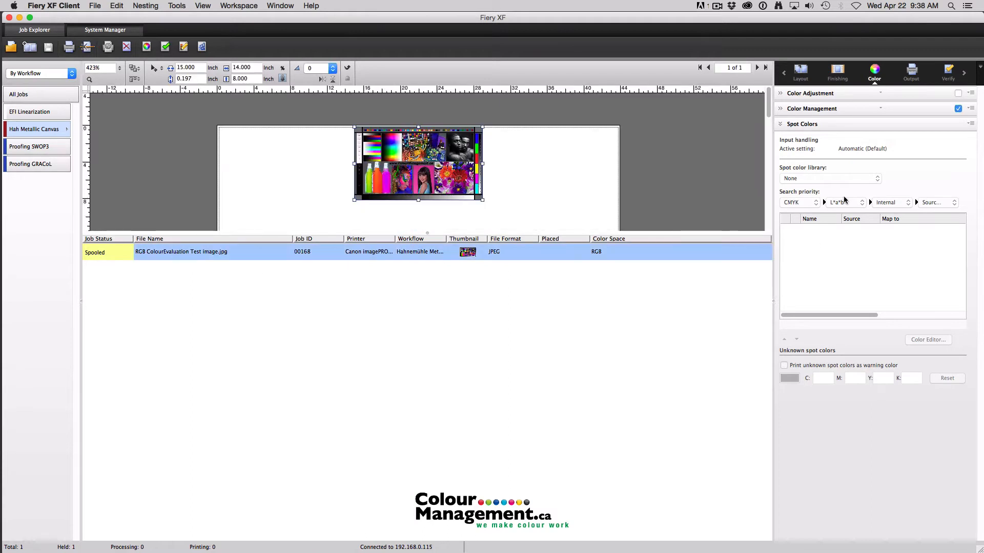
pyautogui.moveTo(833, 55)
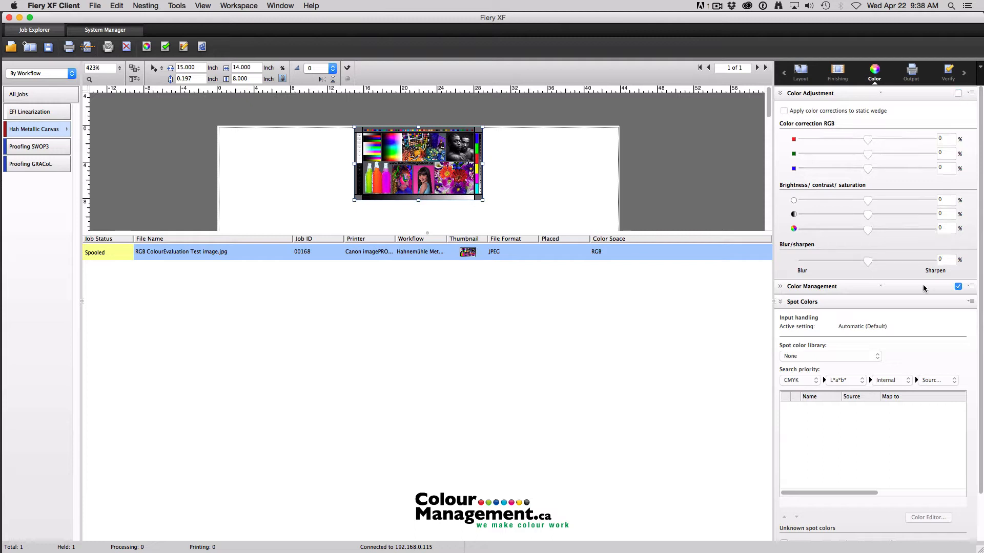
pyautogui.moveTo(866, 306)
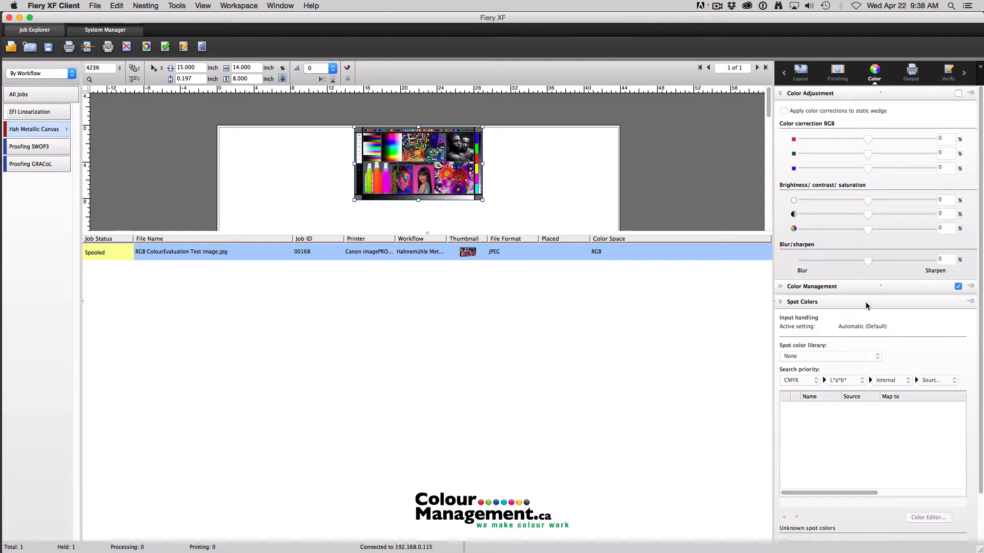
# - Show the job's Color Management: AdobeRGB1998 RGB source with perceptual rendering intent
pyautogui.click(811, 285)
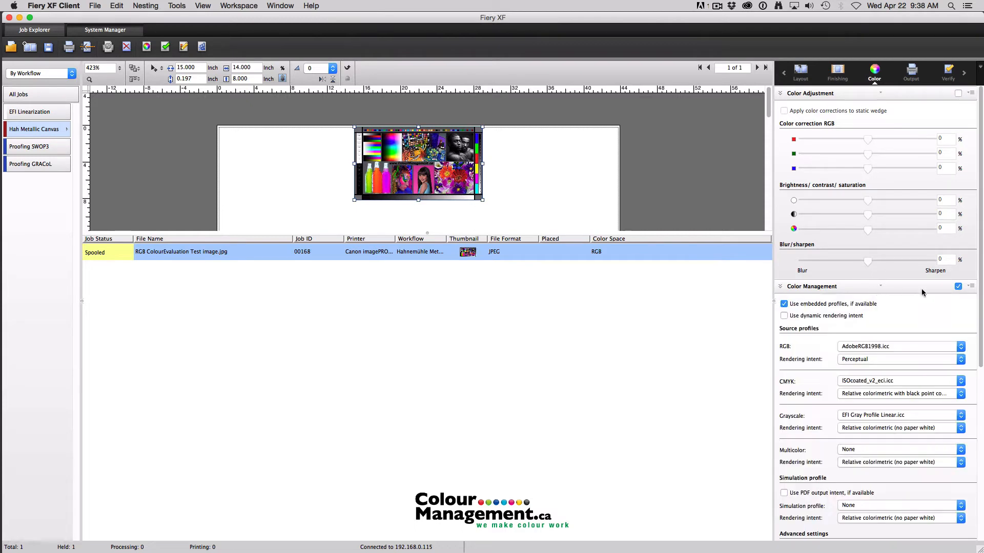
pyautogui.click(780, 93)
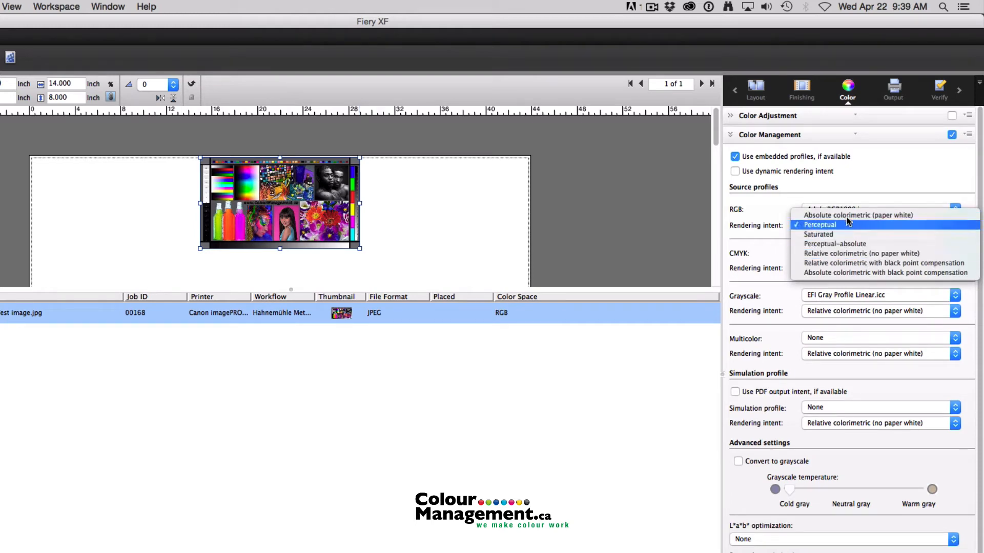
pyautogui.click(819, 225)
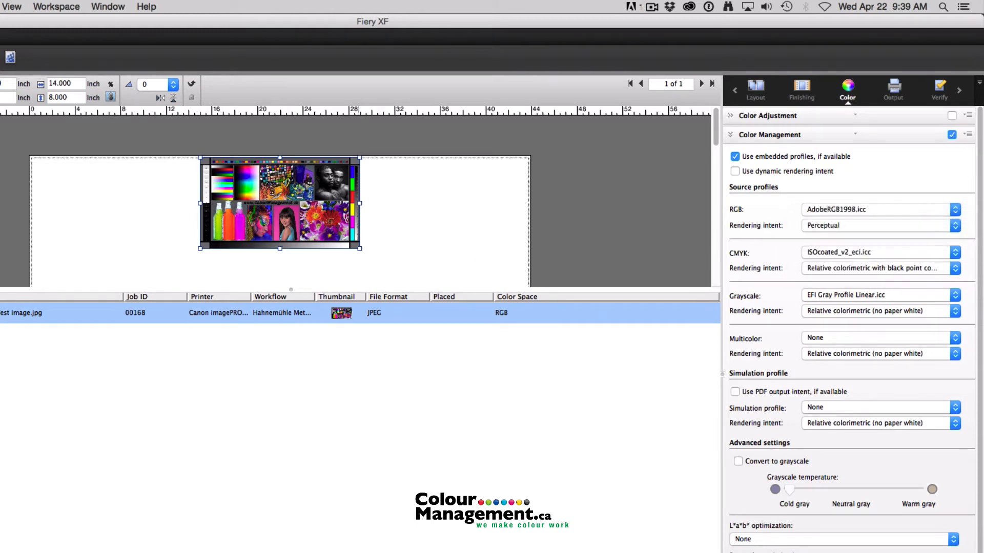
pyautogui.moveTo(744, 67)
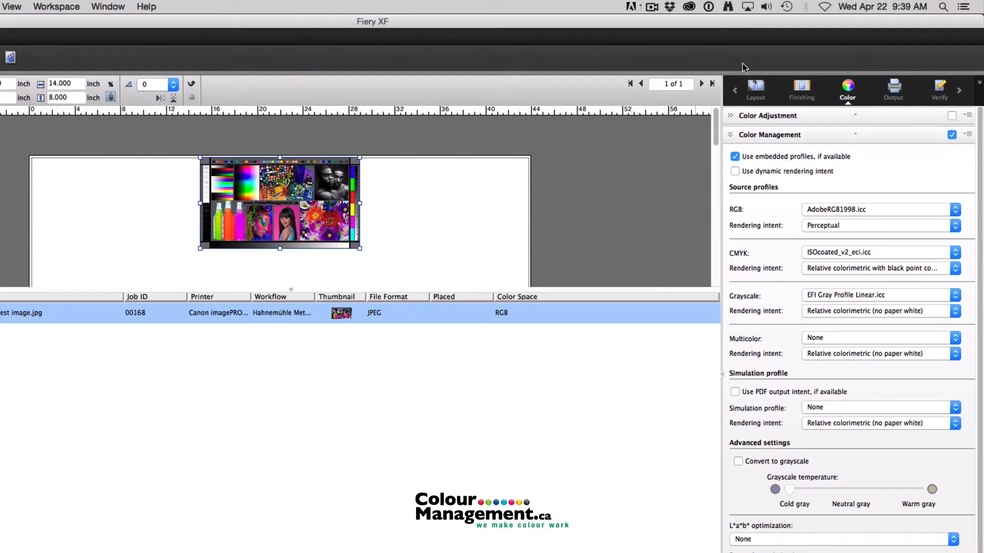
pyautogui.moveTo(954, 154)
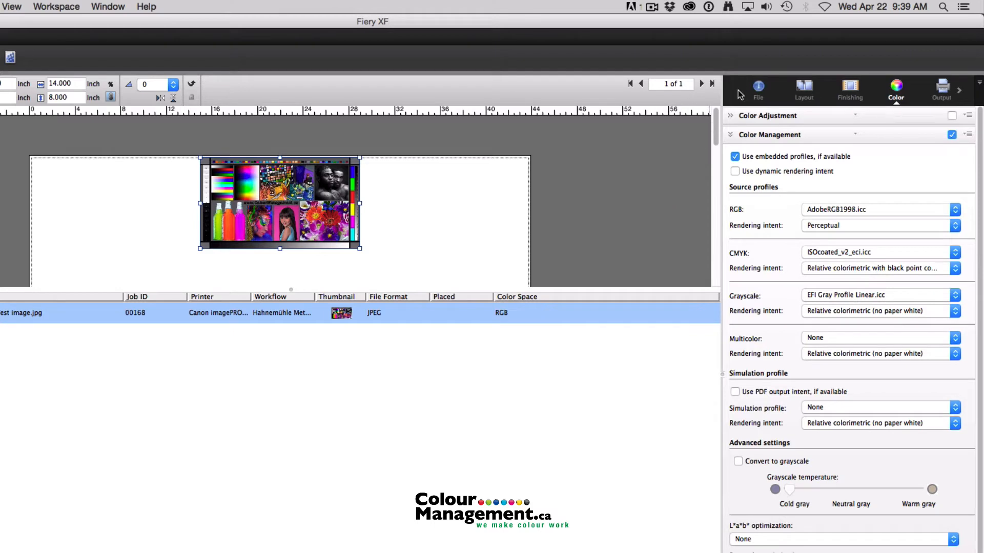
# - Look over the Layout tab, then view the Finishing tab's crop and grommet mark options
pyautogui.click(803, 90)
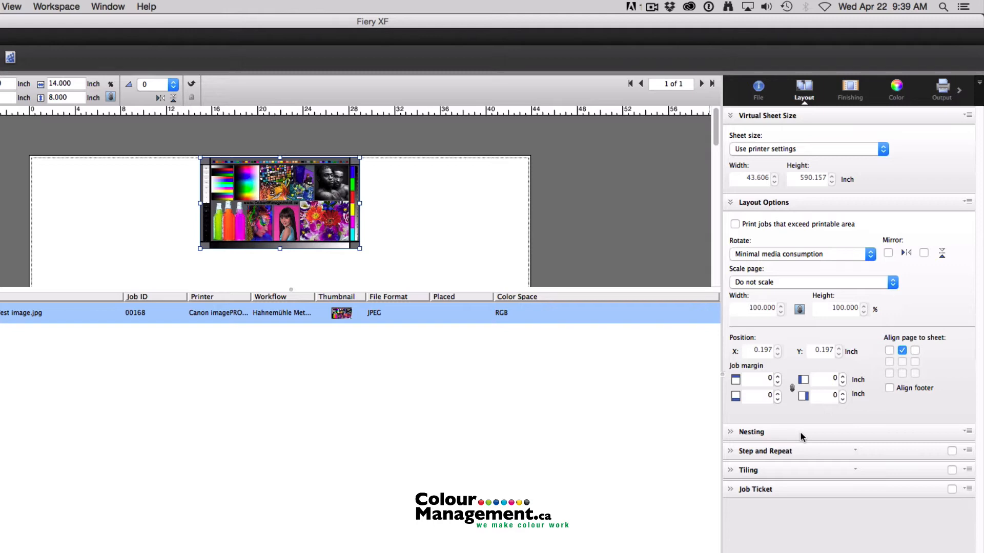
pyautogui.moveTo(880, 122)
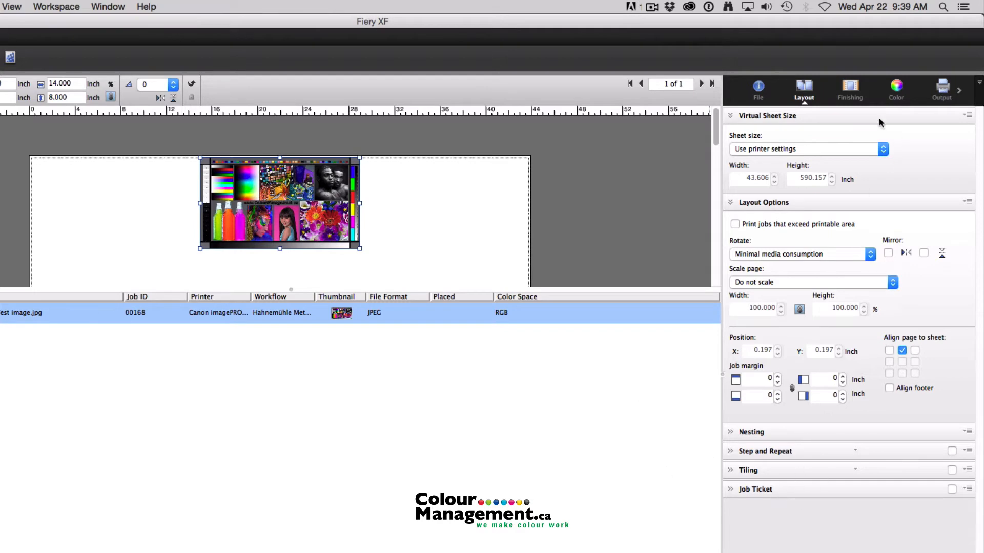
pyautogui.click(850, 89)
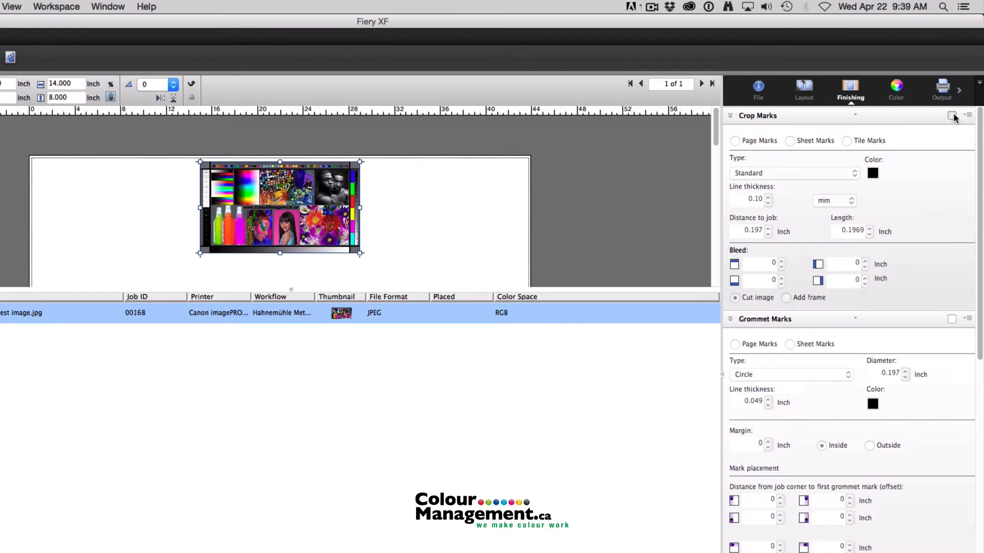
# - Enable page crop marks, try Corner, Frame and Tombo types, then switch crop marks off
pyautogui.click(952, 116)
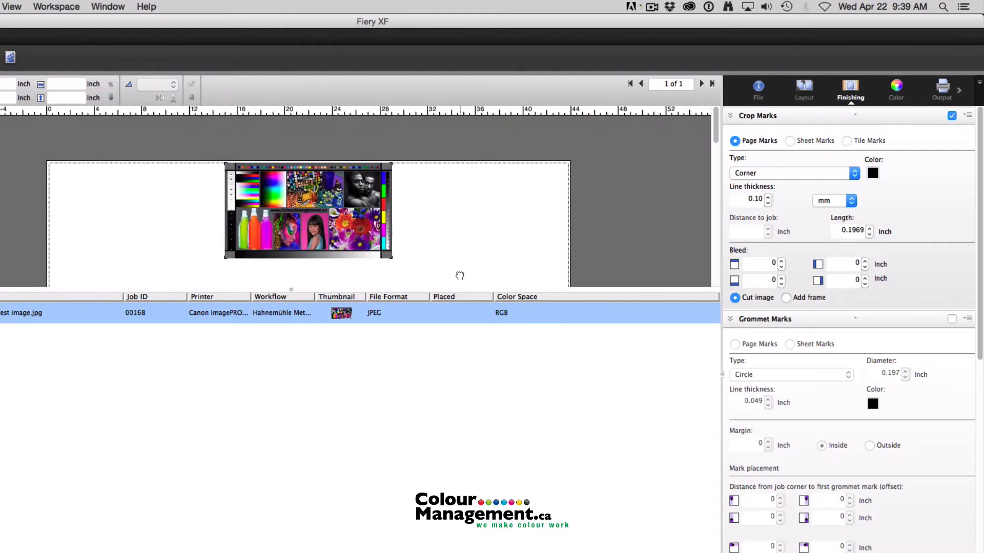
pyautogui.click(792, 173)
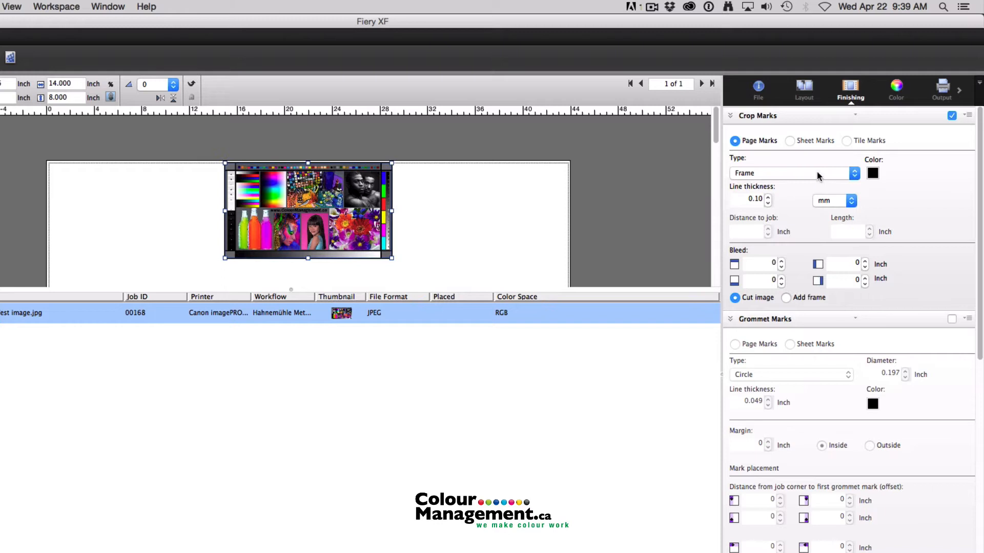
pyautogui.click(853, 173)
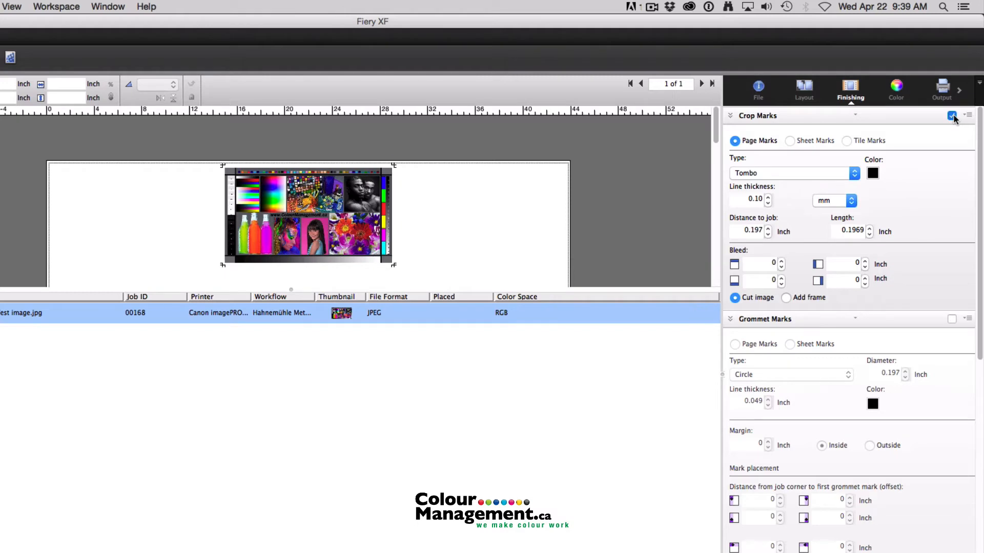
pyautogui.click(952, 318)
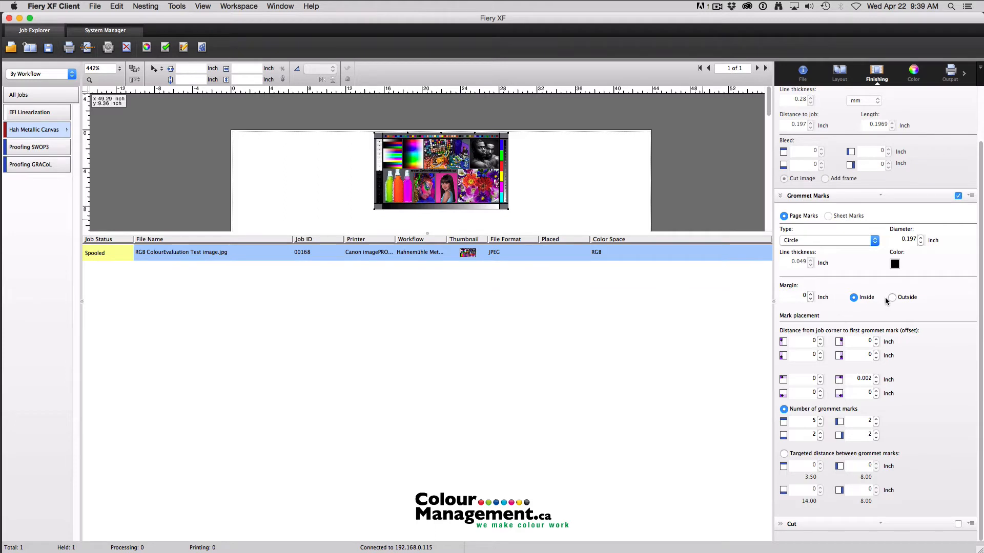
# - Set the grommet mark margin to Outside, then untick Grommet Marks
pyautogui.click(892, 297)
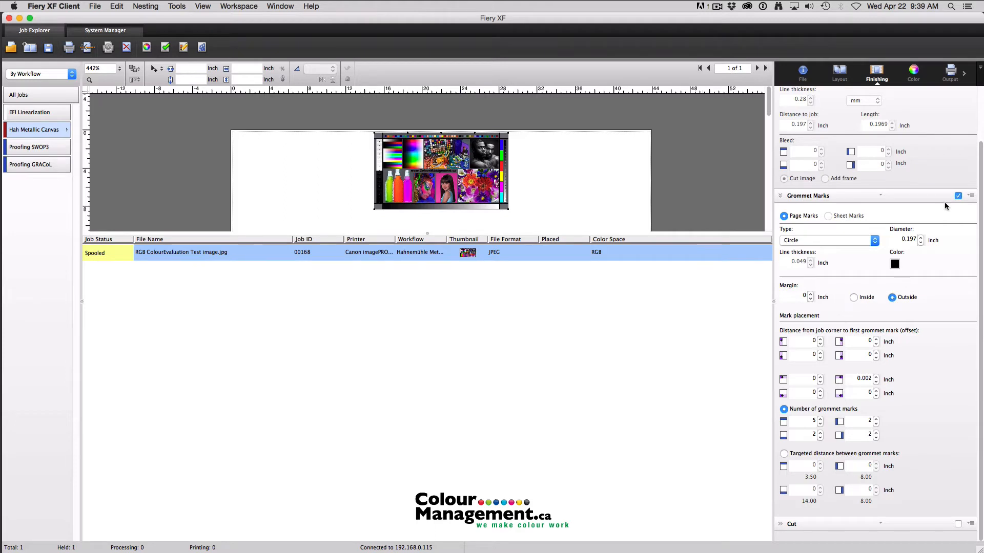
pyautogui.click(808, 195)
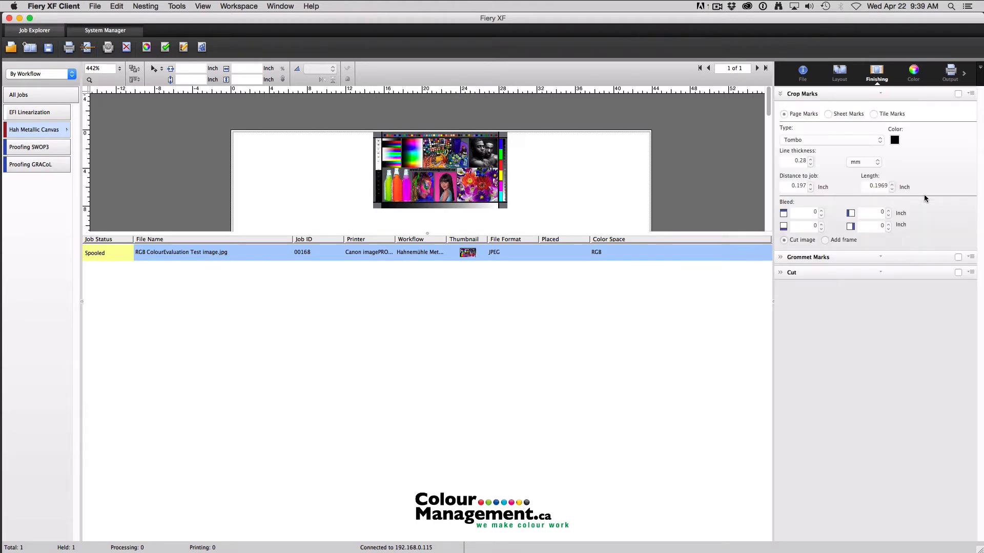
# - Enable Cut with a Zund XL-3000 and 4 Point cut marks, then untick Cut
pyautogui.click(791, 271)
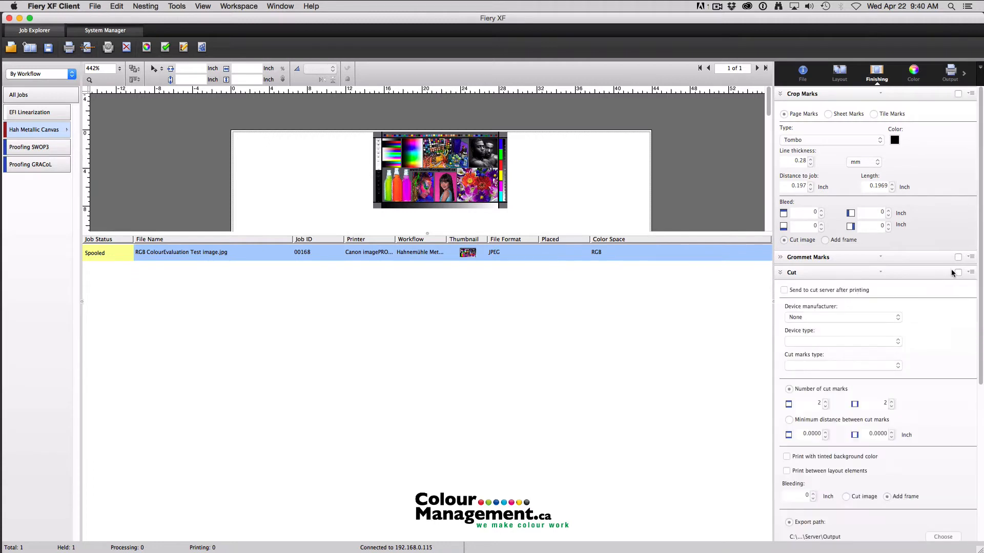
pyautogui.click(842, 317)
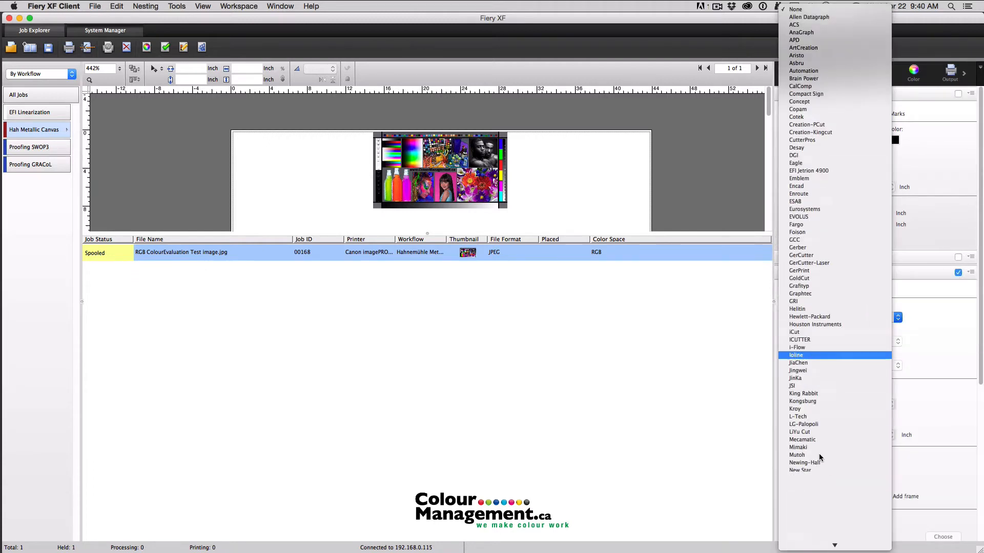
pyautogui.scroll(-3)
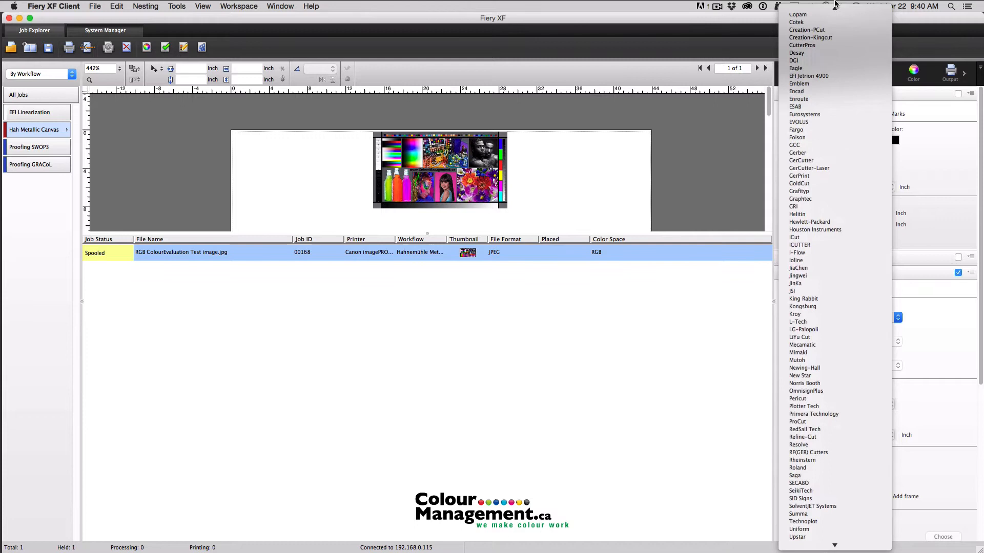
pyautogui.scroll(3)
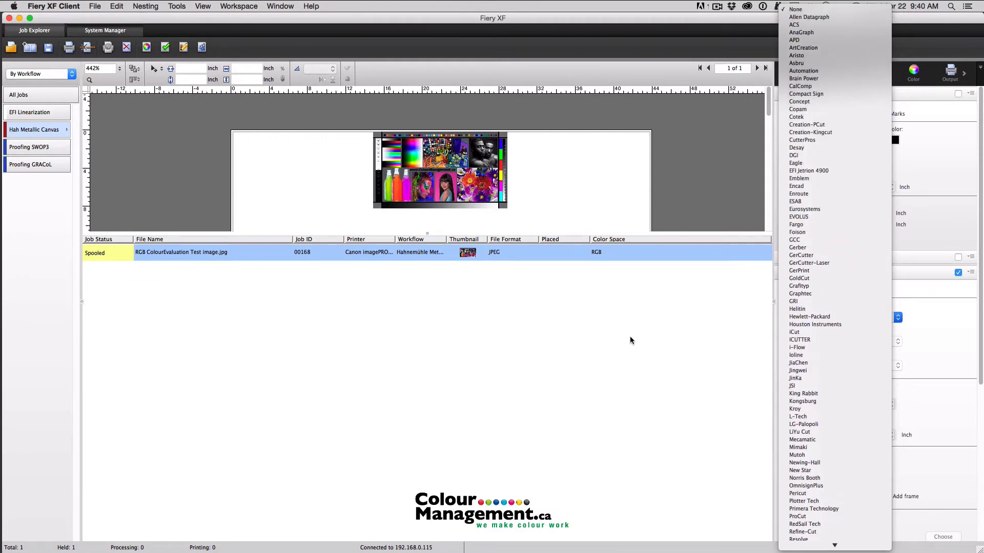
pyautogui.scroll(-3)
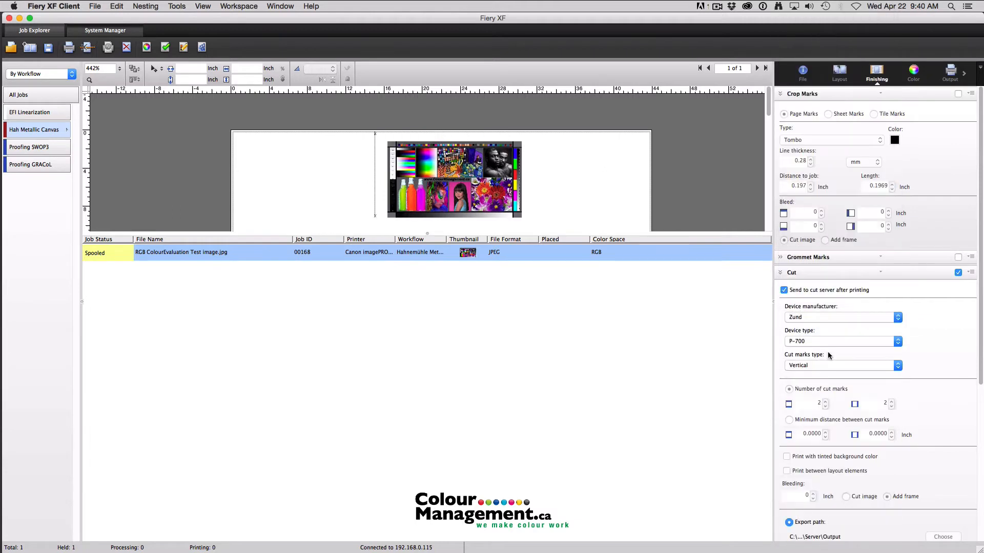
pyautogui.click(896, 341)
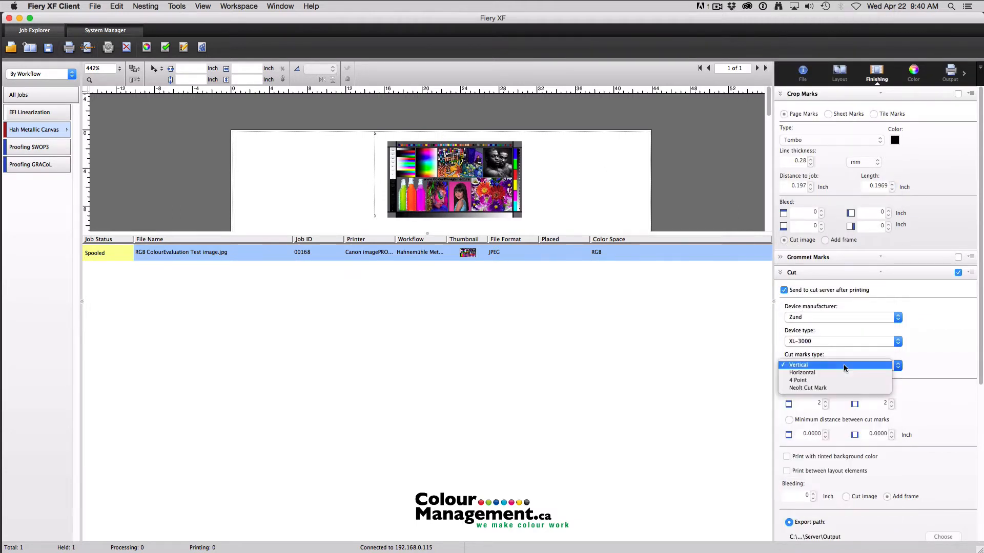
pyautogui.click(802, 373)
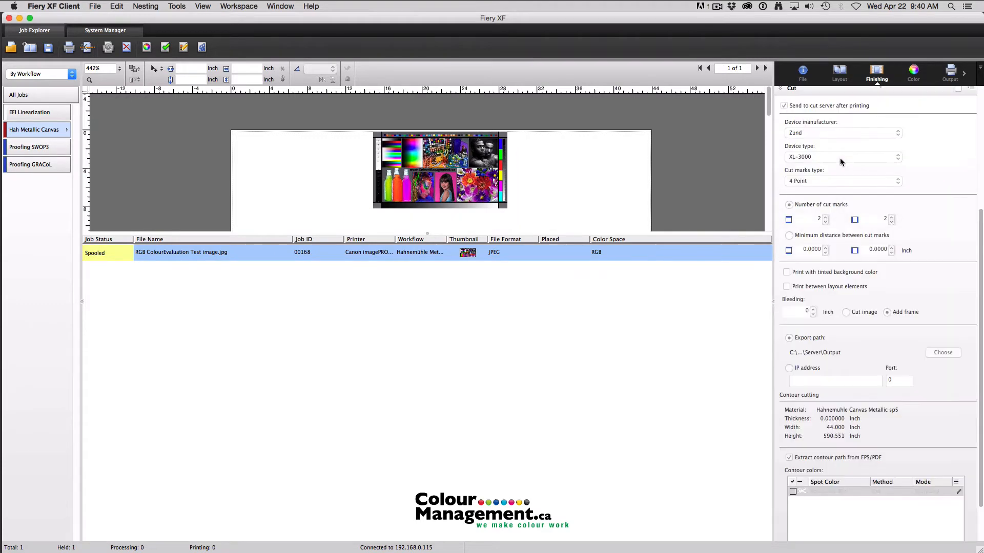
pyautogui.click(801, 93)
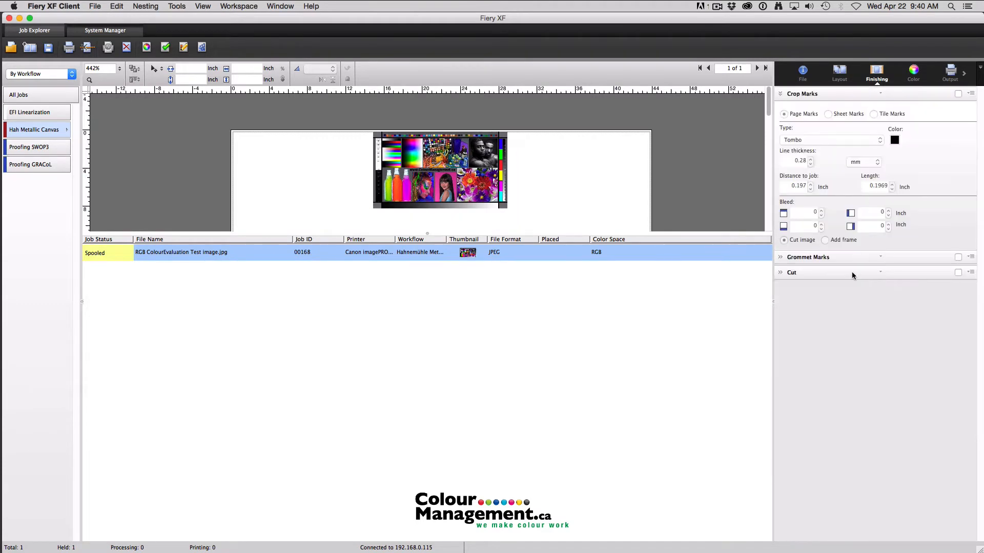
# - Review the job's Color and Output settings, then go to System Manager, raising the accept-changes prompt
pyautogui.click(913, 72)
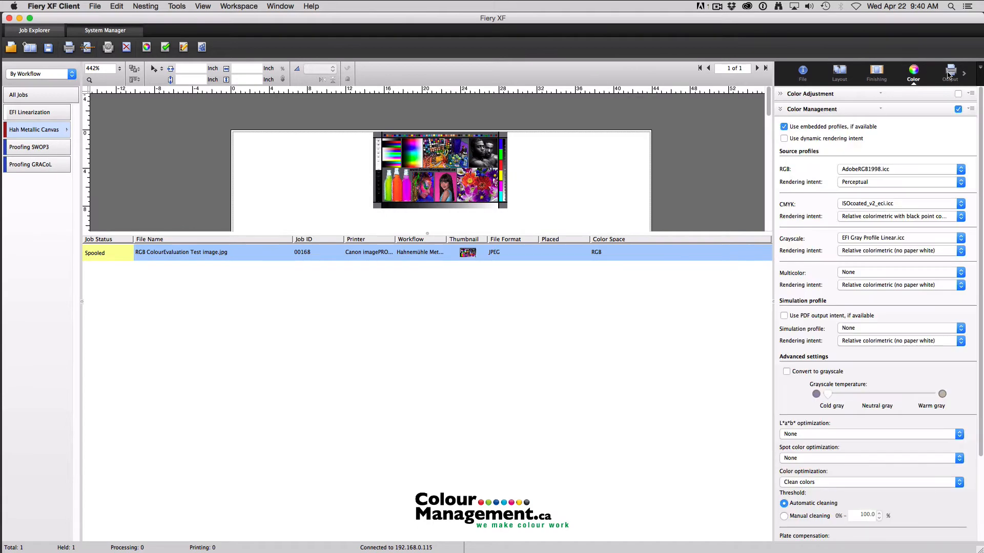
pyautogui.click(949, 73)
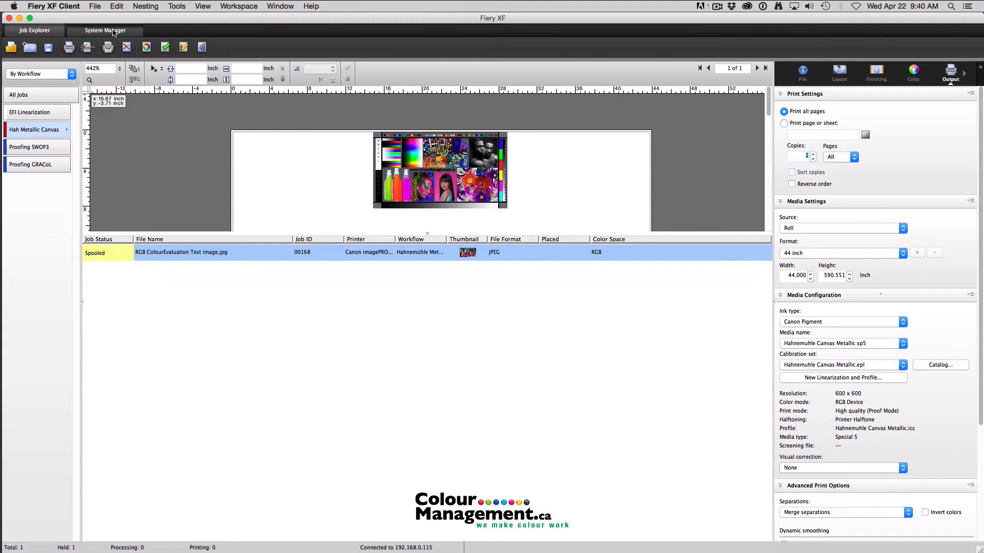
pyautogui.scroll(-3)
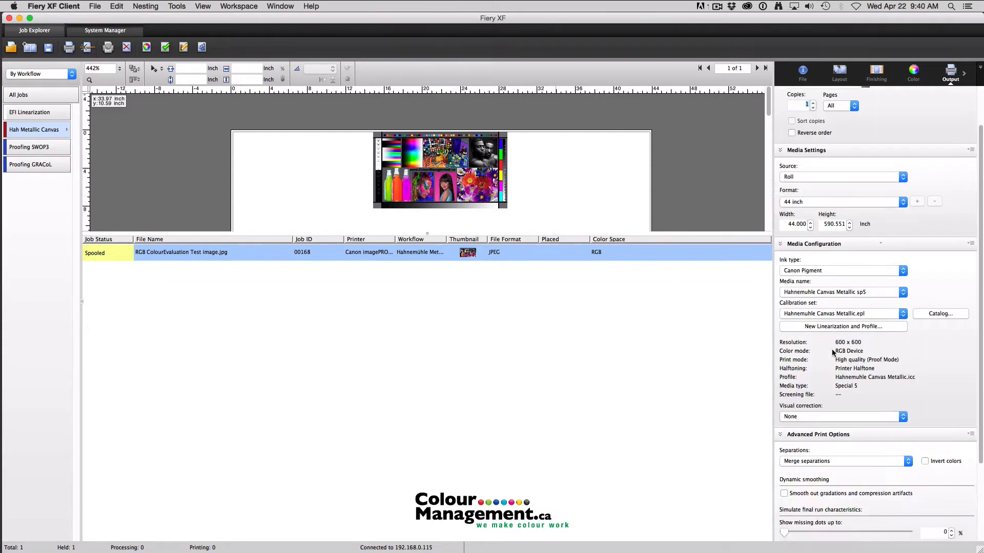
pyautogui.scroll(-3)
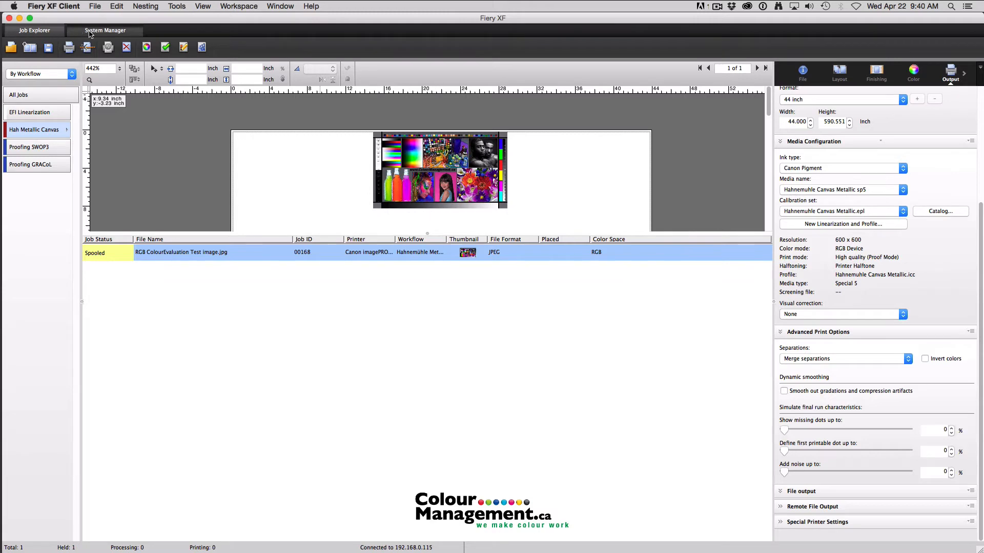
pyautogui.click(105, 30)
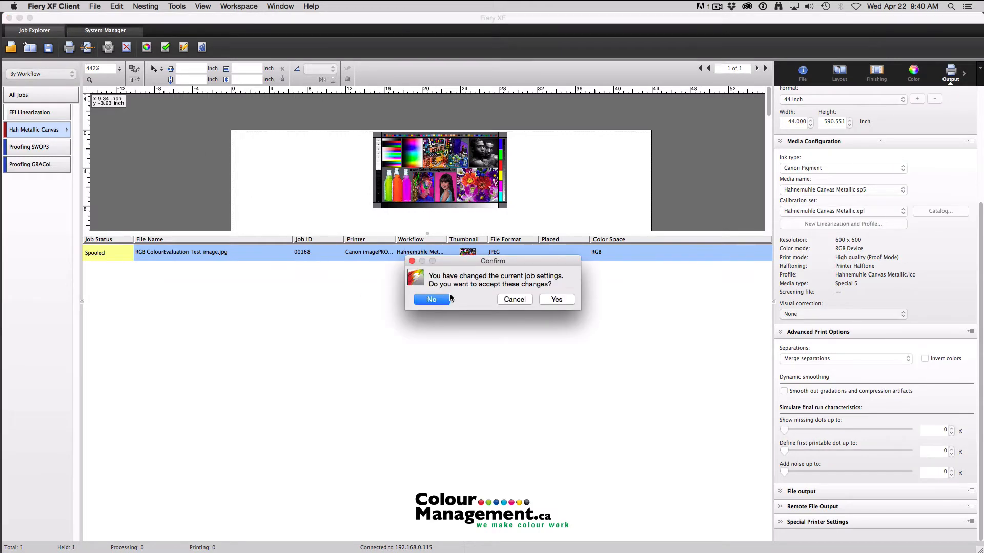
# - Decline the changed job settings and align Hahnemühle Metallic Canvas pages to the sheet's top centre
pyautogui.click(431, 299)
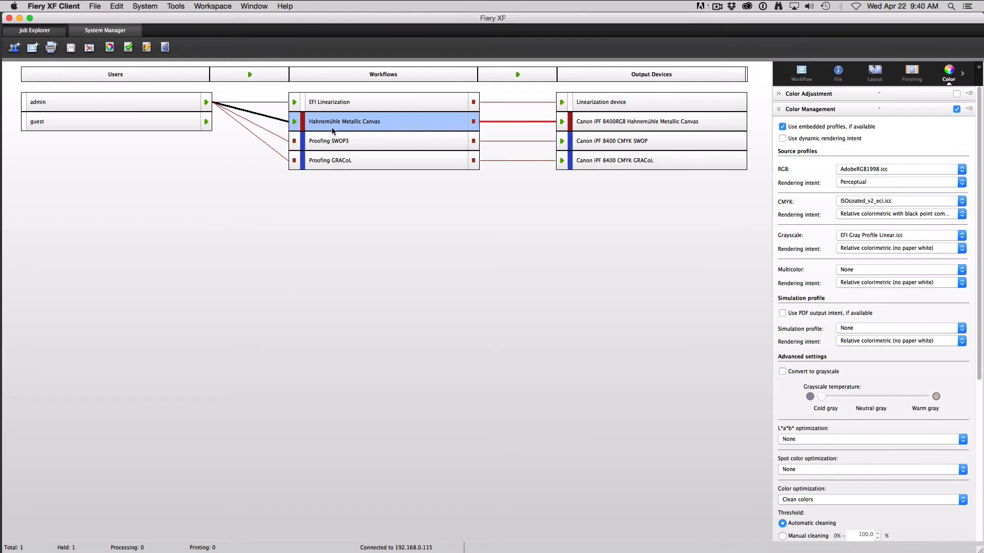
pyautogui.moveTo(227, 118)
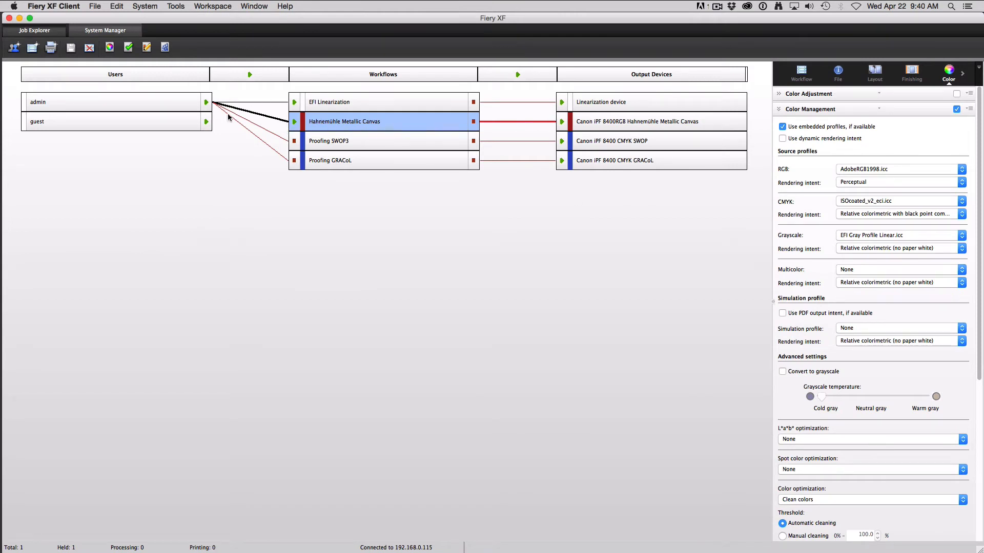
pyautogui.moveTo(861, 471)
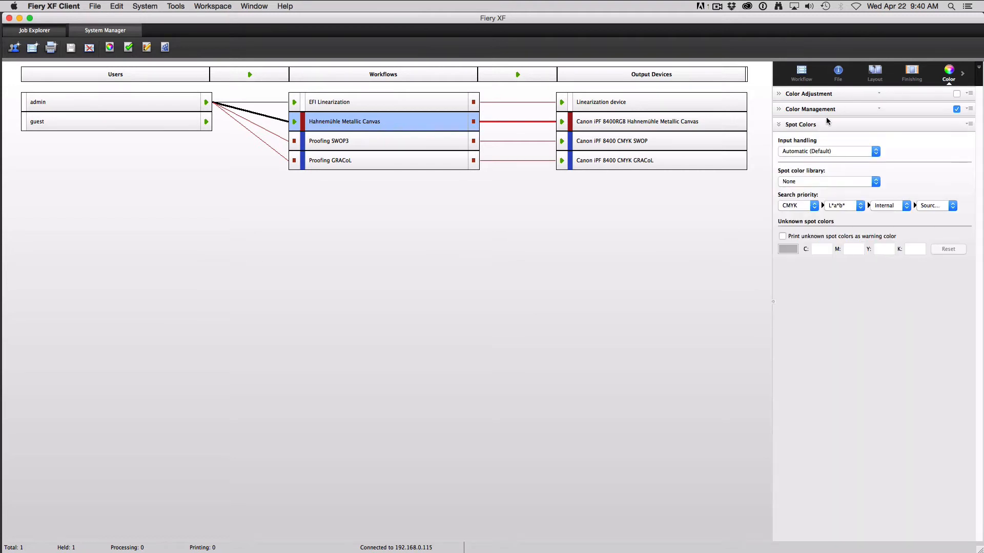
pyautogui.click(802, 72)
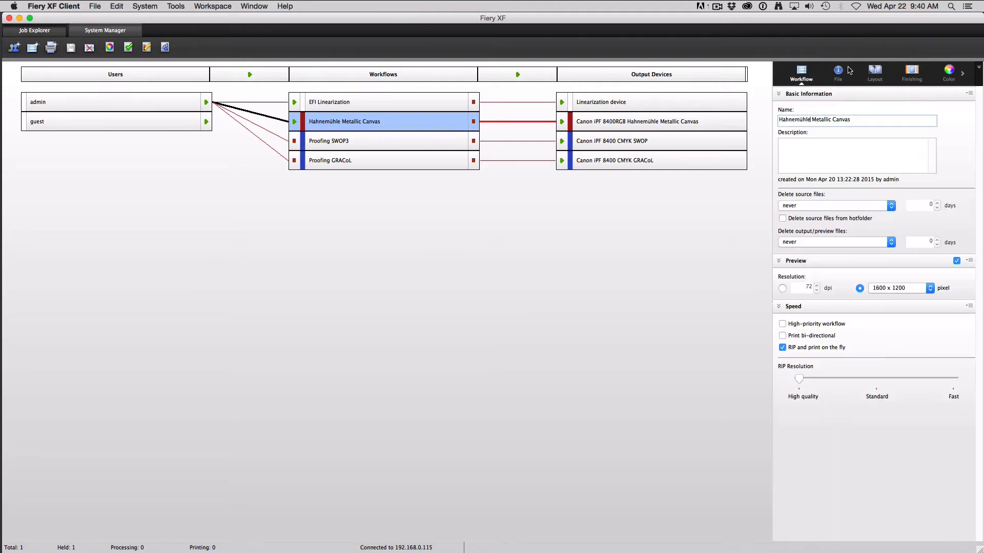
pyautogui.click(874, 71)
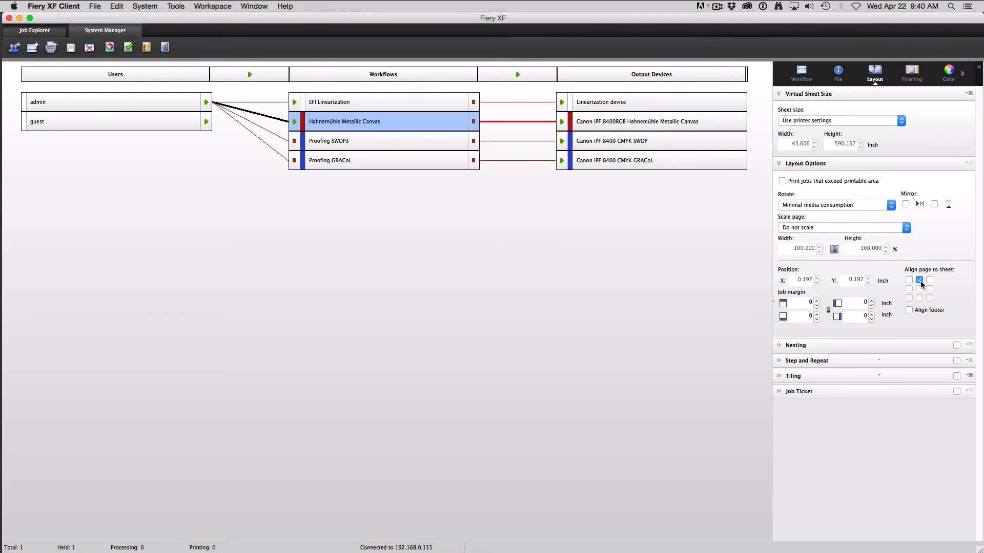
pyautogui.moveTo(899, 349)
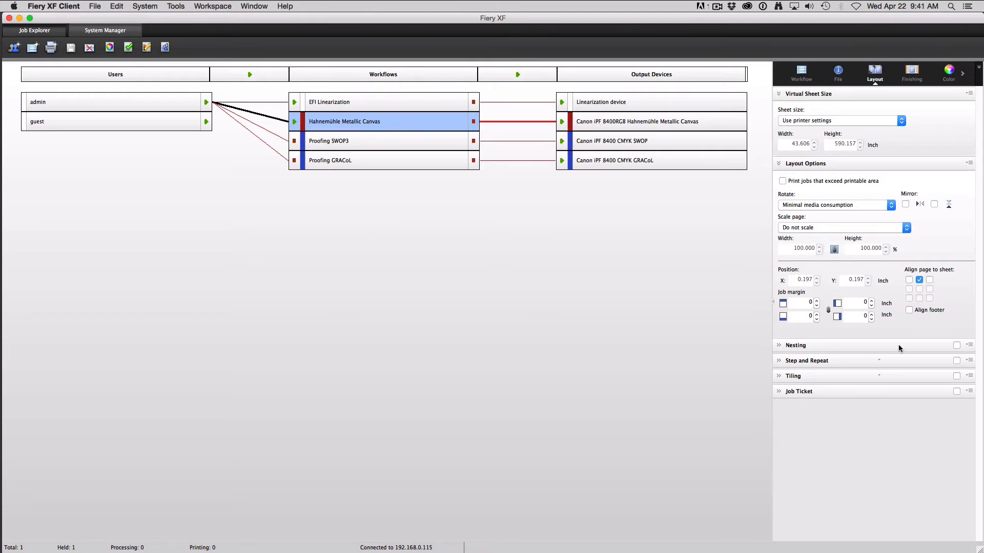
pyautogui.moveTo(839, 398)
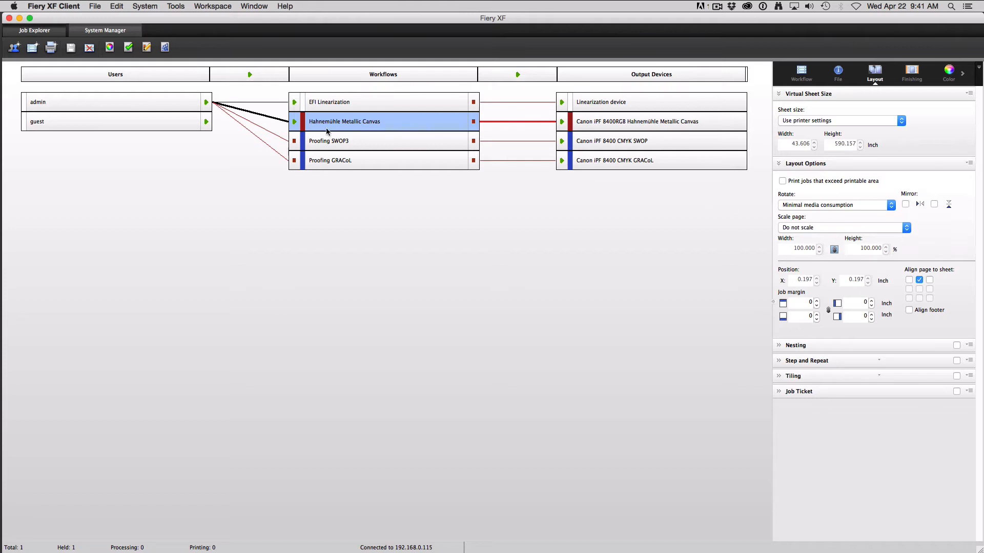
pyautogui.moveTo(948, 122)
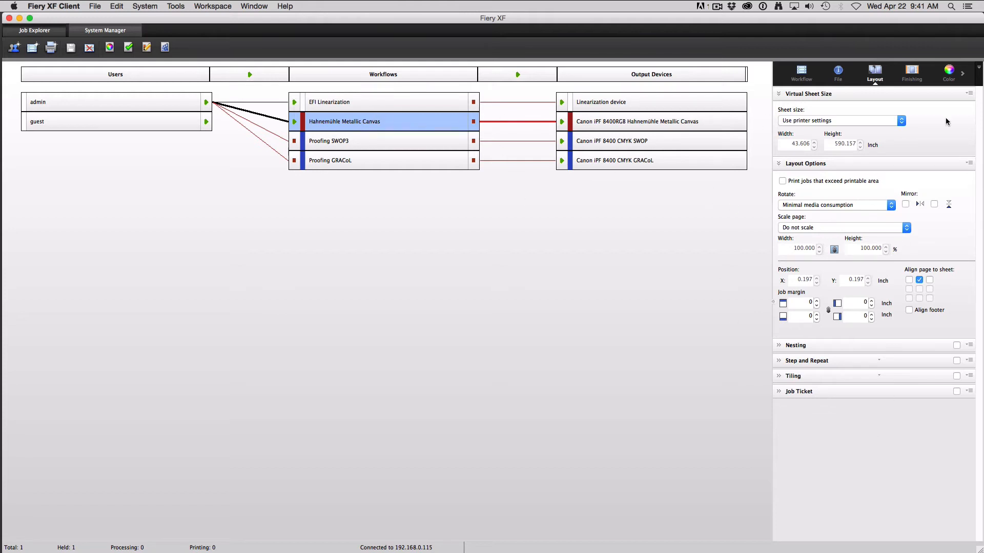
pyautogui.moveTo(436, 115)
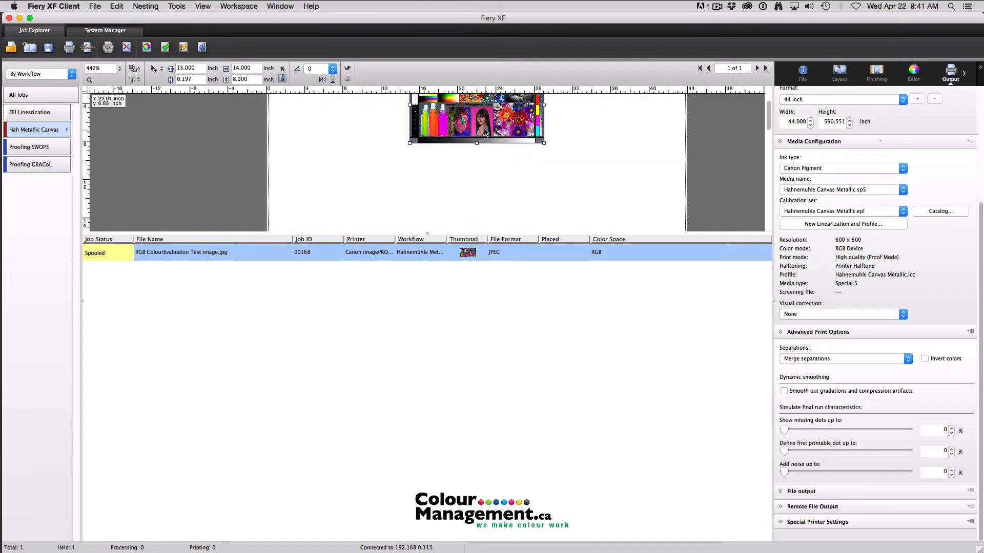
# - Align the RGB ColourEvaluation Test image job top-left, then switch workflows and answer the confirmation
pyautogui.click(838, 74)
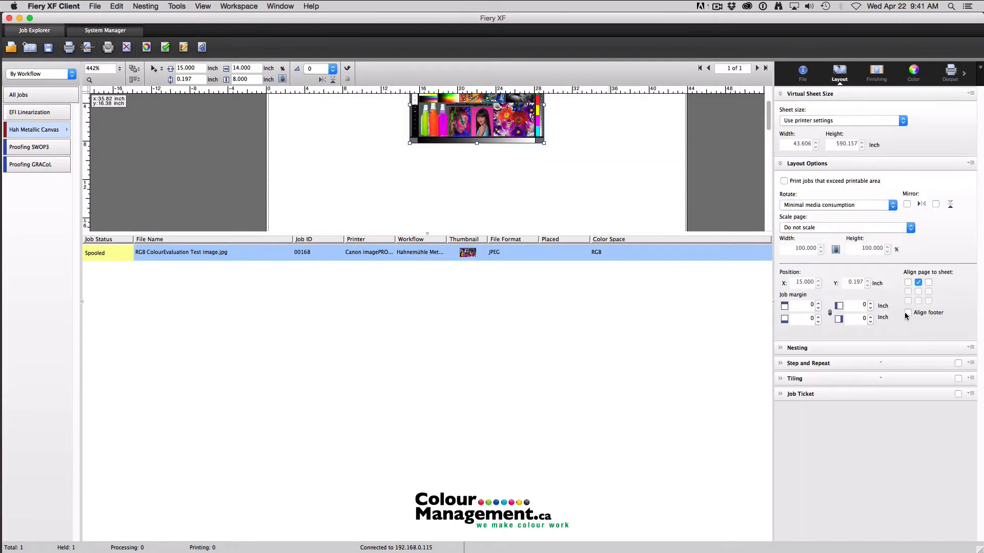
pyautogui.click(908, 283)
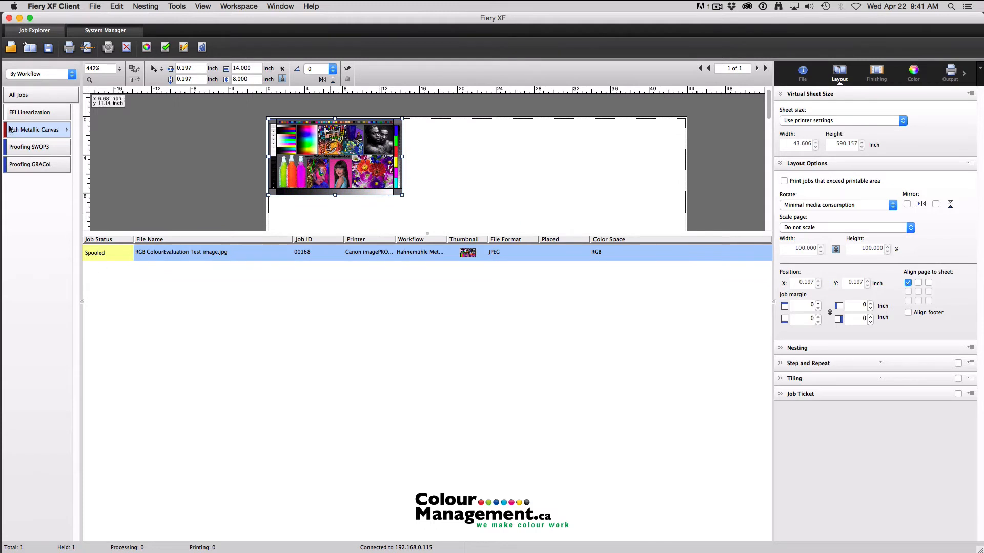
pyautogui.click(33, 129)
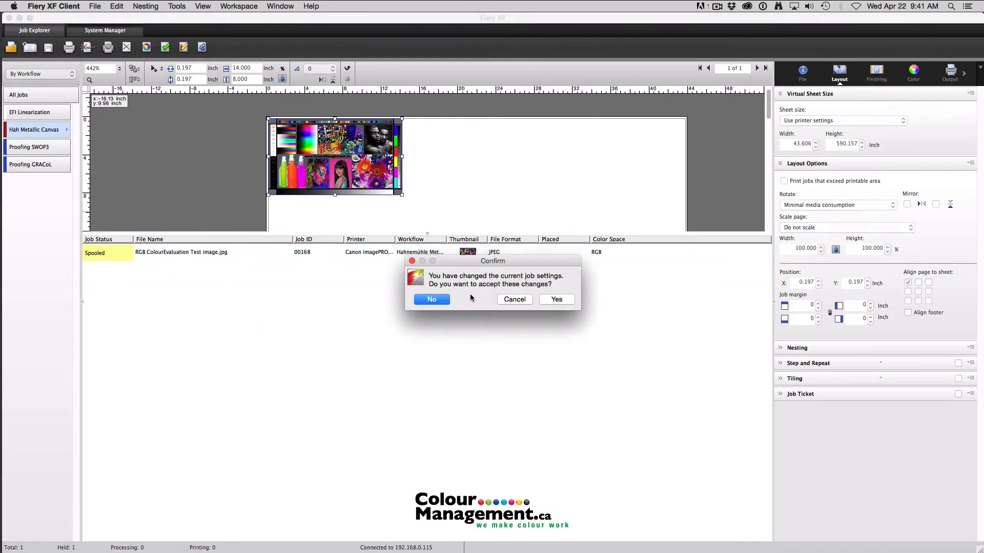
pyautogui.click(431, 299)
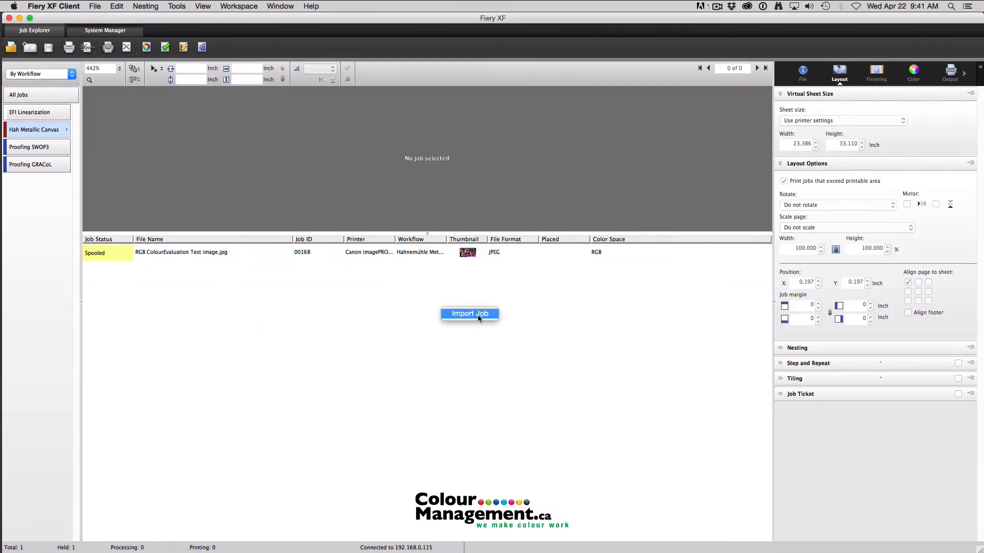
# - Import the test image into Hahnemühle Metallic Canvas as job 00169, then select jobs 00169 and 00168
pyautogui.click(469, 314)
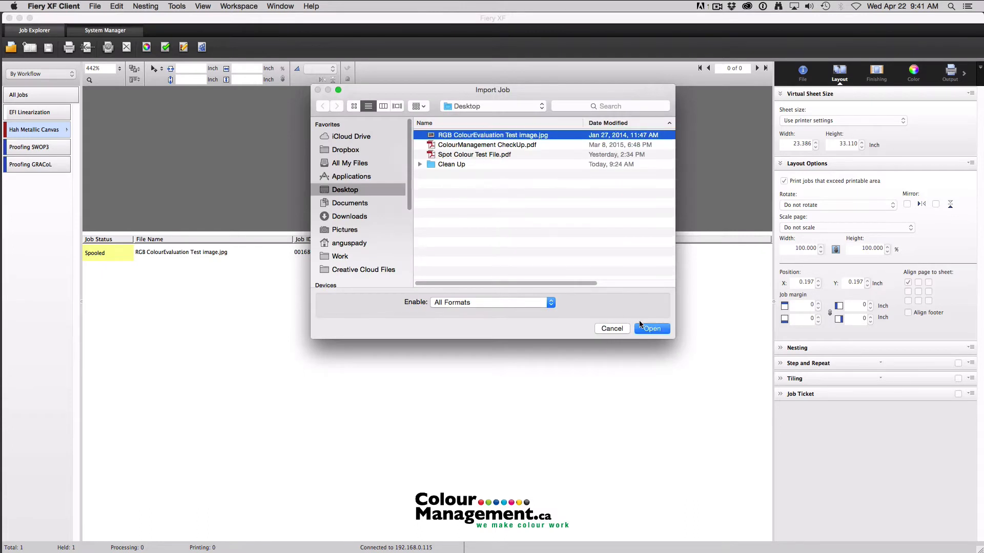
pyautogui.click(652, 327)
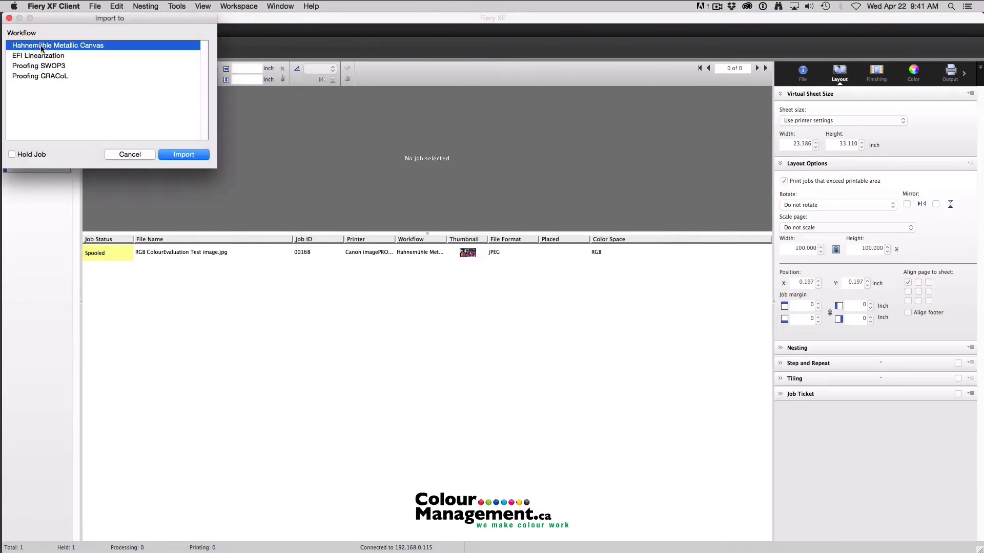
pyautogui.click(184, 154)
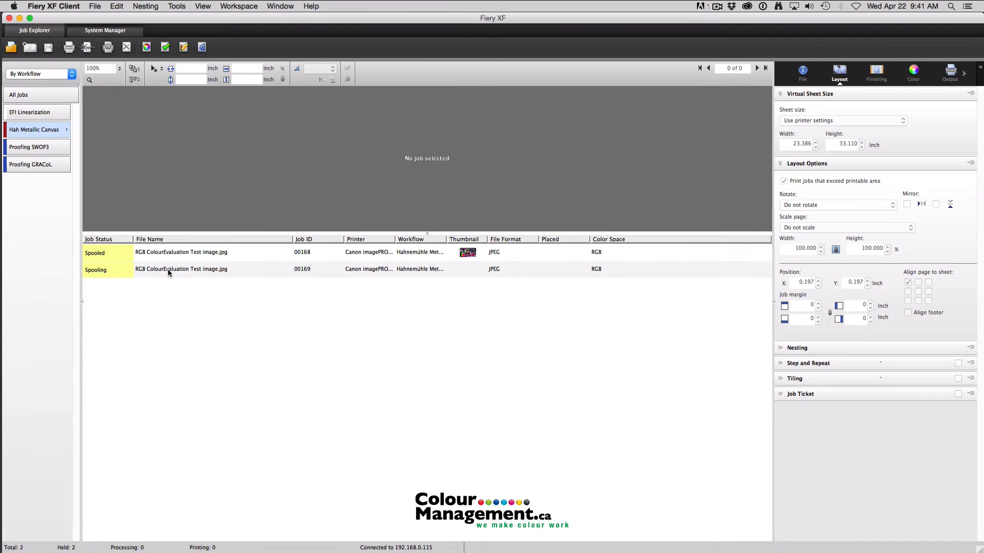
pyautogui.click(181, 268)
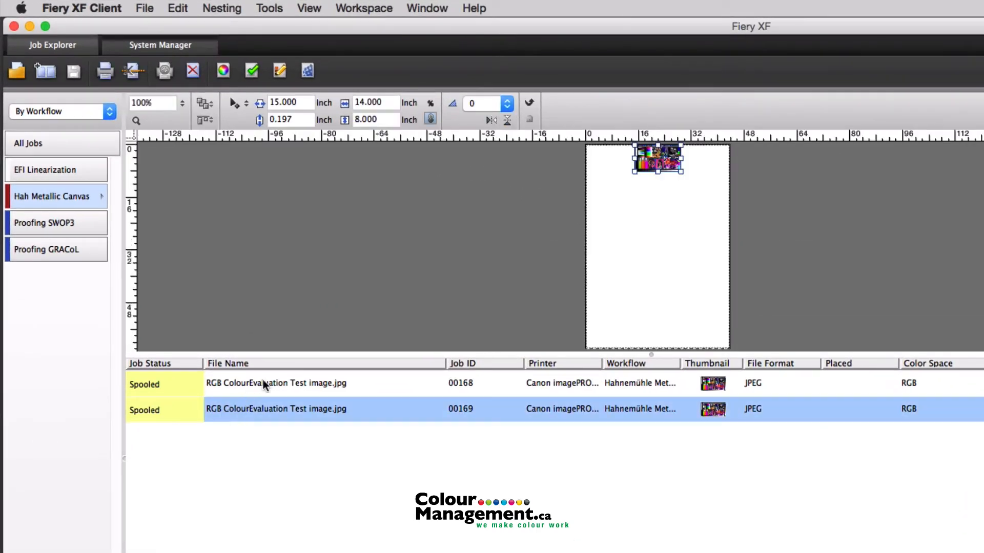
pyautogui.click(277, 383)
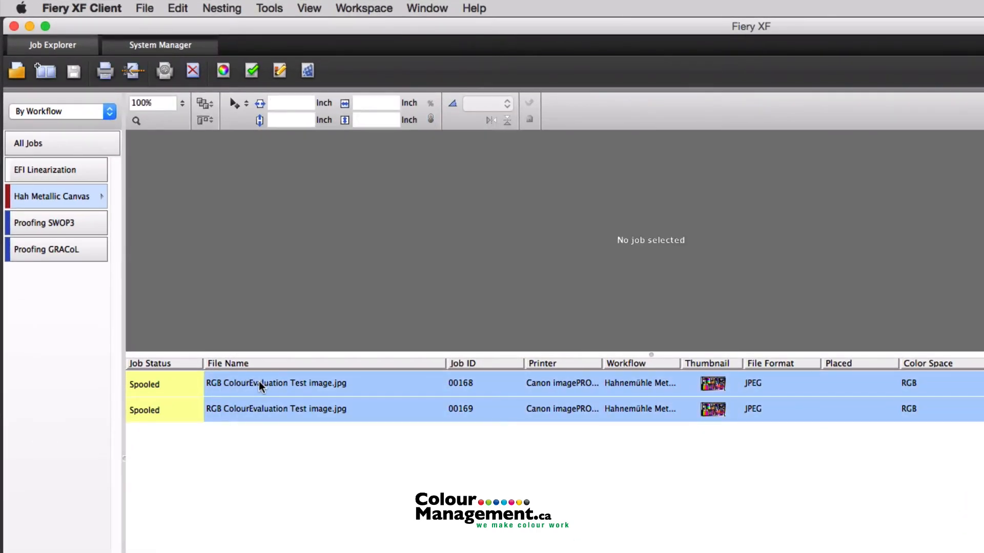
# - Nest jobs 00168 and 00169 side by side as job 00170 and open an image's Scale submenu
pyautogui.rightClick(276, 383)
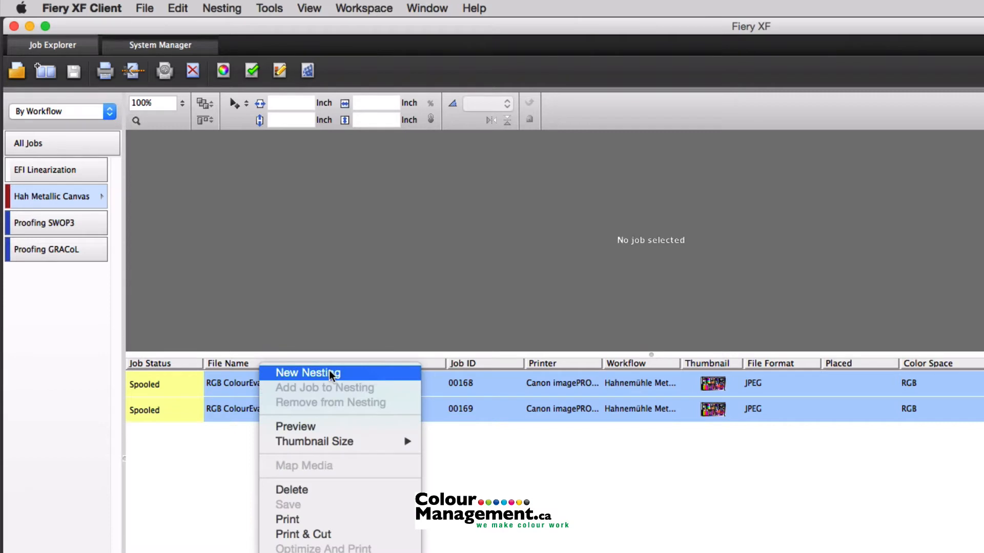
pyautogui.click(307, 372)
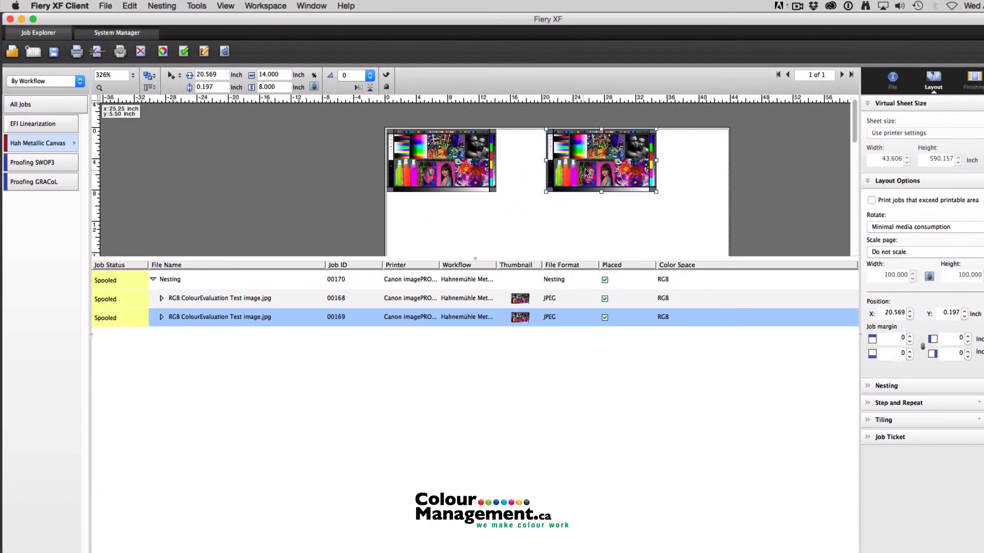
pyautogui.rightClick(599, 160)
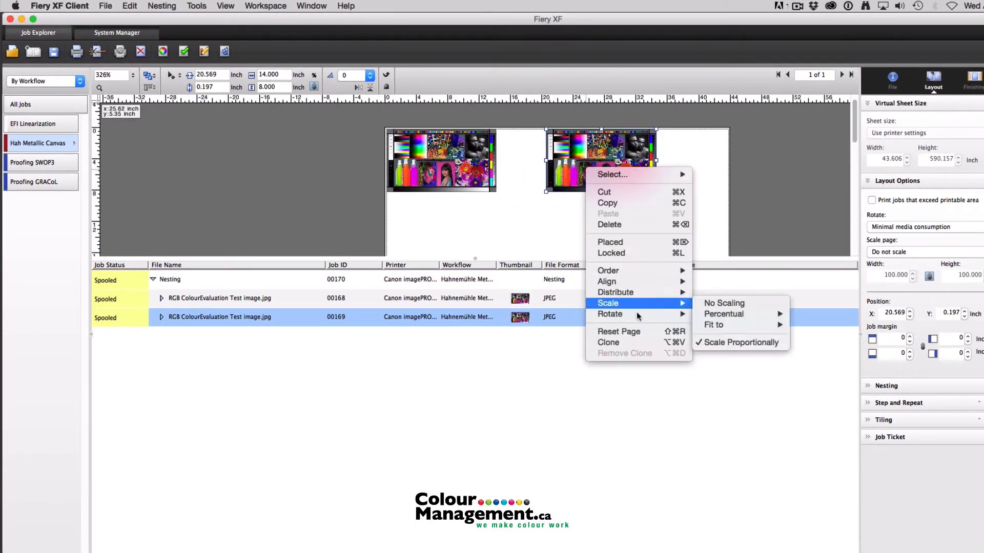
pyautogui.click(609, 314)
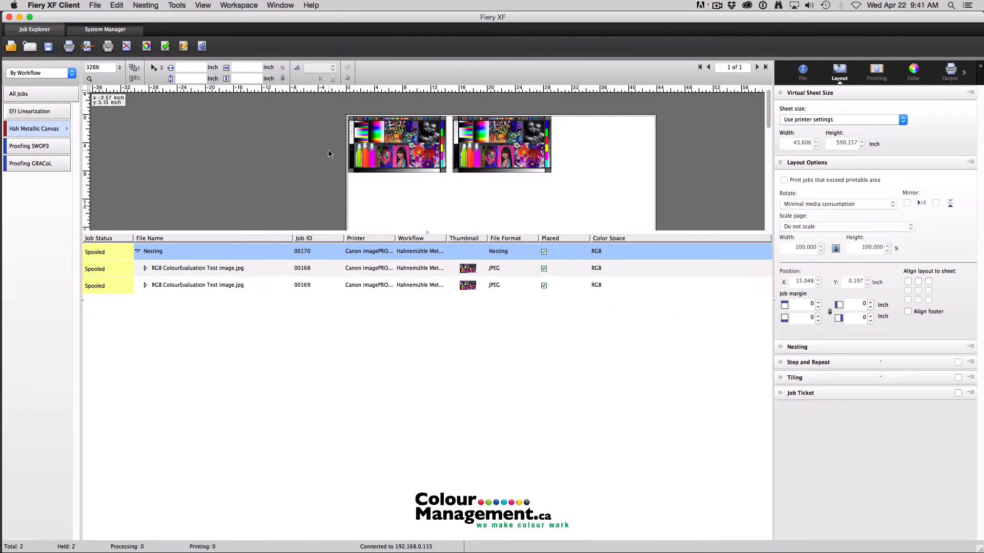
pyautogui.moveTo(808, 184)
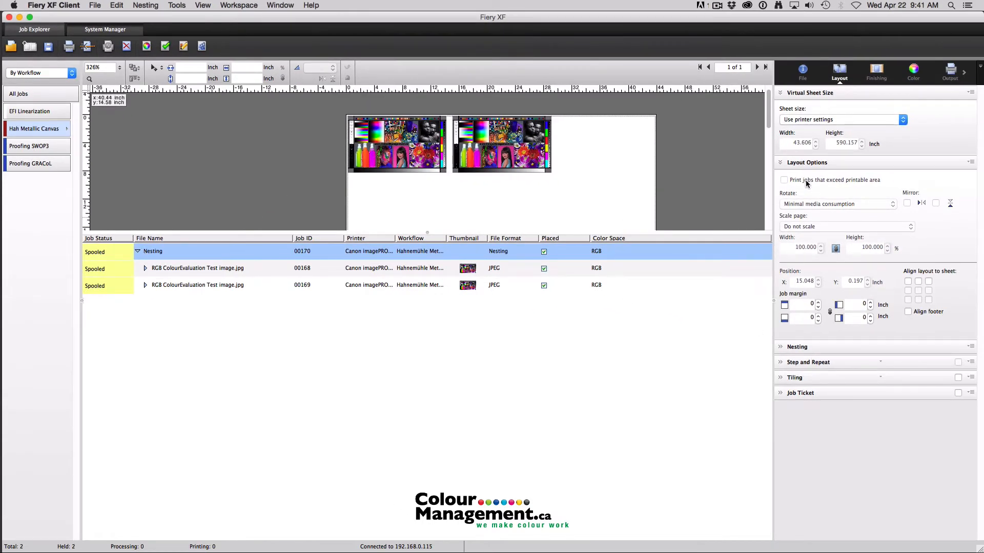
# - Show nesting job 00170's Finishing tab with crop mark, grommet mark and cut options
pyautogui.click(875, 71)
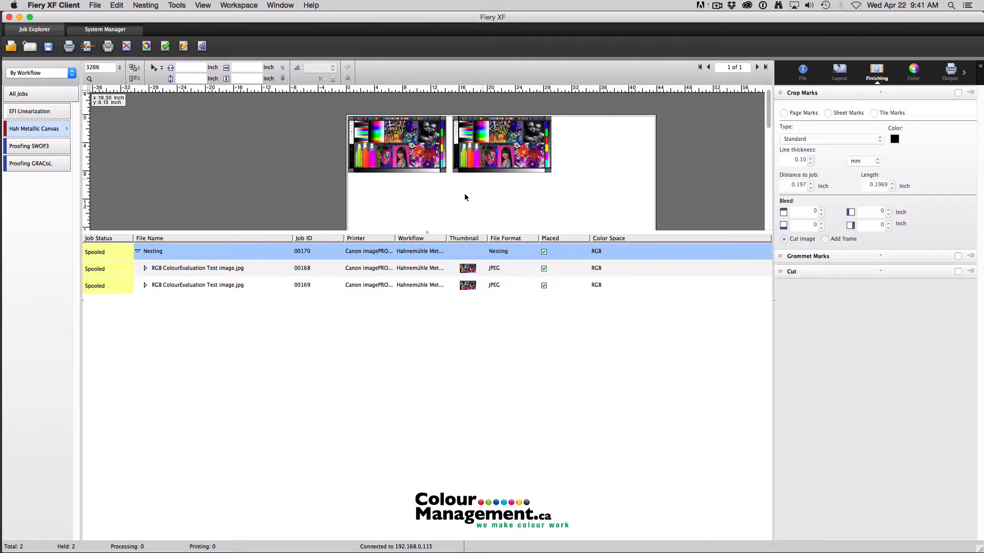
pyautogui.moveTo(295, 125)
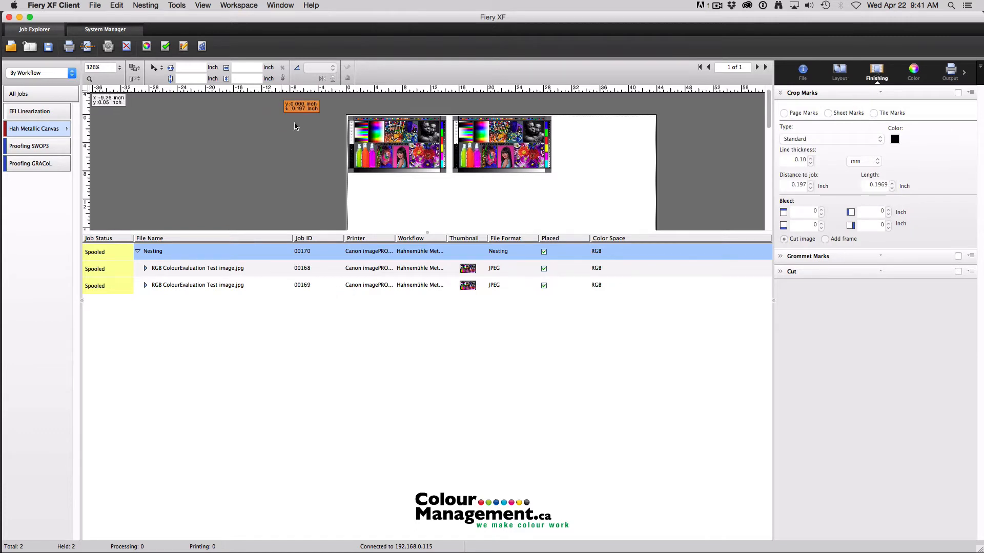
pyautogui.moveTo(34, 128)
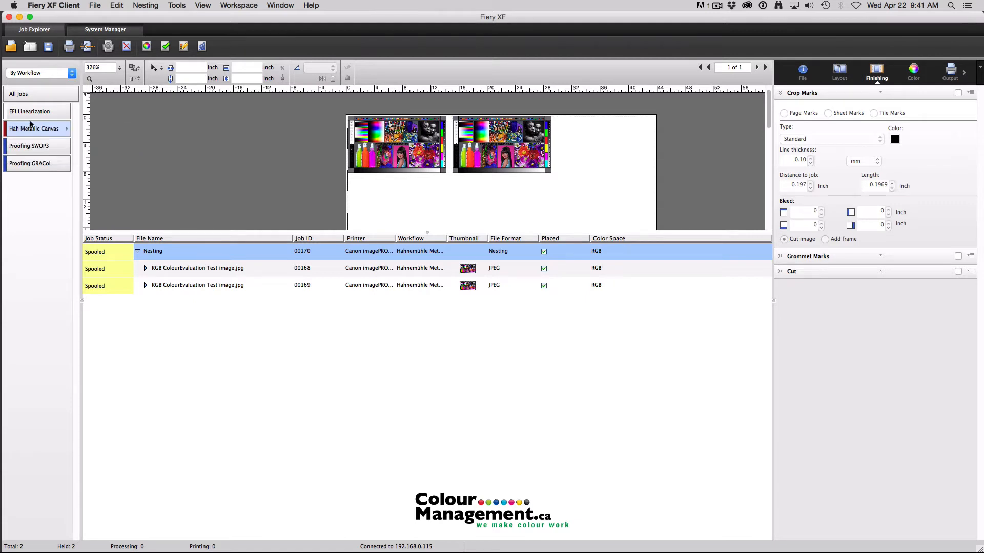
pyautogui.moveTo(158, 131)
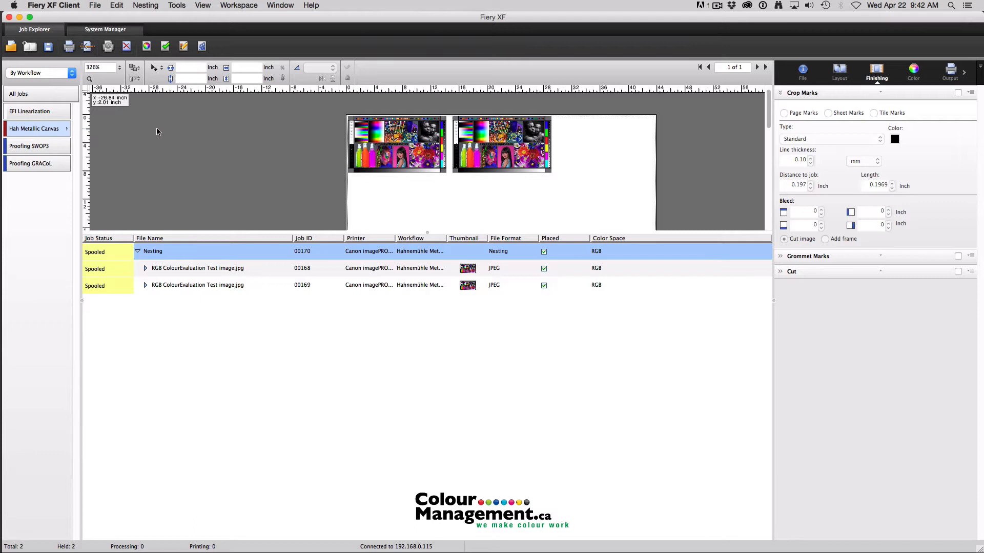
pyautogui.moveTo(435, 168)
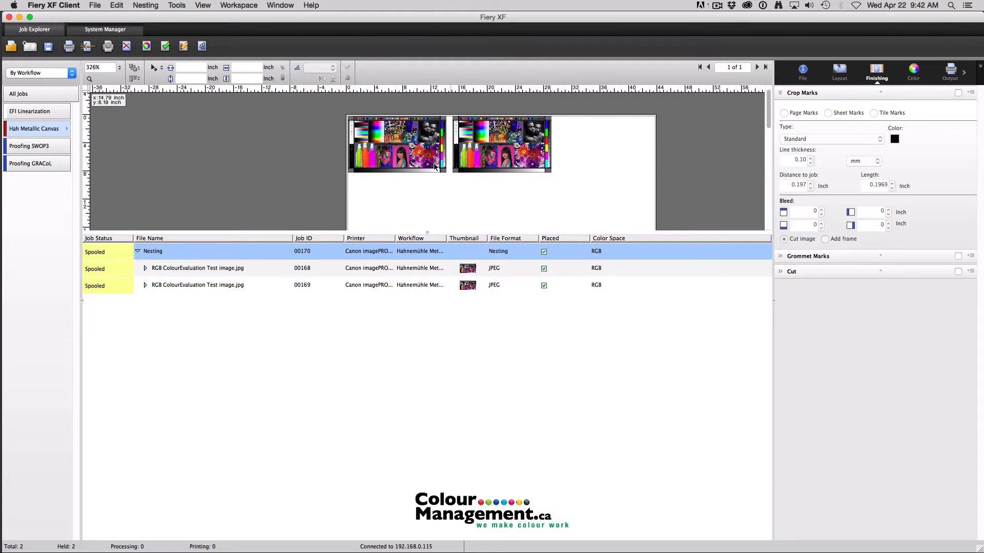
pyautogui.moveTo(145, 46)
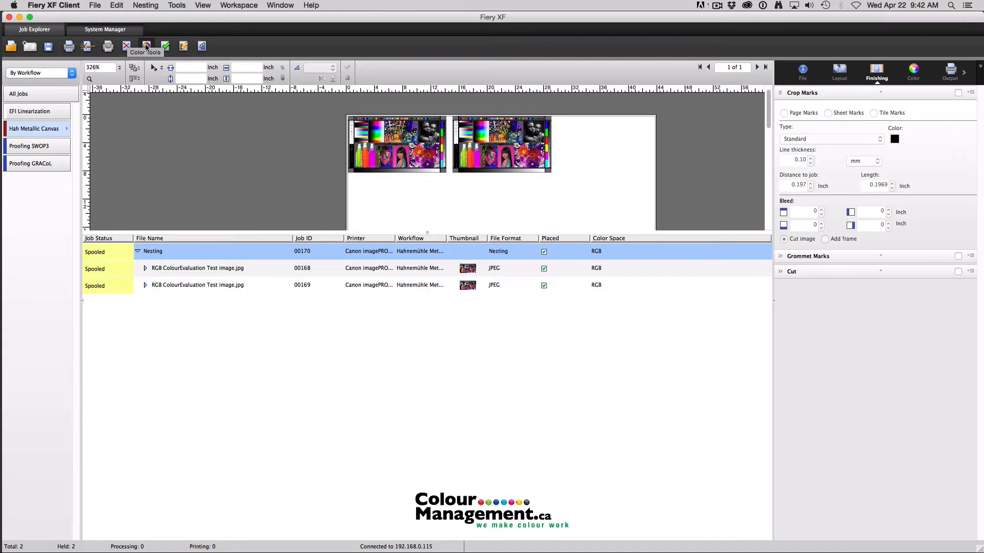
# - Launch EFI Color Tools and choose Create Base Linearization
pyautogui.click(146, 47)
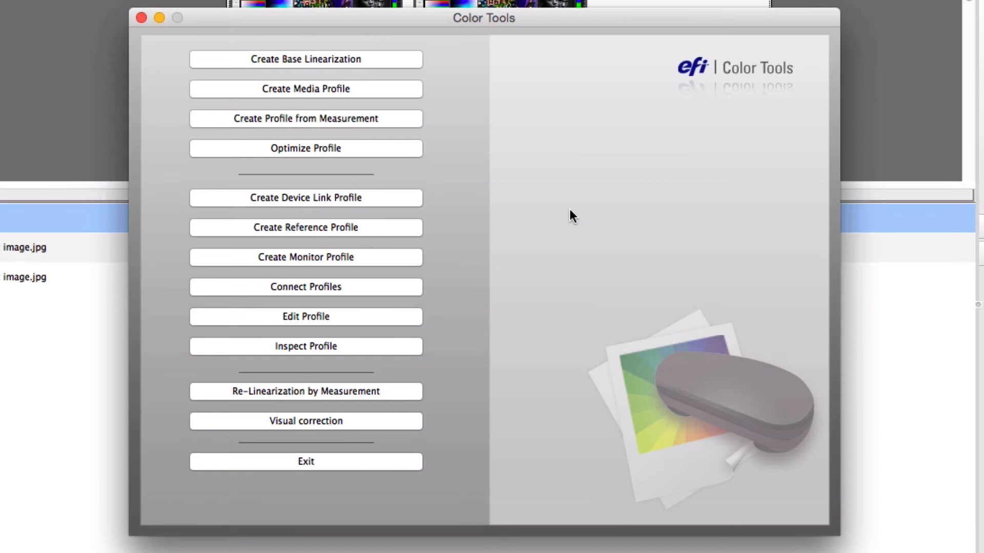
pyautogui.moveTo(465, 141)
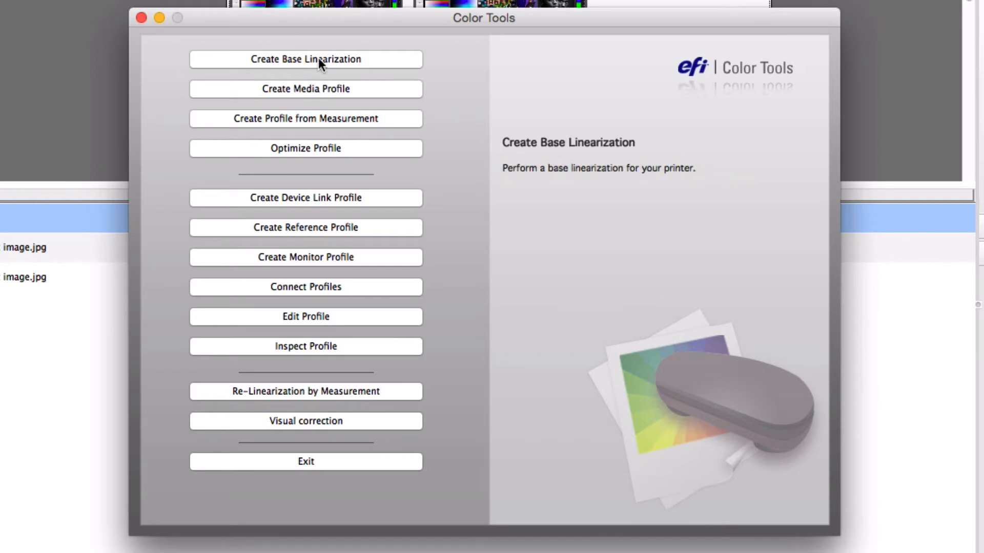
pyautogui.moveTo(472, 57)
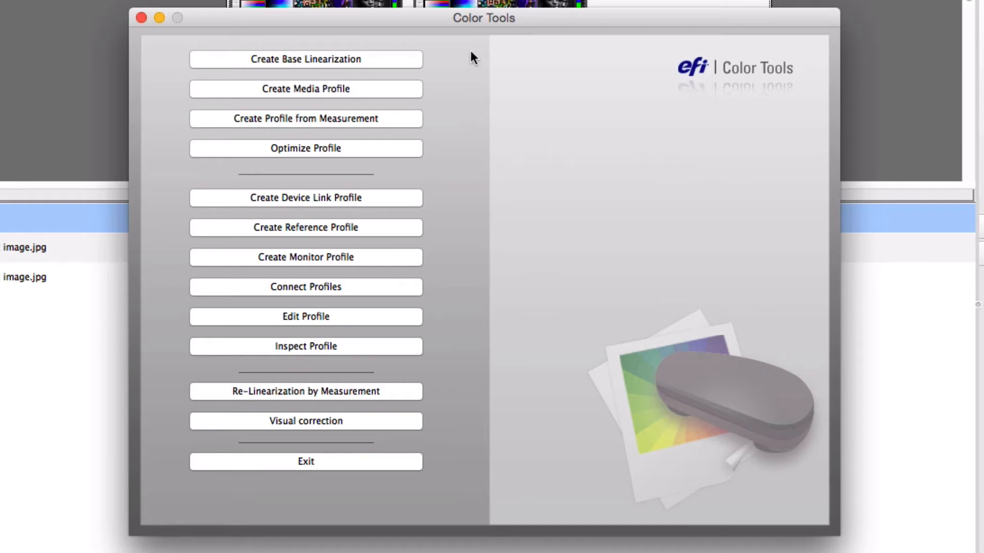
pyautogui.moveTo(306, 59)
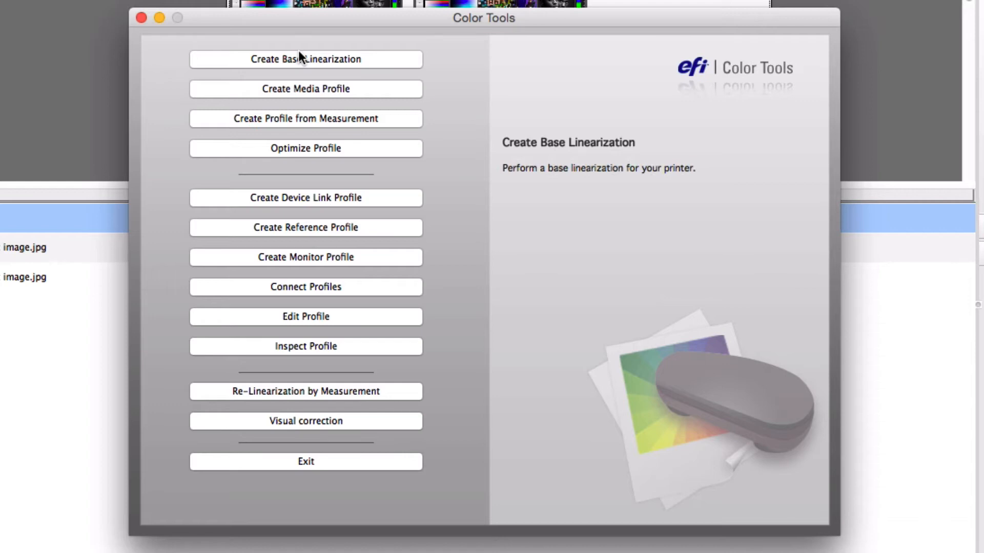
pyautogui.moveTo(307, 68)
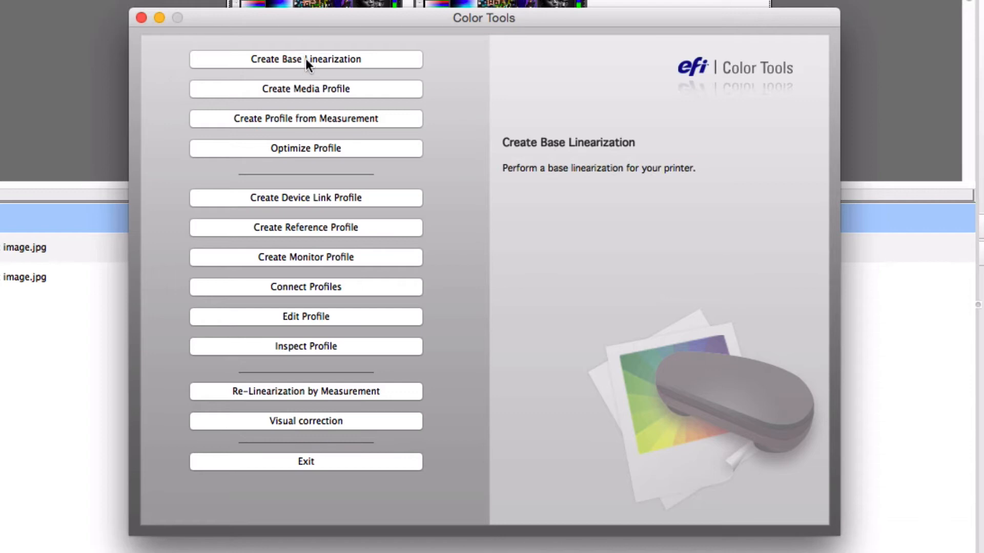
pyautogui.click(305, 59)
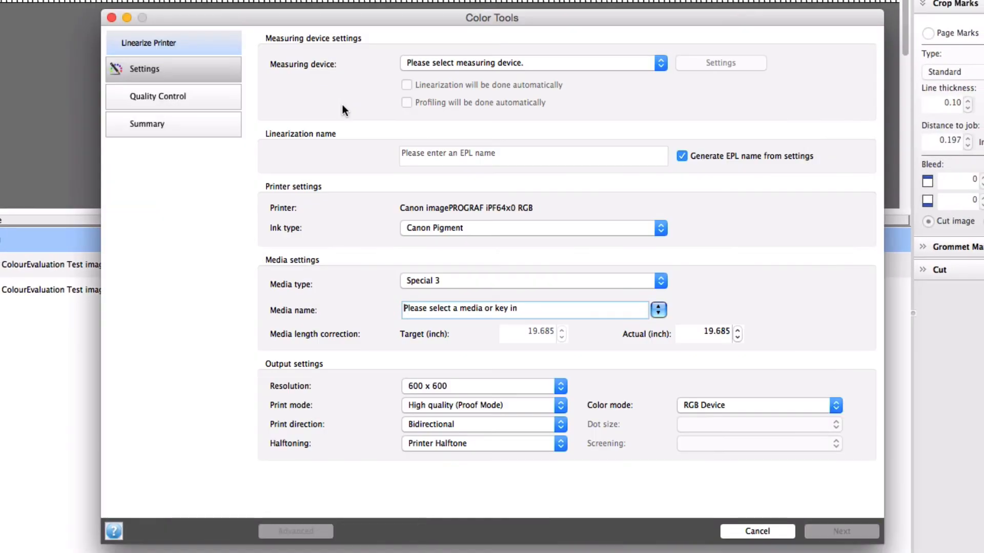
# - Choose X-Rite i1iSis, Canon Artistic Satin Canvas media, High quality mode, name 'Test', and continue
pyautogui.click(659, 62)
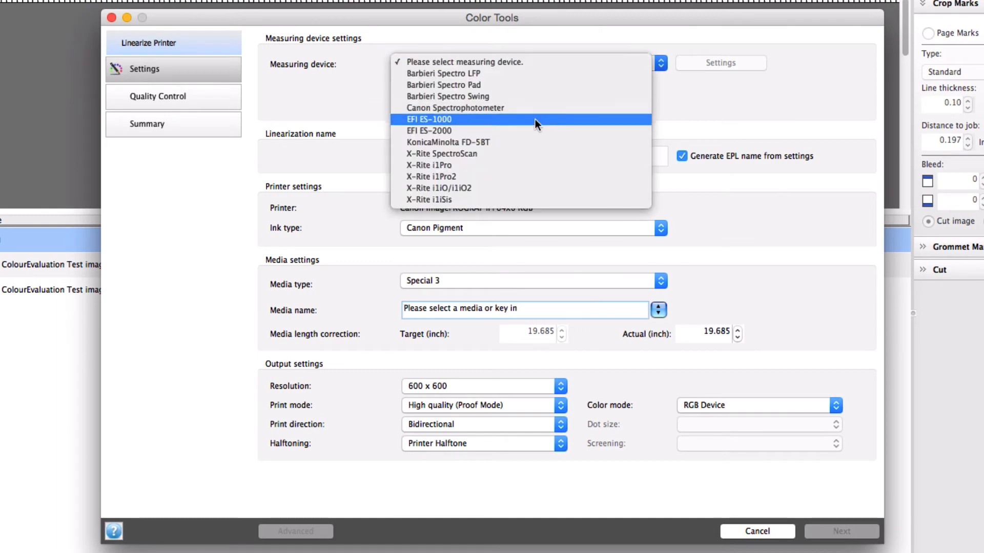
pyautogui.moveTo(521, 177)
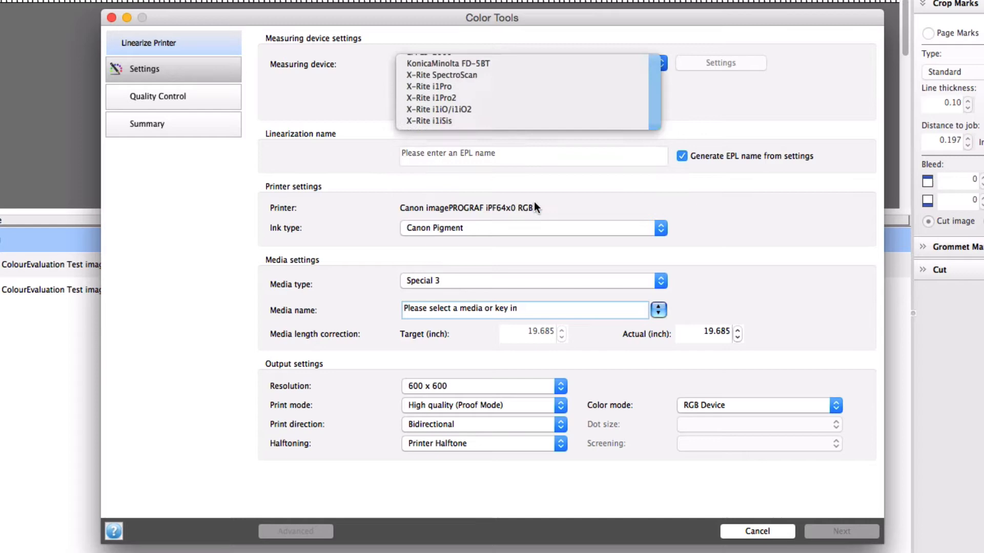
pyautogui.click(428, 121)
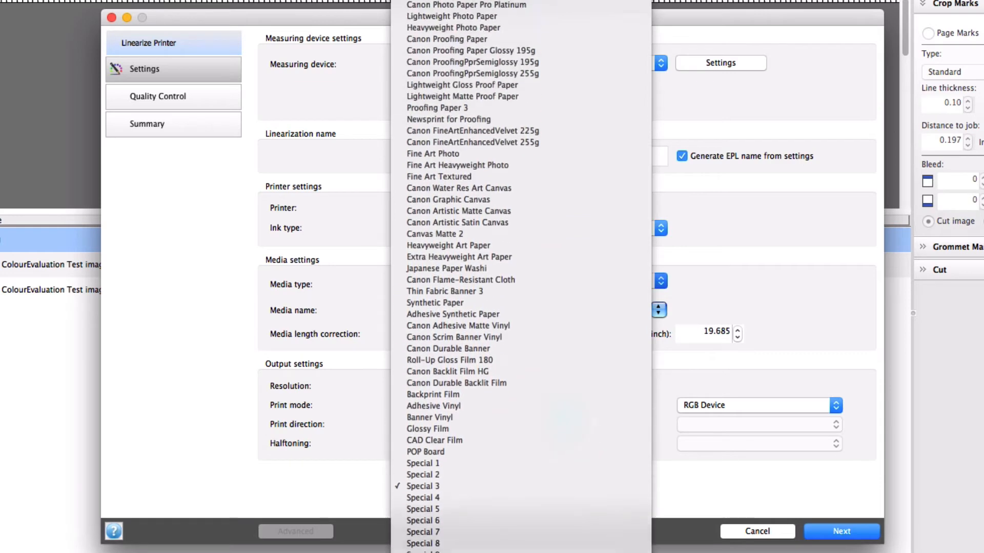
pyautogui.scroll(3)
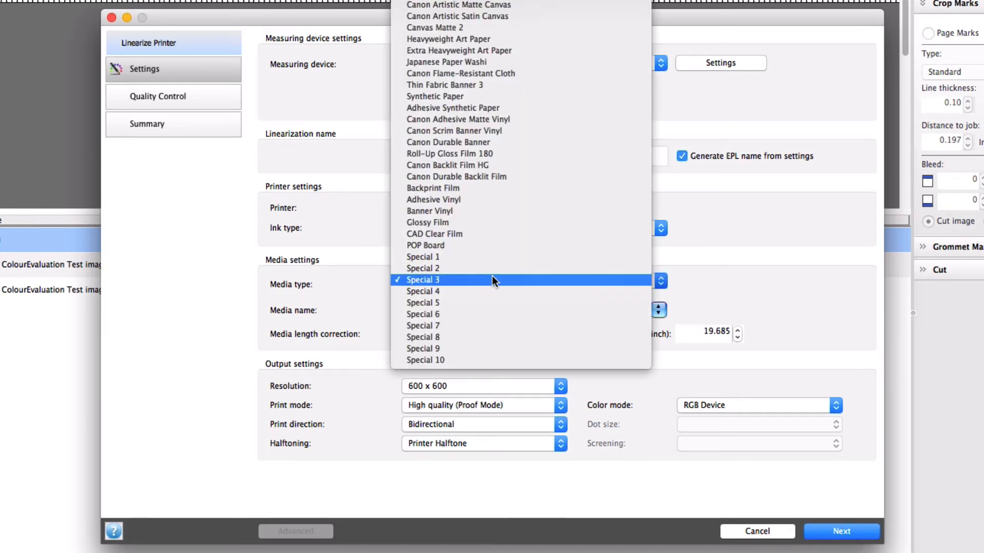
pyautogui.moveTo(442, 246)
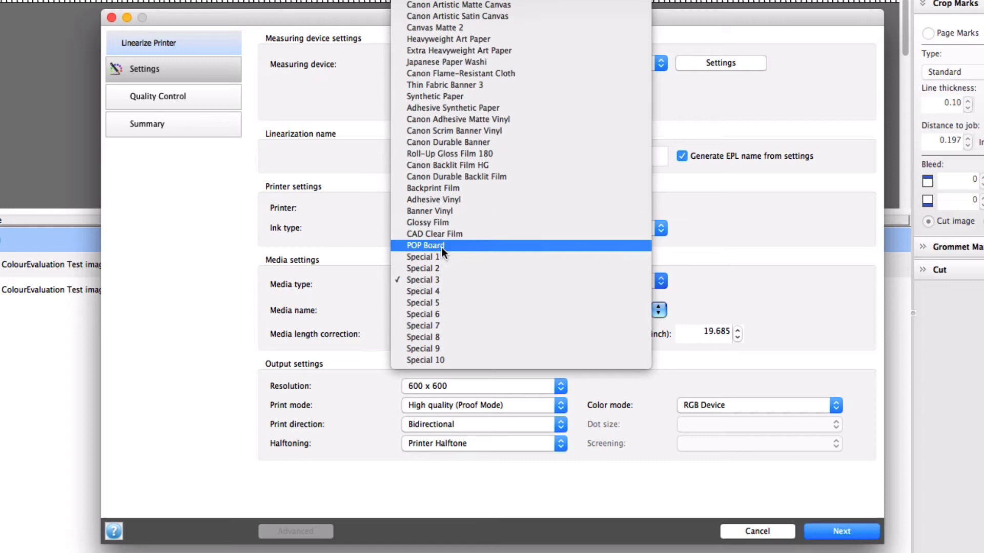
pyautogui.moveTo(447, 246)
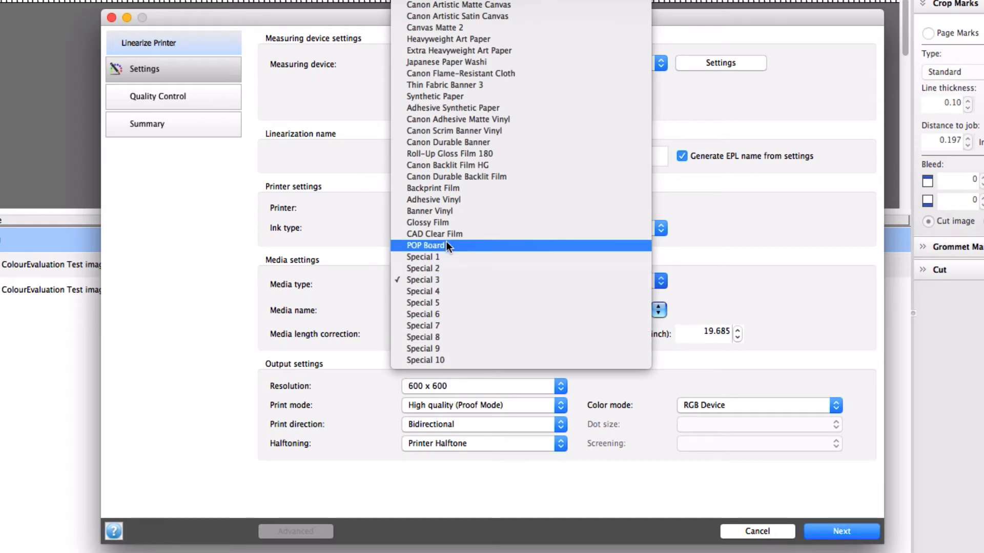
pyautogui.scroll(3)
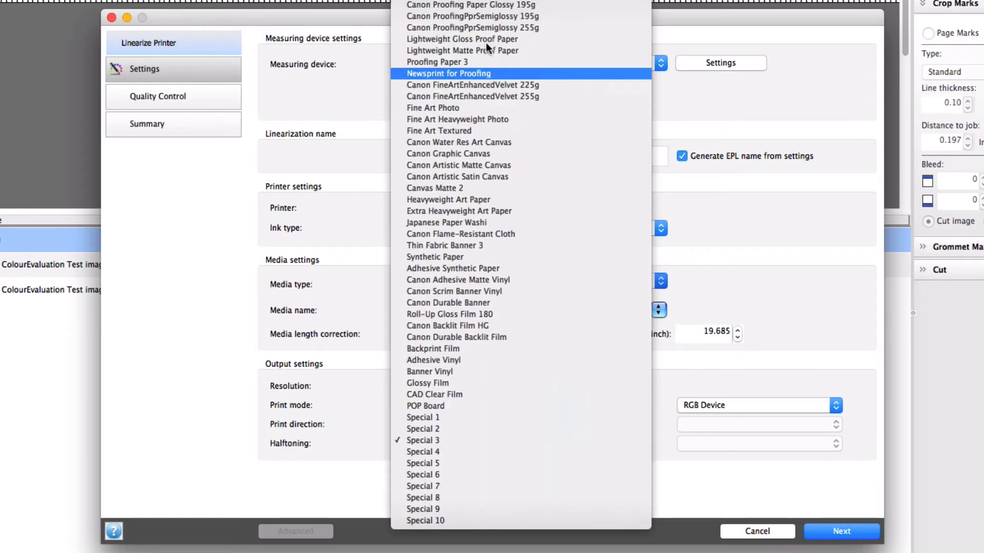
pyautogui.moveTo(506, 176)
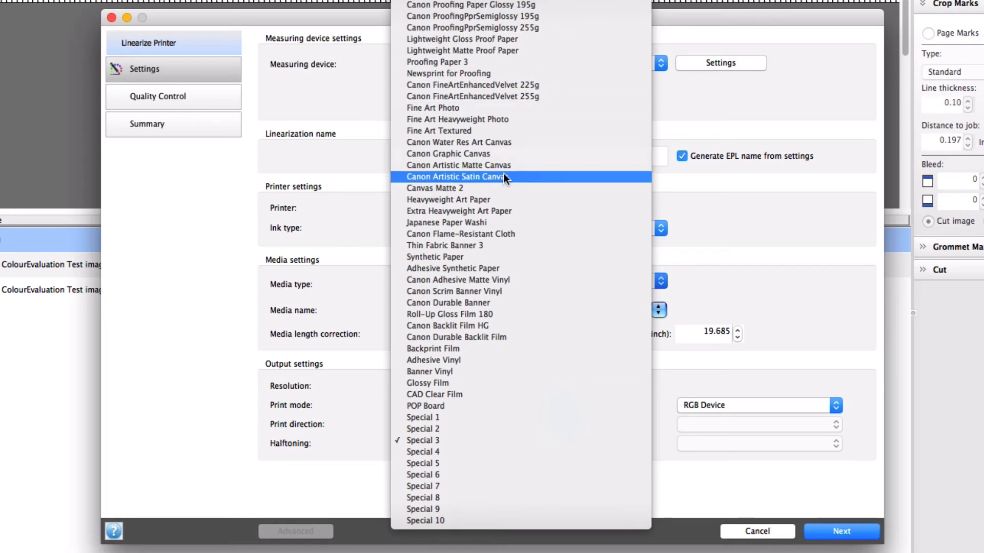
pyautogui.click(457, 176)
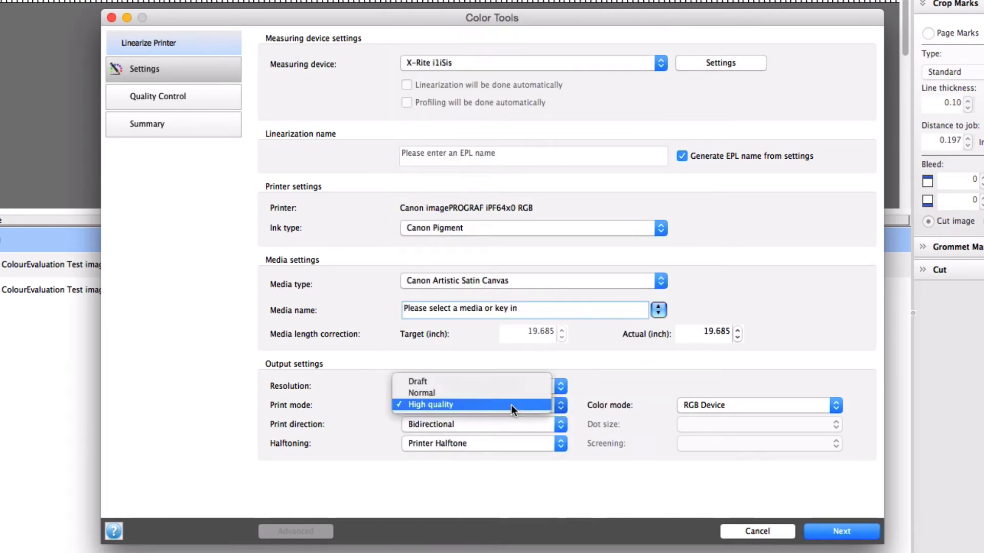
pyautogui.click(429, 404)
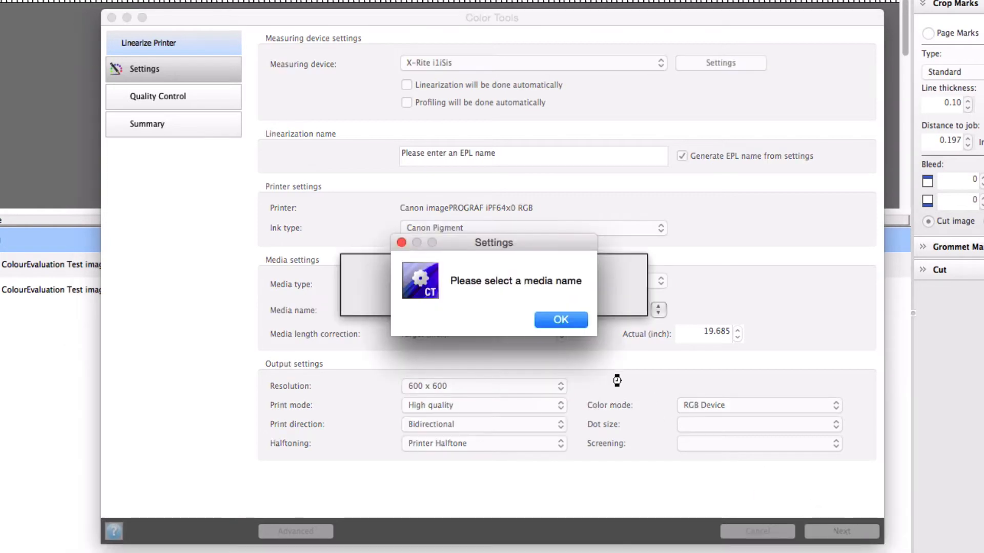
pyautogui.click(560, 319)
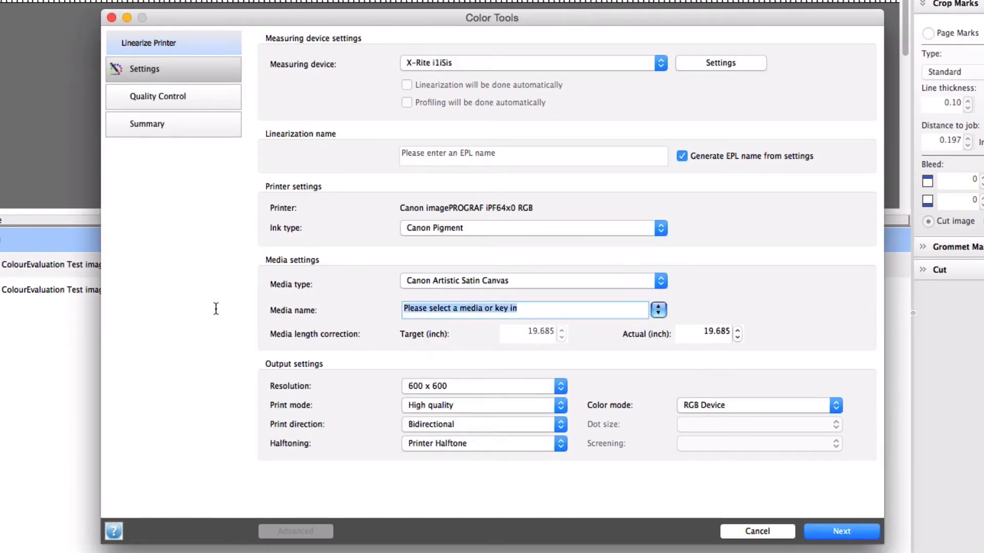
pyautogui.write('Test')
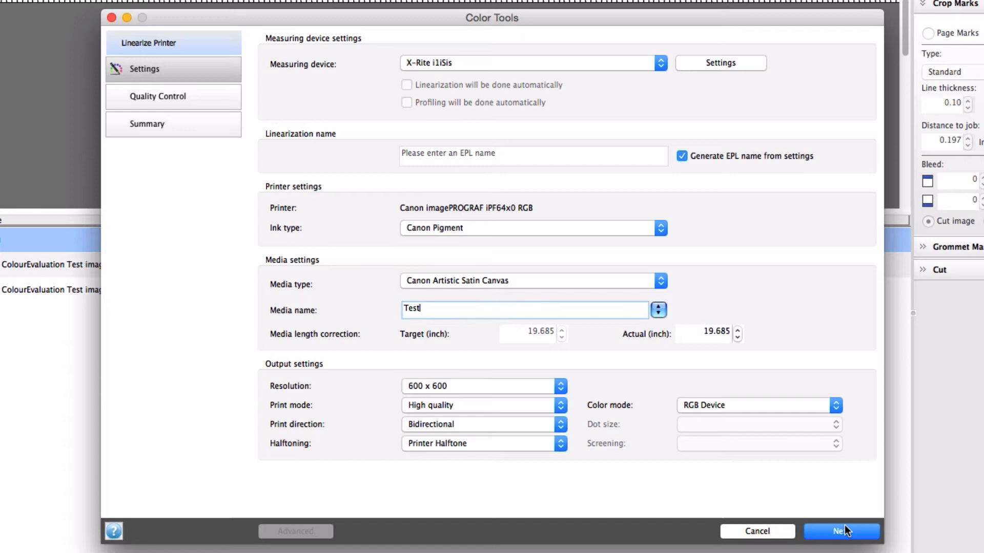
pyautogui.click(841, 531)
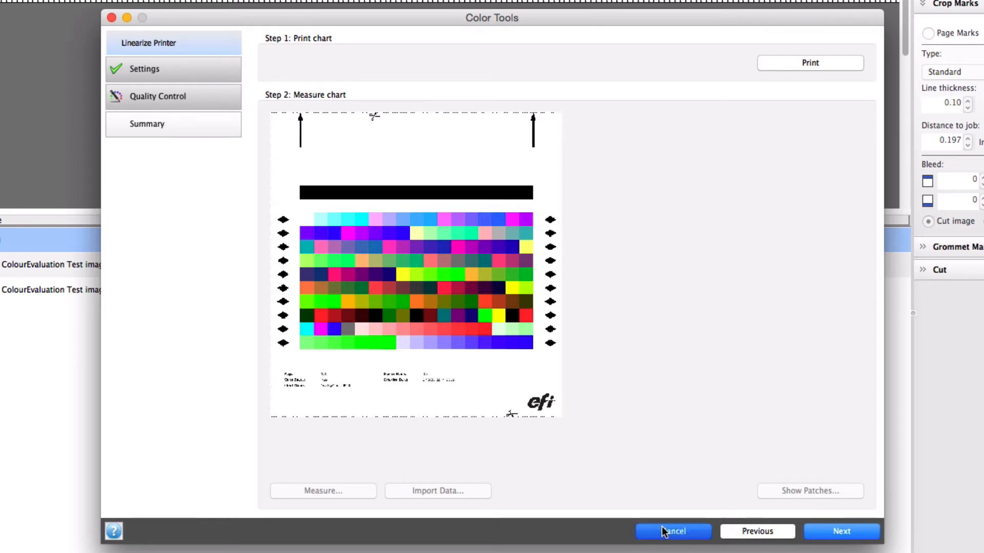
# - Cancel the linearization without saving it and exit EFI Color Tools
pyautogui.click(673, 531)
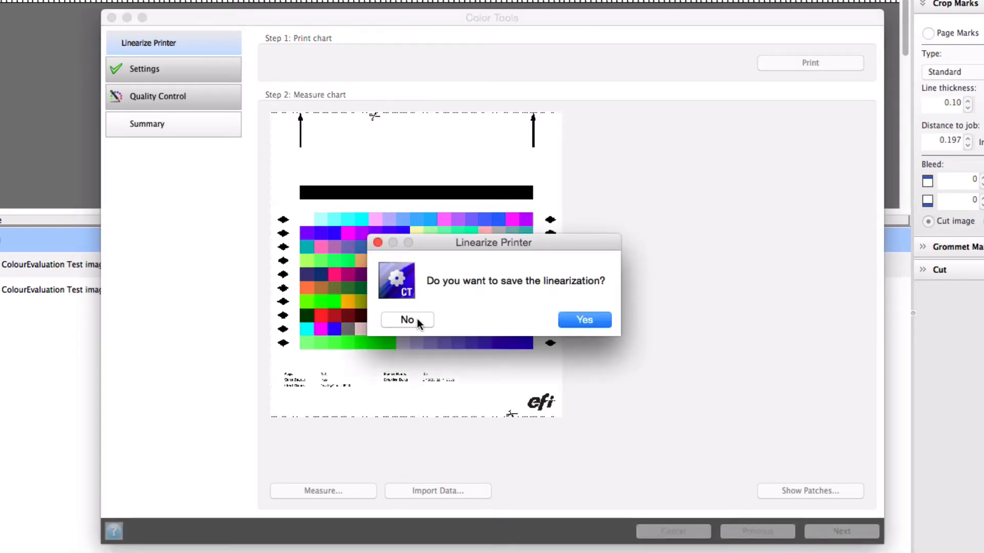
pyautogui.click(407, 320)
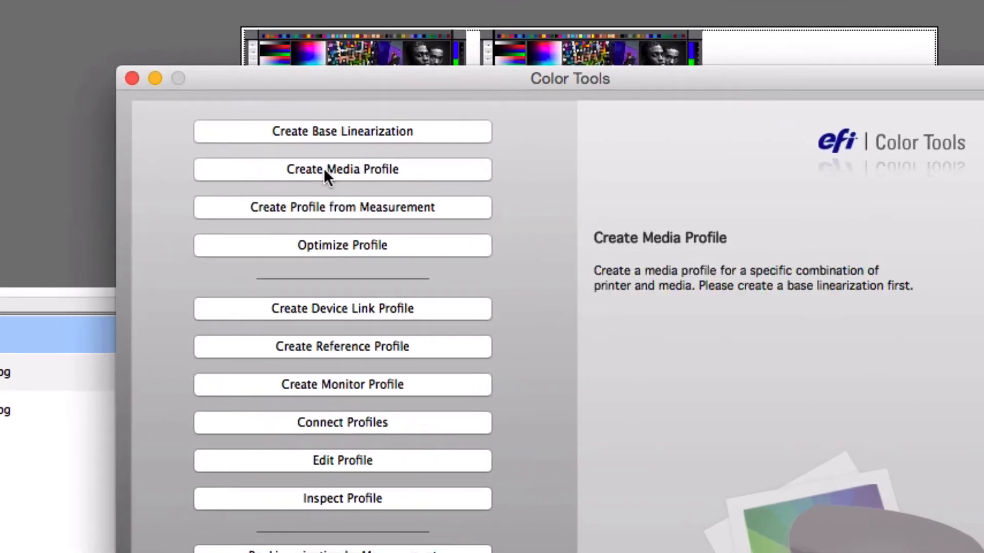
pyautogui.moveTo(333, 194)
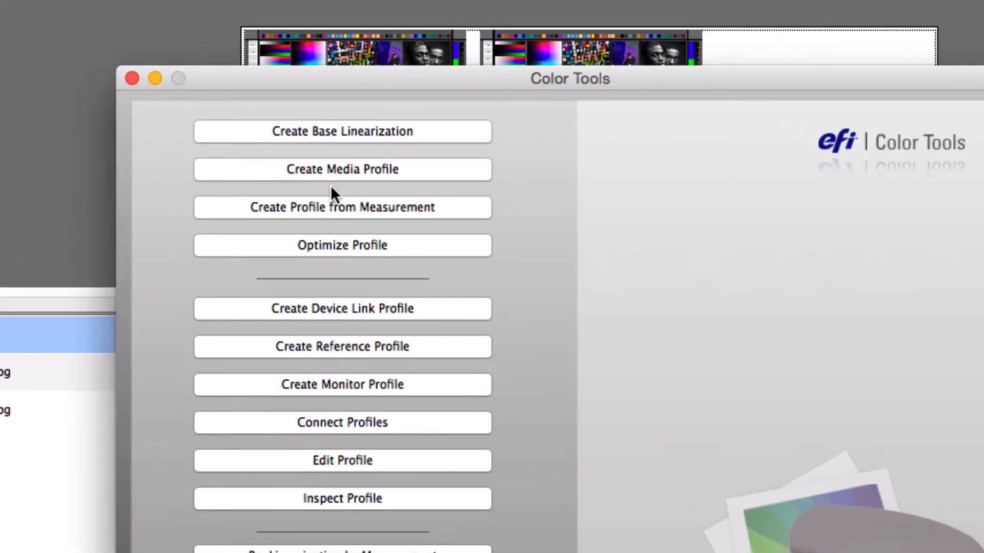
pyautogui.click(342, 245)
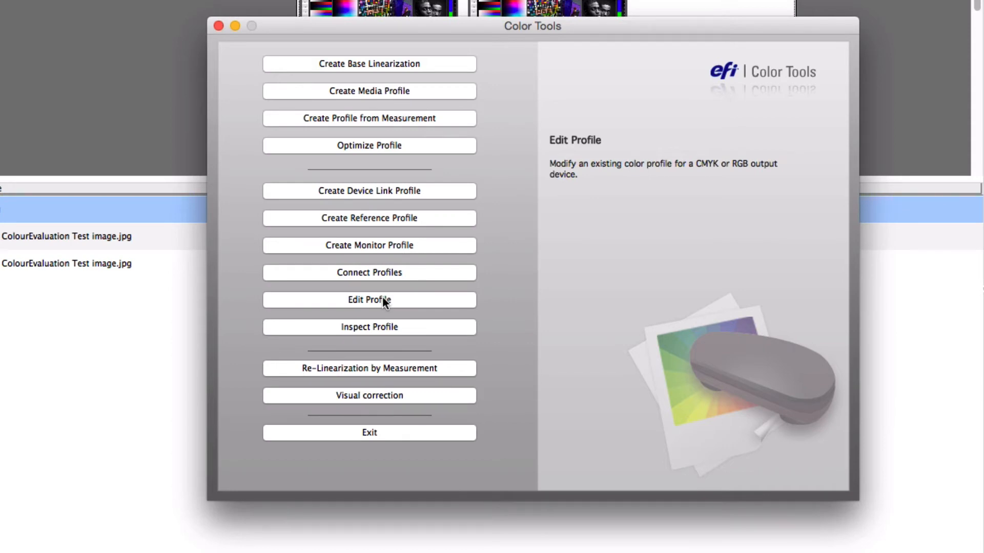
pyautogui.moveTo(369, 433)
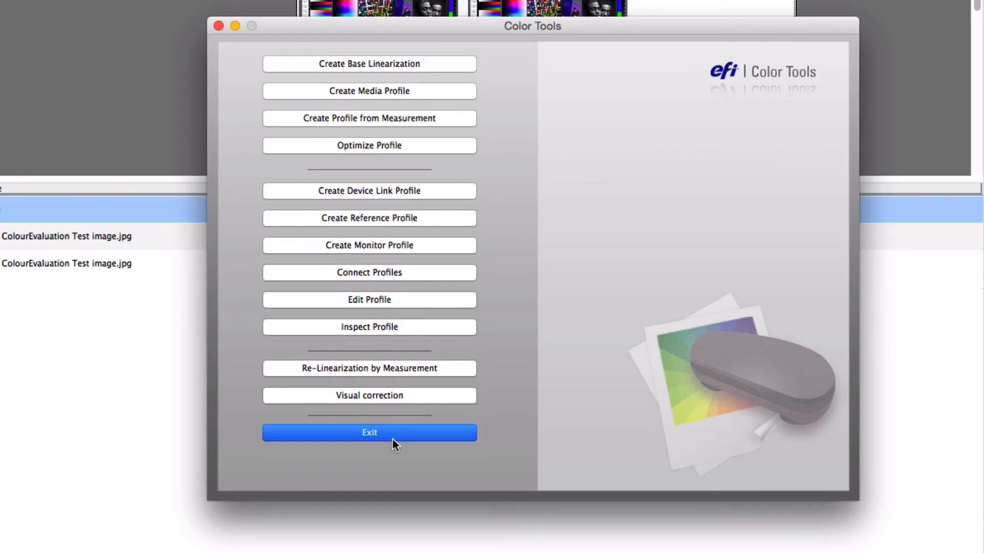
pyautogui.click(369, 433)
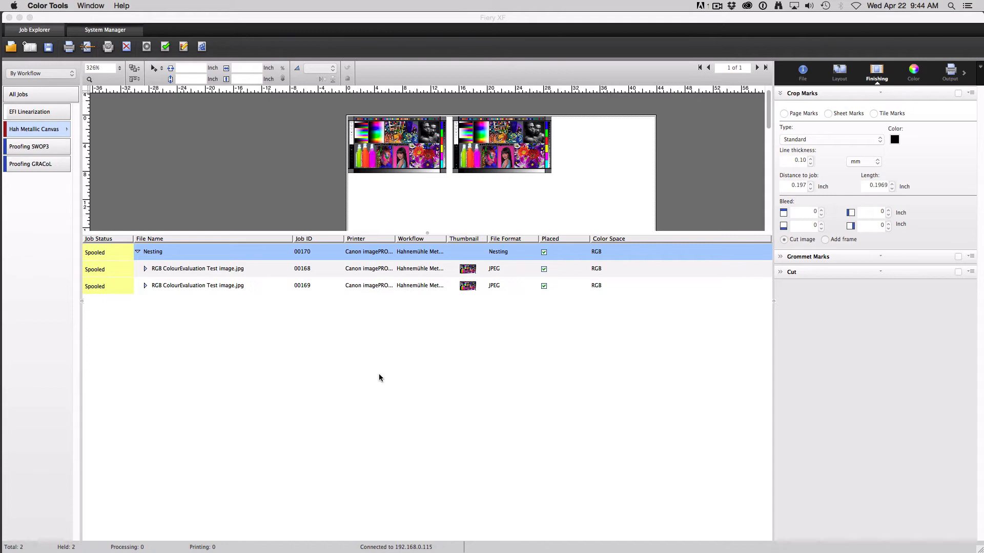
pyautogui.moveTo(64, 151)
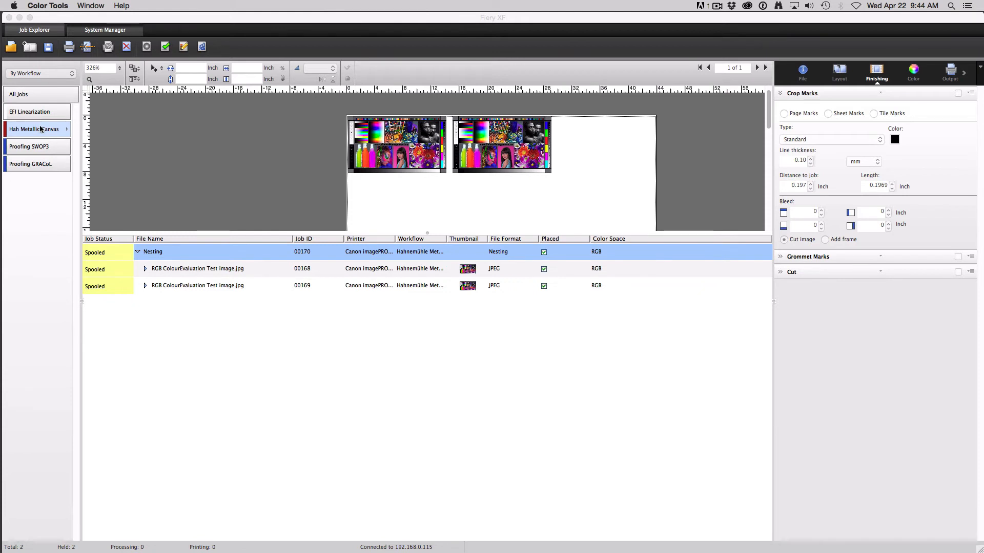
# - Accept the changed job settings and import Spot Colour Test File.pdf into Proofing SWOP3
pyautogui.click(35, 146)
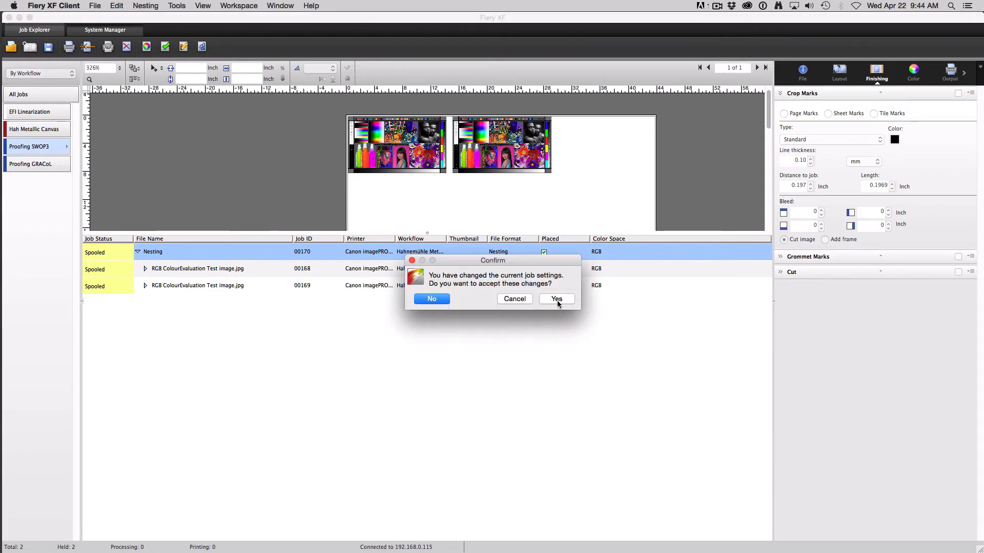
pyautogui.click(555, 299)
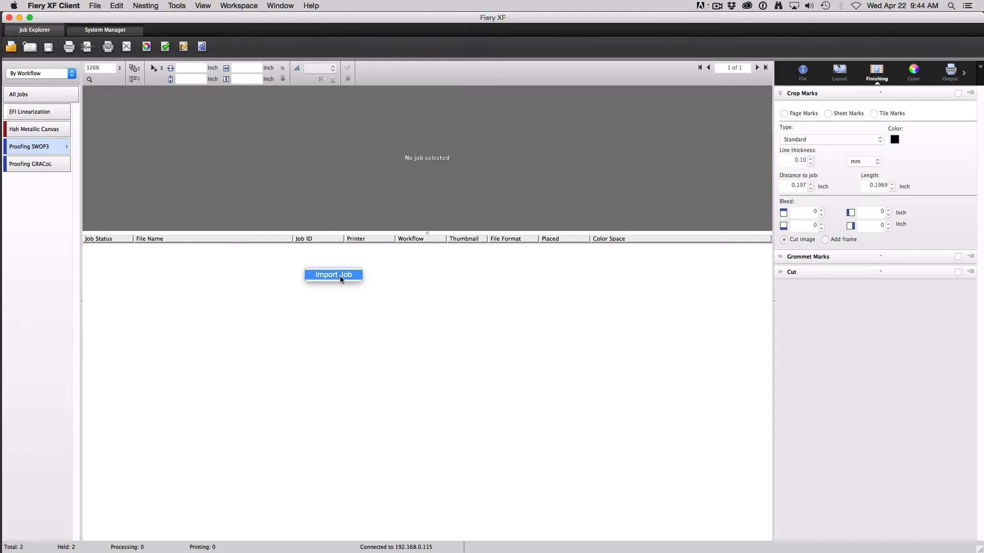
pyautogui.click(333, 275)
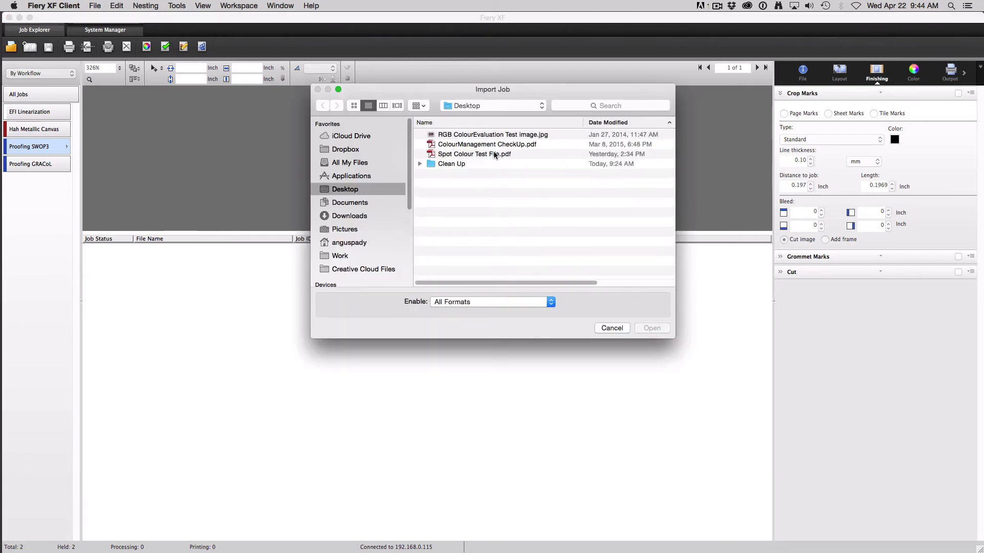
pyautogui.click(652, 328)
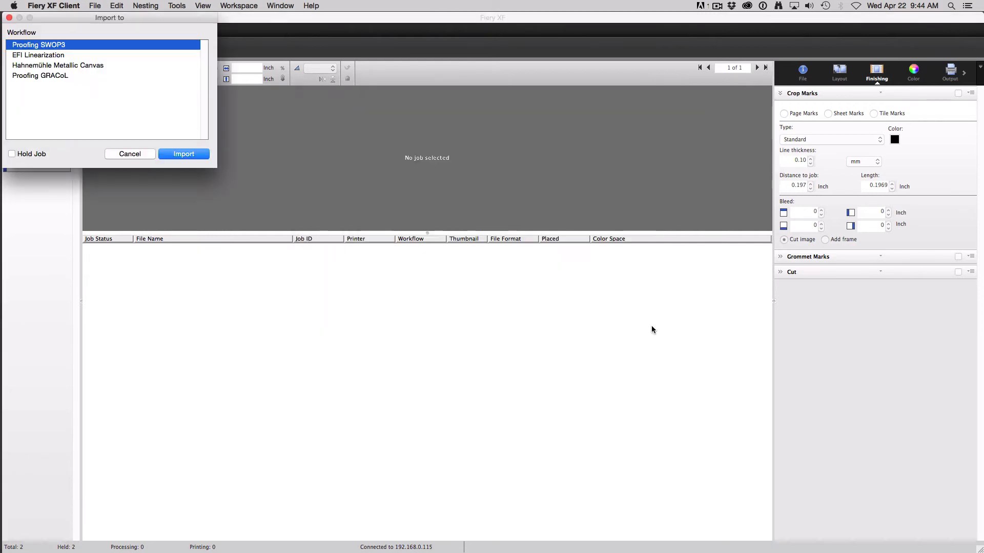
pyautogui.moveTo(166, 141)
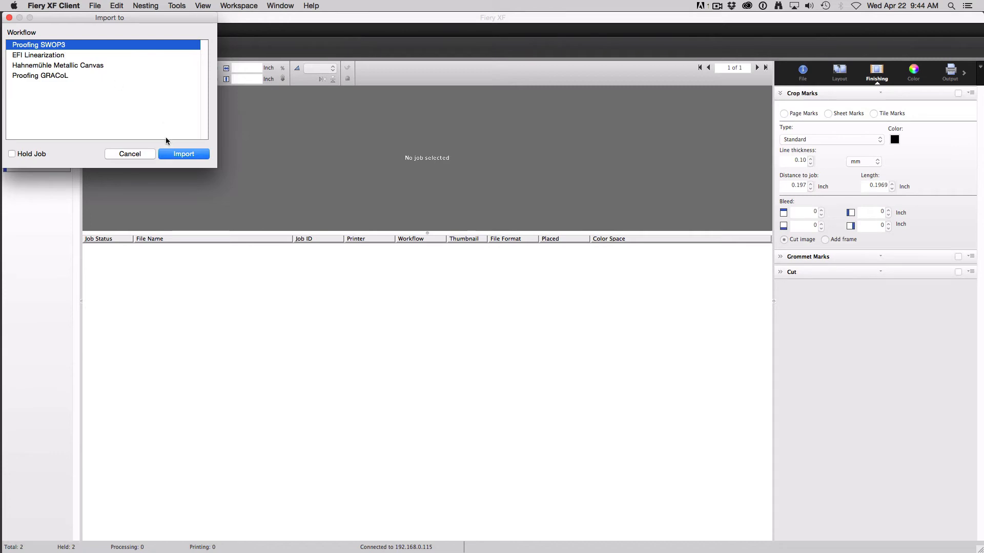
pyautogui.click(129, 154)
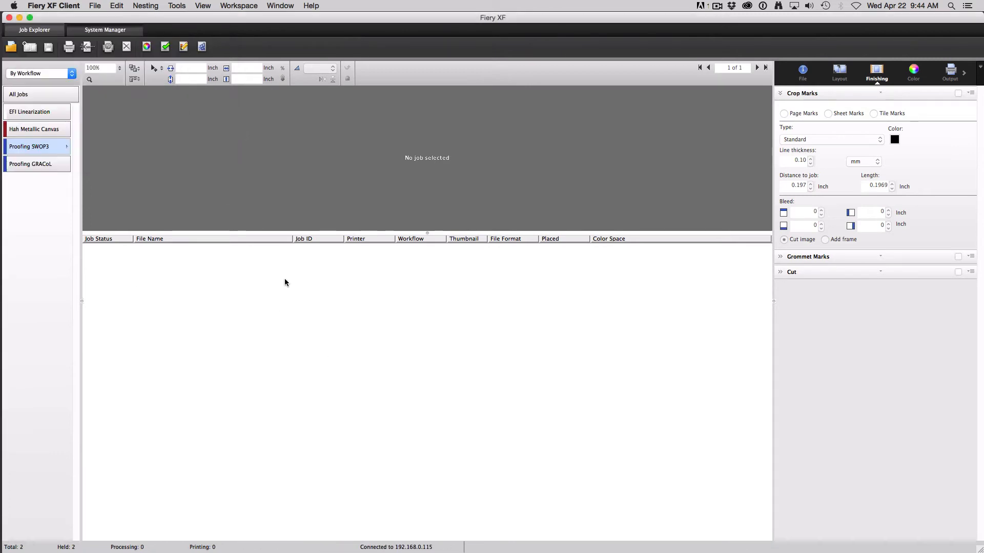
pyautogui.click(105, 29)
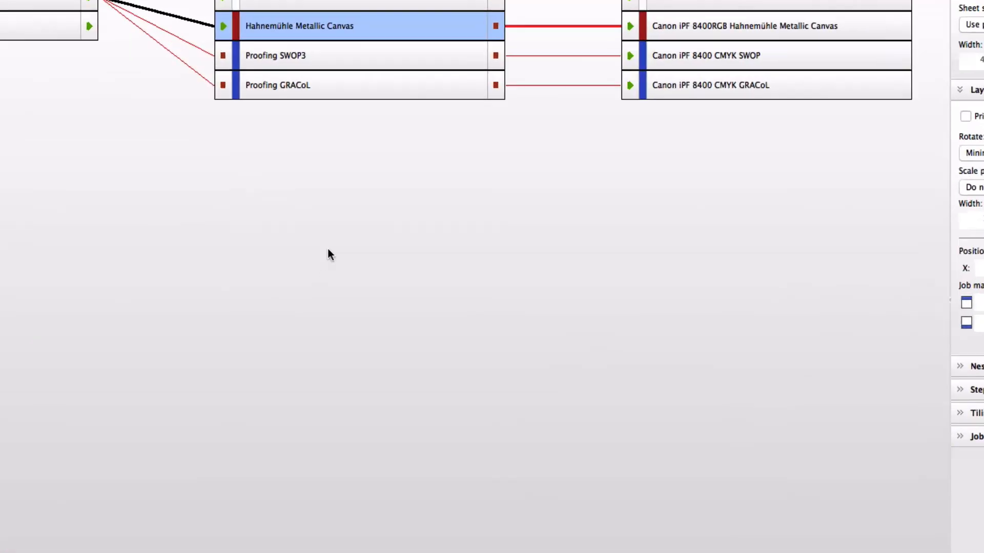
# - Create workflow SWOP2013C3_CRPC5 Verify 1 from its template and expand guest's workspace settings
pyautogui.rightClick(330, 254)
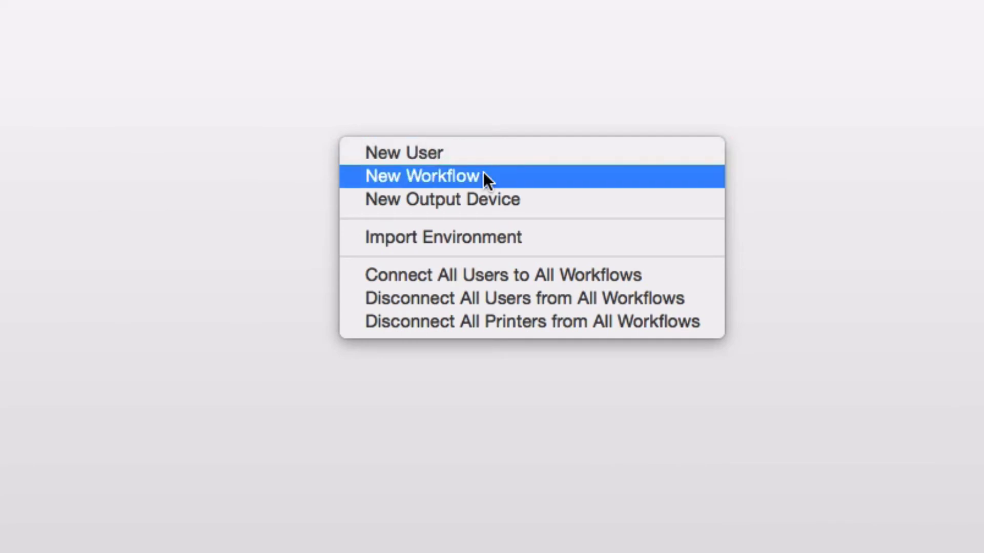
pyautogui.click(422, 177)
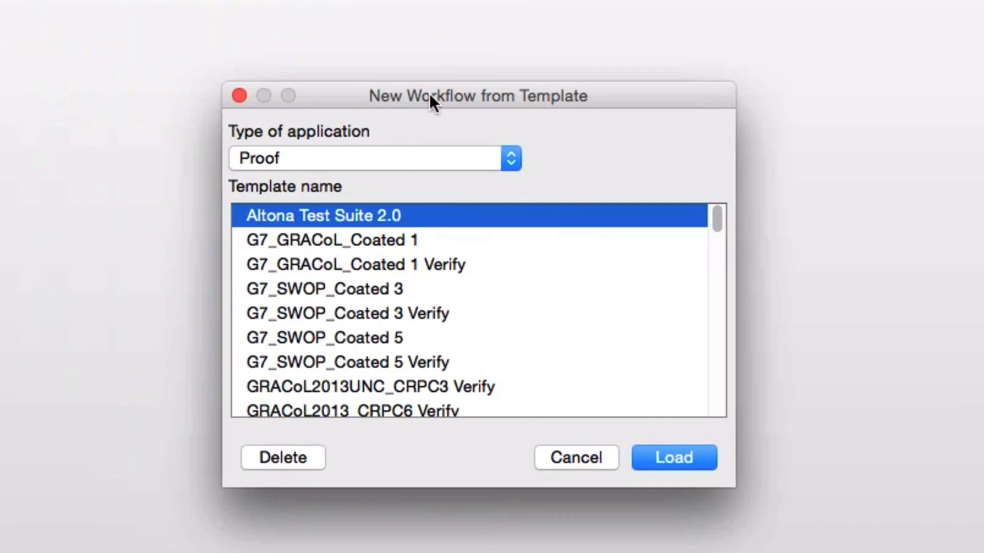
pyautogui.scroll(-3)
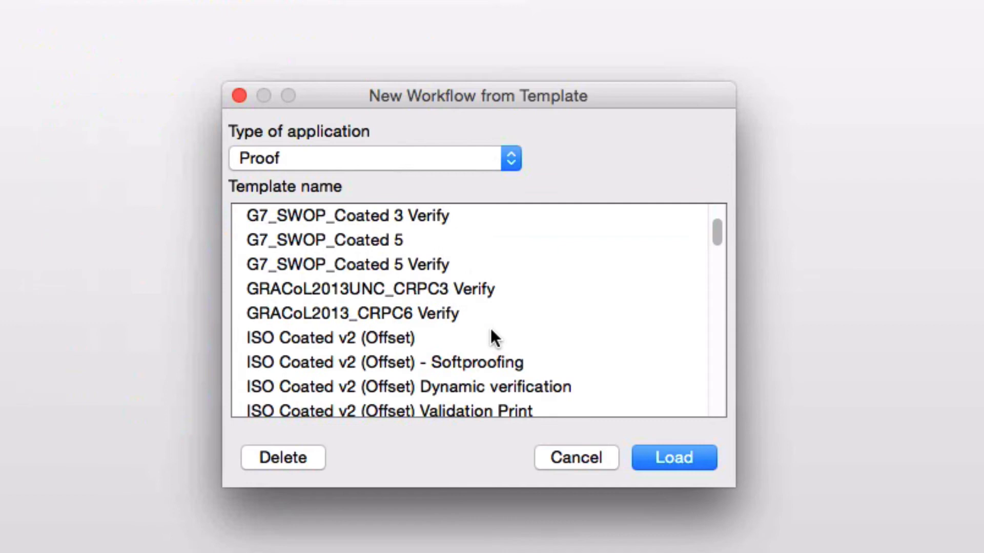
pyautogui.scroll(-3)
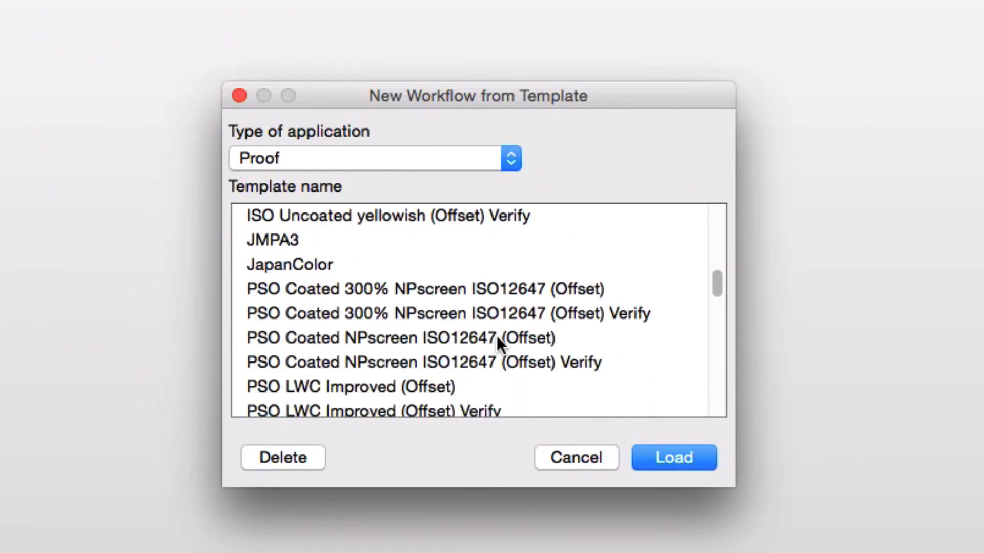
pyautogui.scroll(-3)
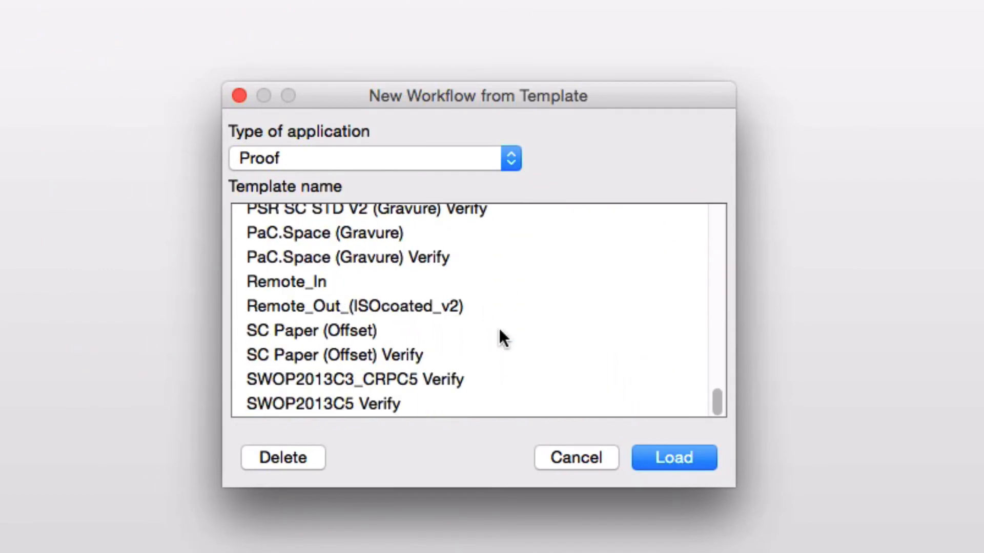
pyautogui.moveTo(411, 389)
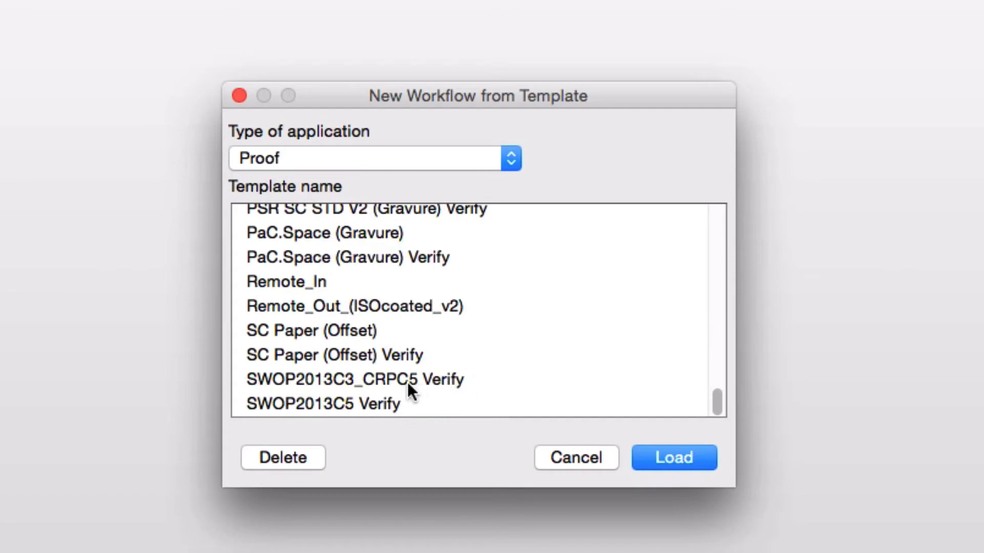
pyautogui.moveTo(421, 384)
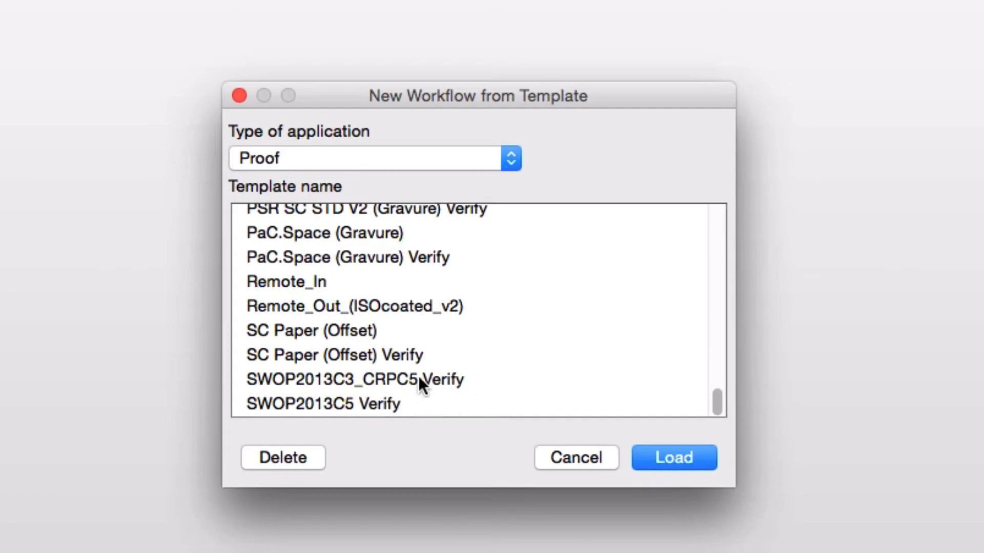
pyautogui.click(674, 457)
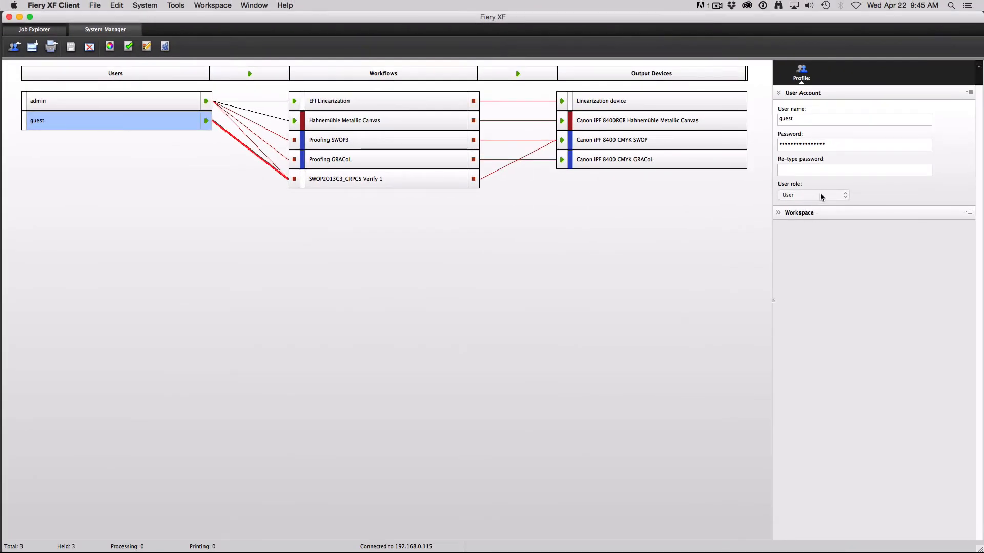
pyautogui.click(779, 212)
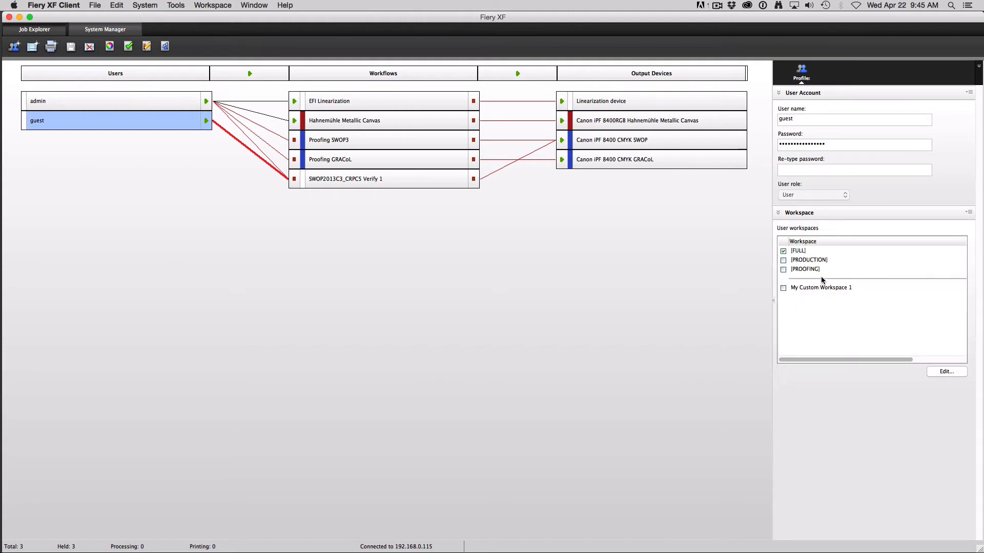
pyautogui.moveTo(202, 126)
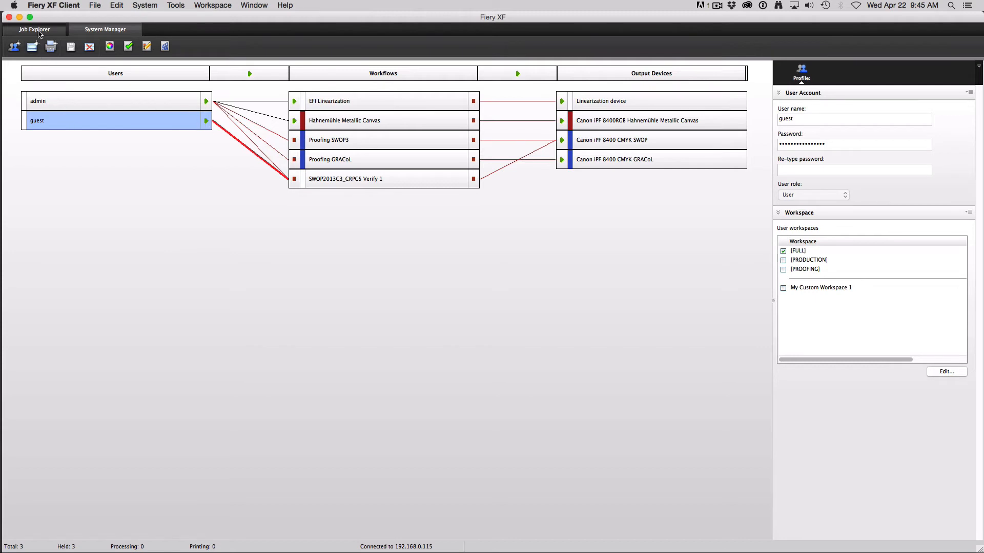
pyautogui.moveTo(637, 332)
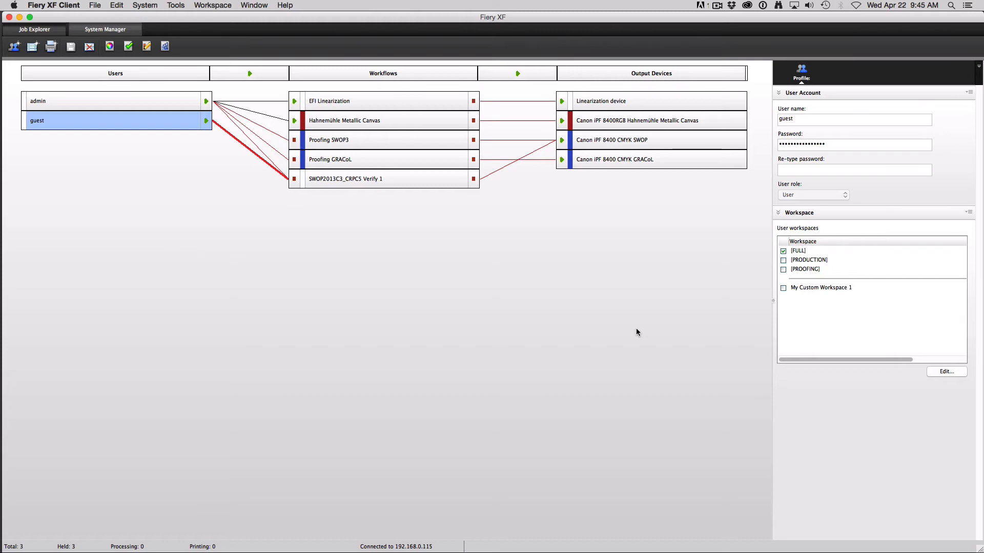
pyautogui.moveTo(579, 232)
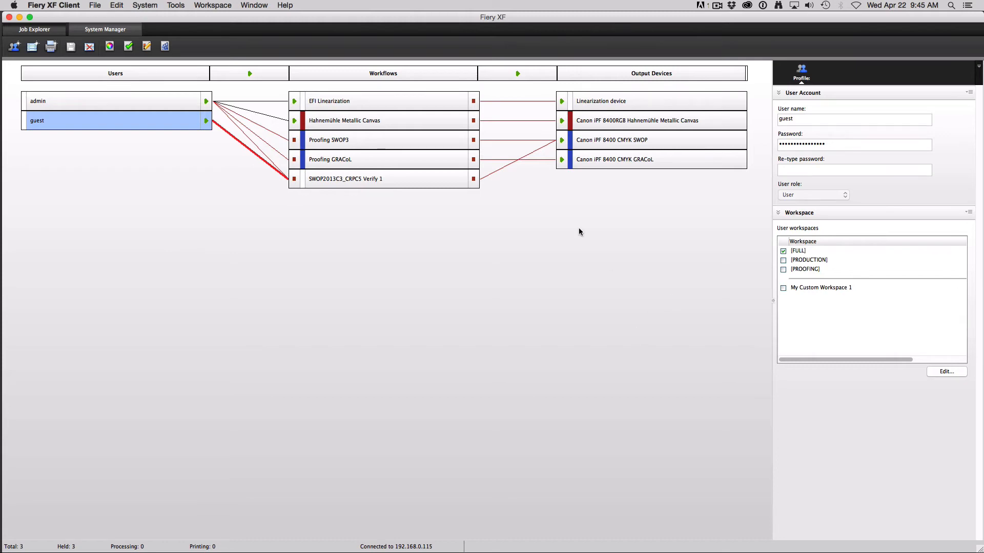
pyautogui.moveTo(450, 317)
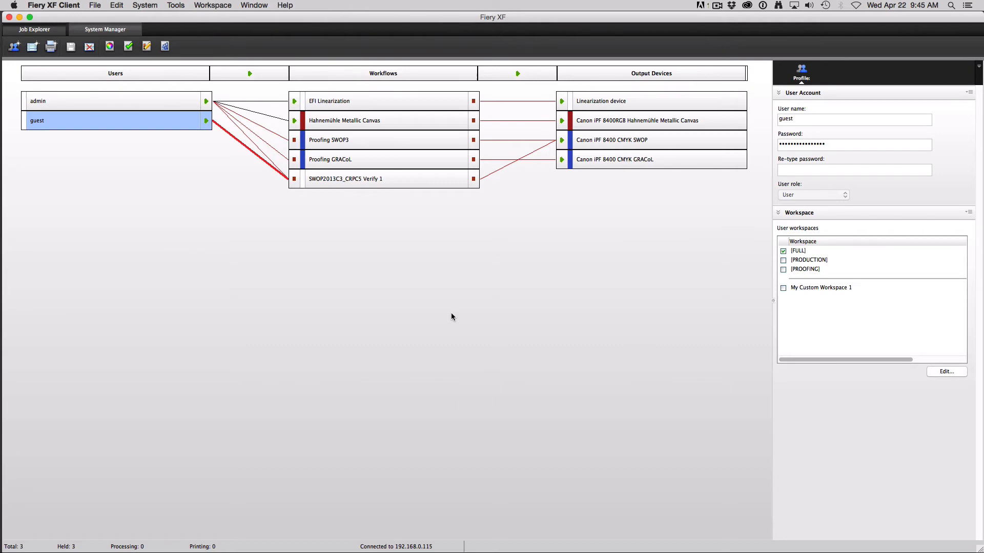
pyautogui.moveTo(77, 14)
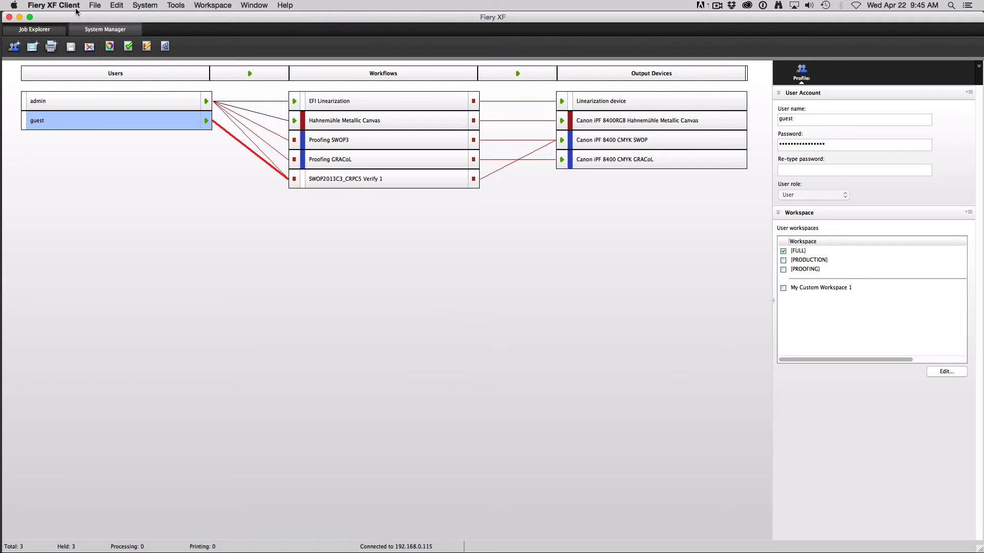
# - Show the SWOP2013C3_CRPC5 Verify 1 workflow's colour settings, with SWOP2013C3_CRPC5.icc source and simulation profiles
pyautogui.click(95, 5)
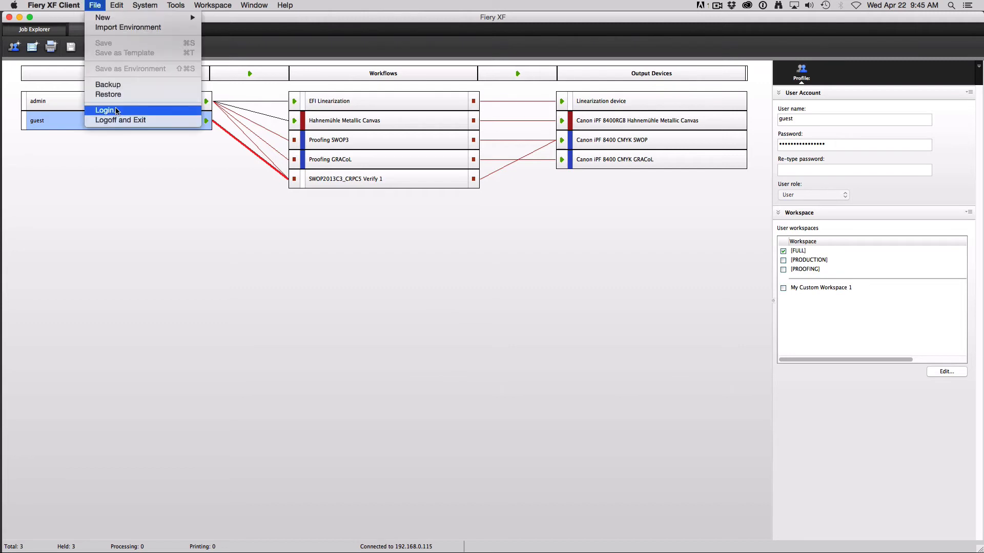
pyautogui.click(105, 110)
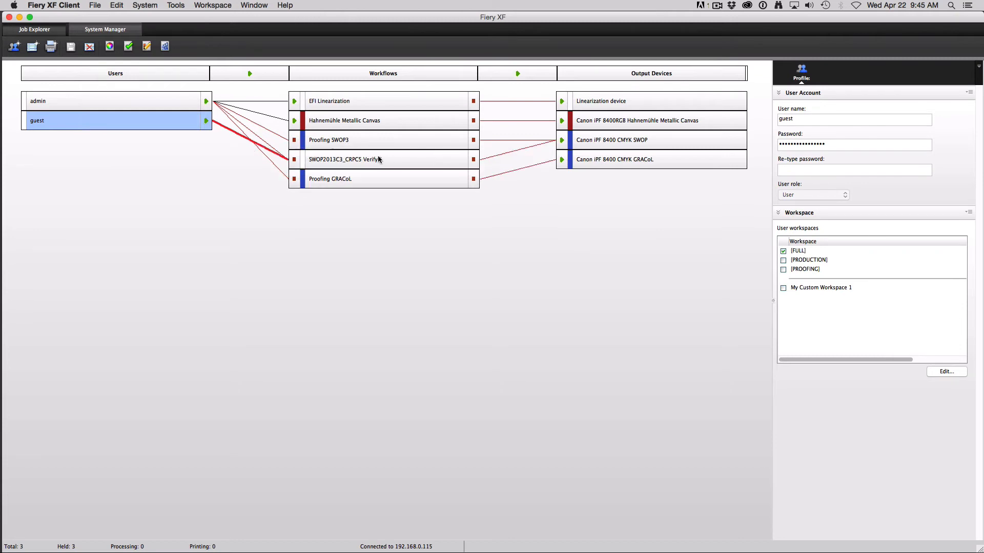
pyautogui.click(345, 159)
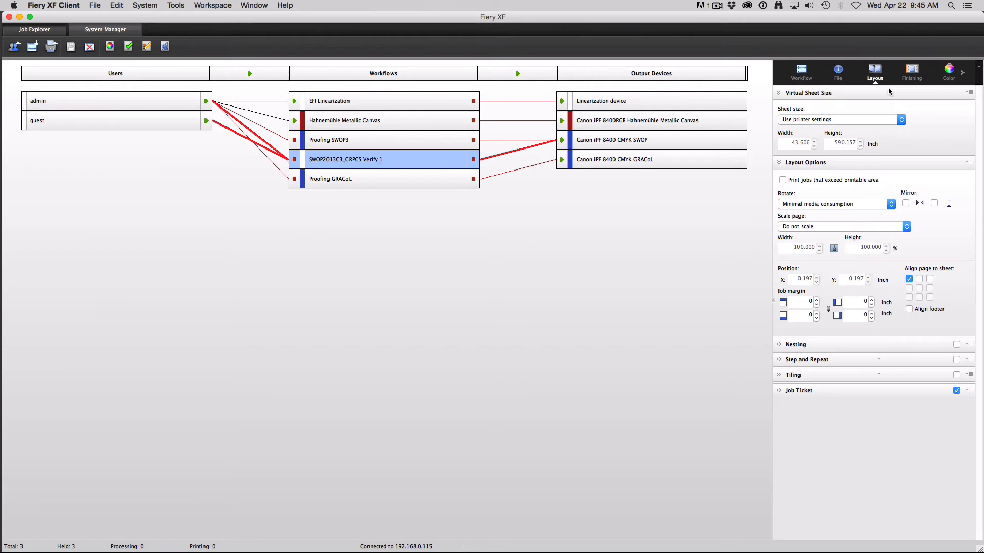
pyautogui.click(949, 70)
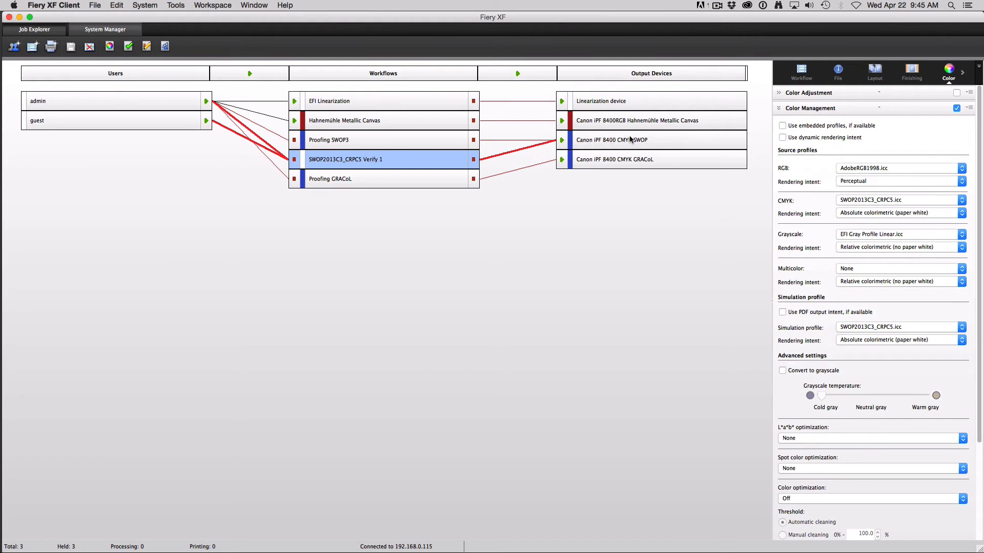
pyautogui.moveTo(618, 135)
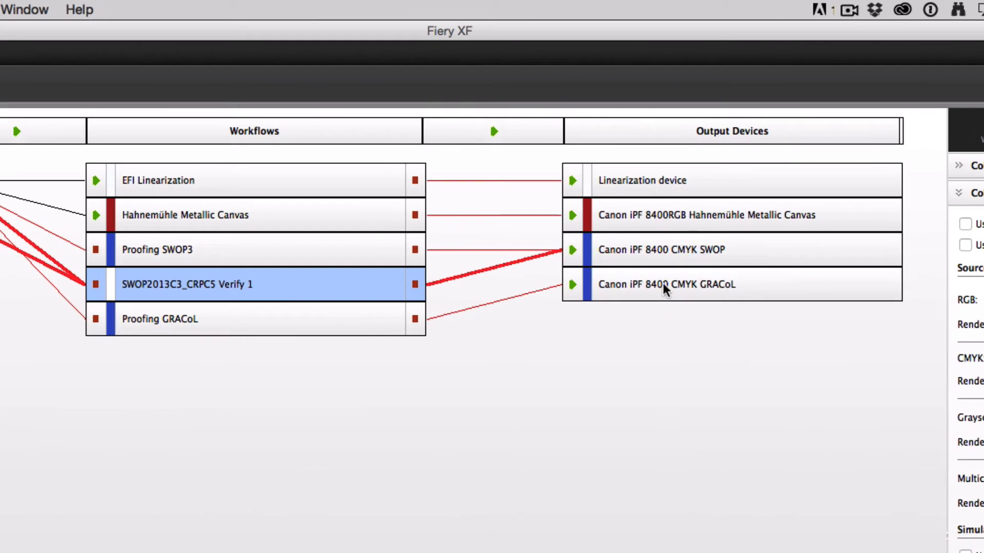
pyautogui.moveTo(667, 215)
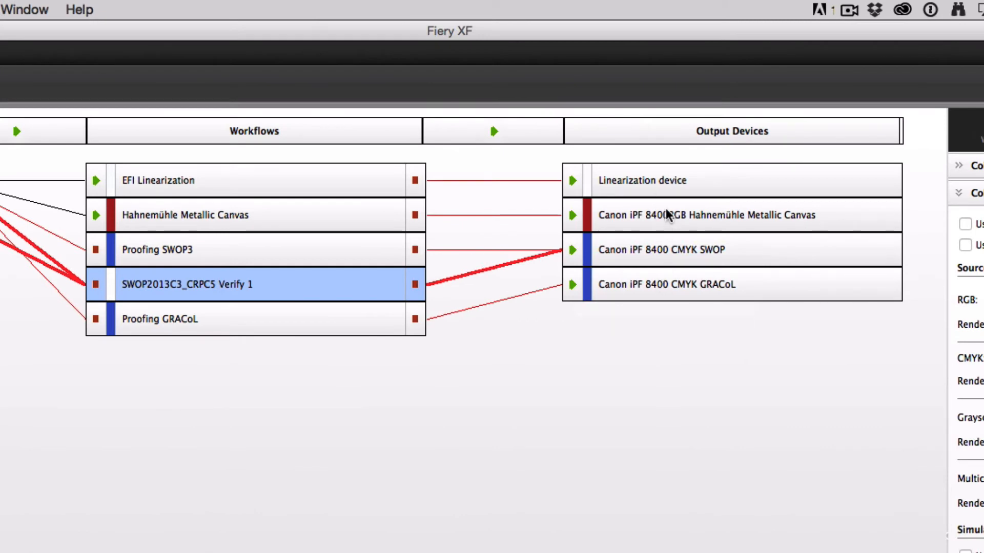
pyautogui.moveTo(700, 233)
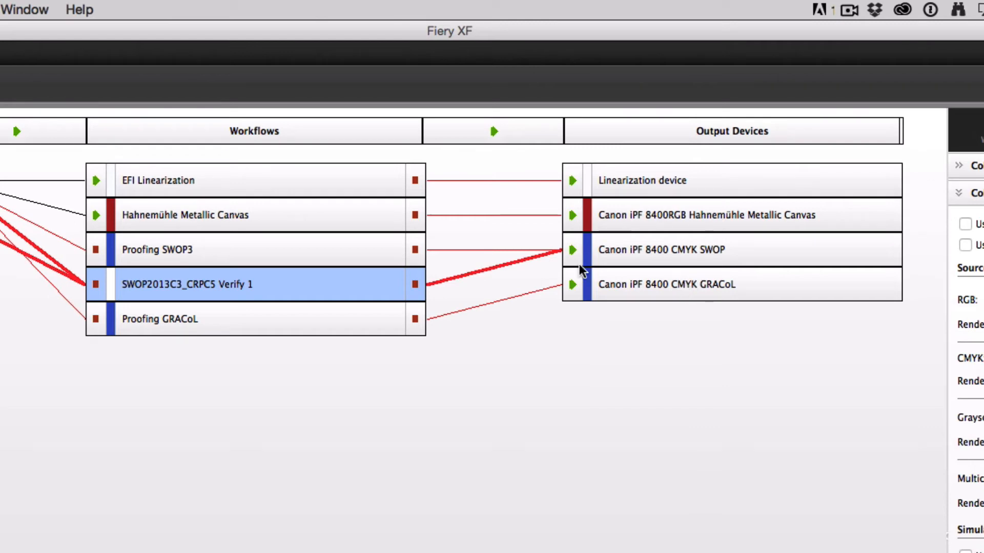
pyautogui.moveTo(777, 223)
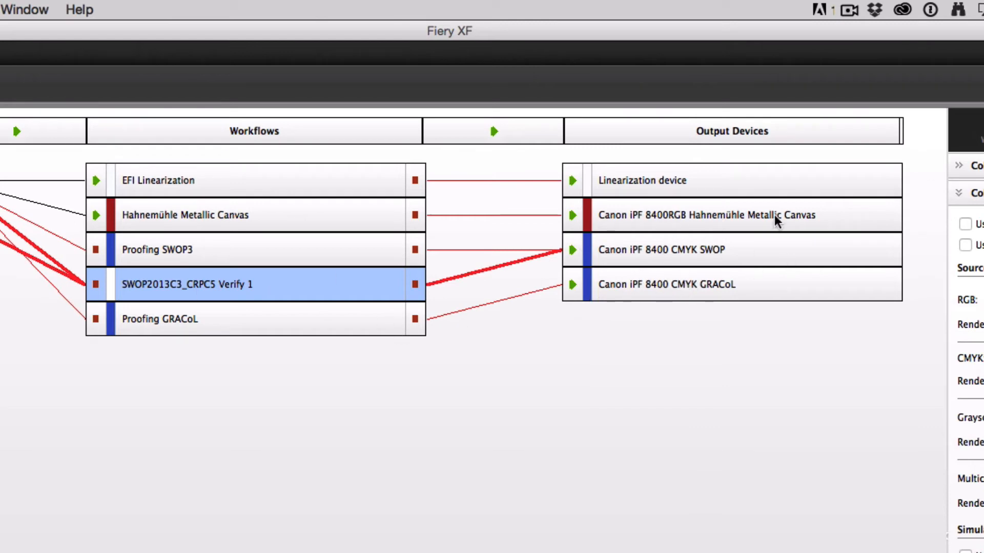
pyautogui.moveTo(694, 284)
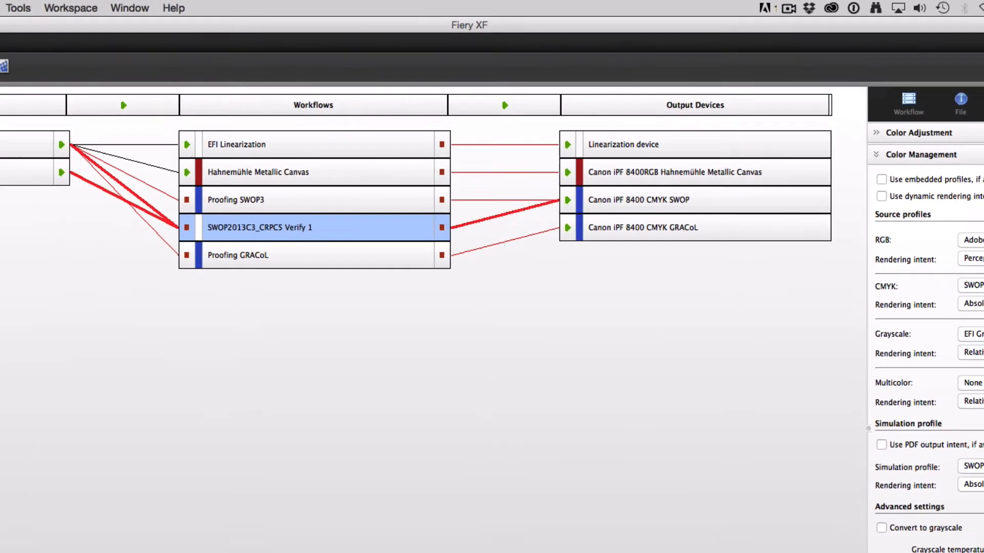
# - Preview the ColourManagement CheckUp.pdf job enlarged, showing its SWOP2006_Coated3v2 colour management settings
pyautogui.click(34, 30)
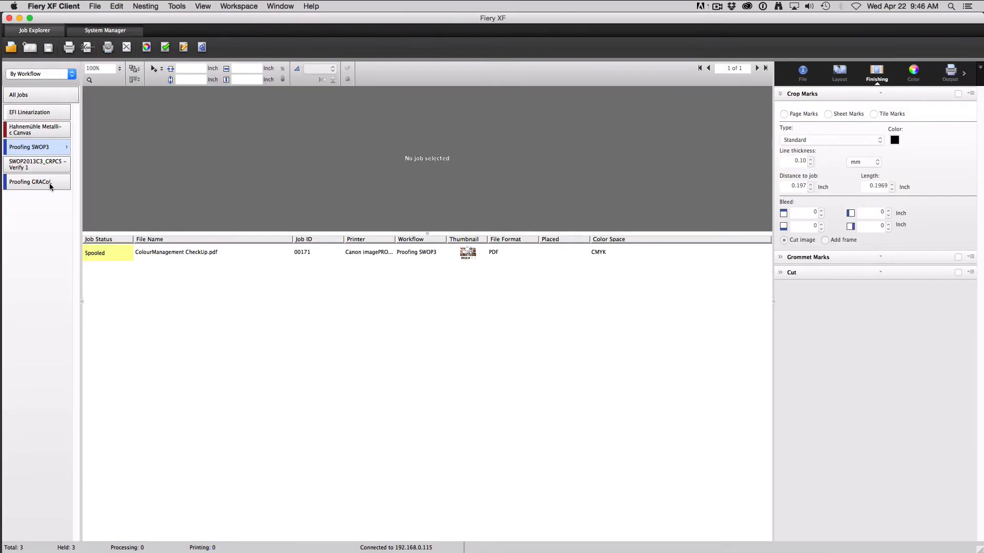
pyautogui.moveTo(38, 187)
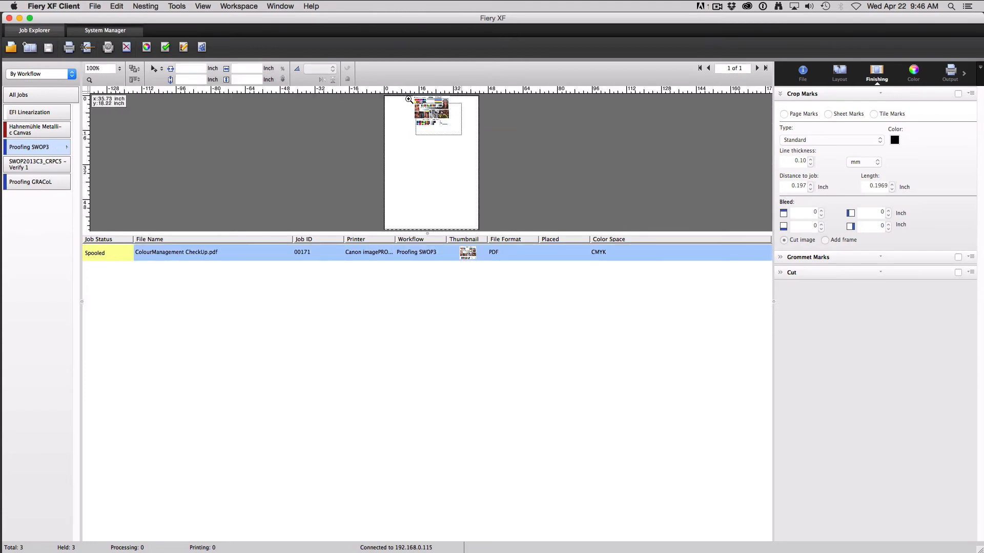
pyautogui.click(408, 99)
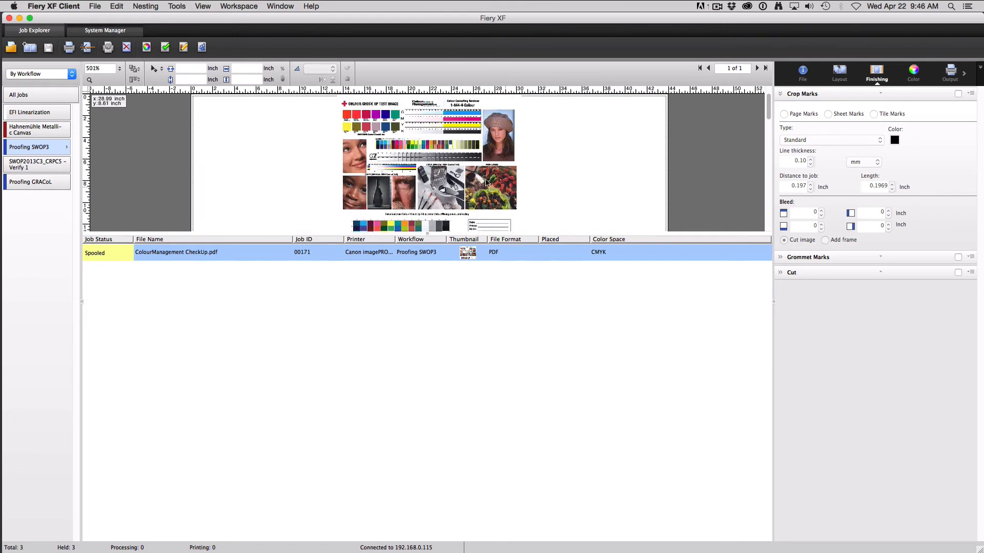
pyautogui.click(912, 72)
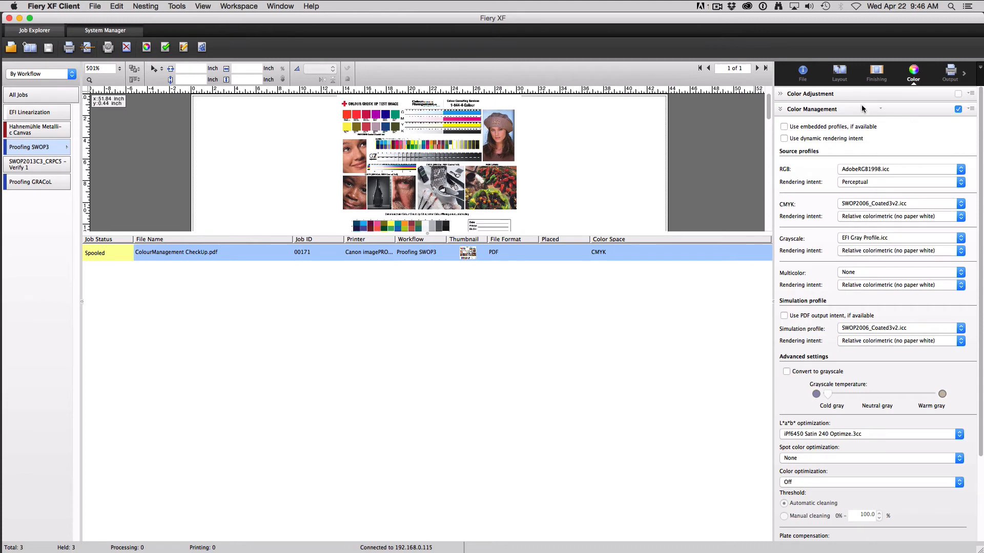
# - Expand the job's spot colour list and browse PANTONE 647 C alongside the CMYK entries
pyautogui.click(738, 166)
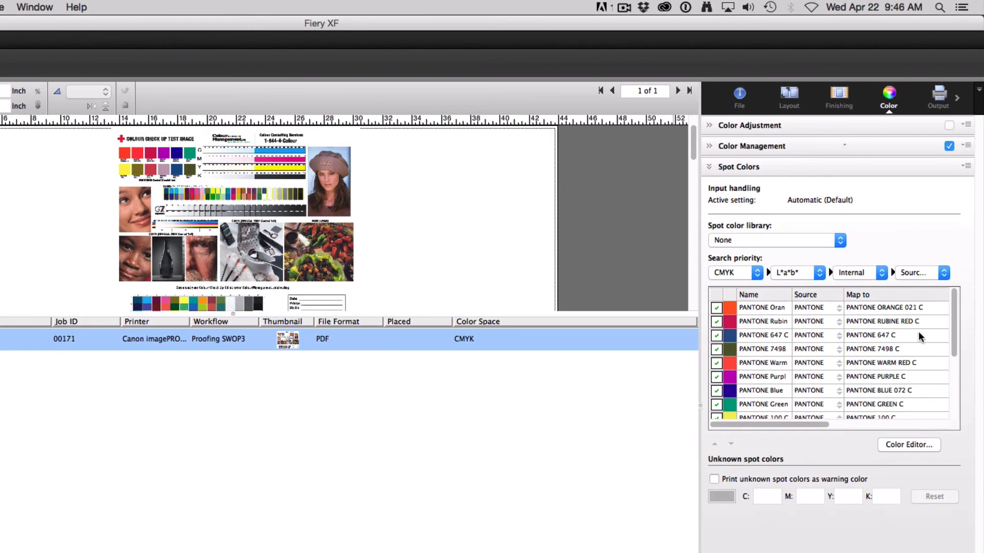
pyautogui.scroll(-3)
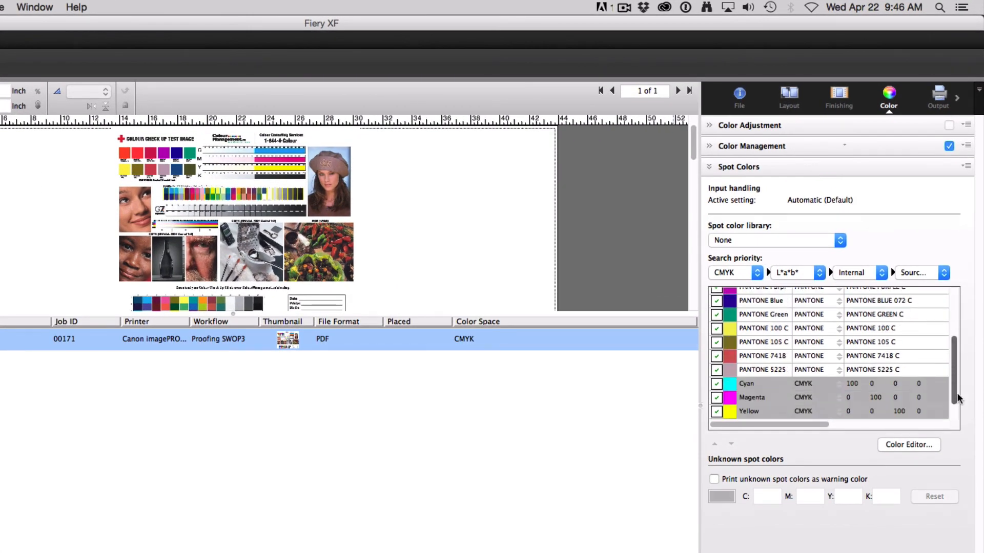
pyautogui.scroll(3)
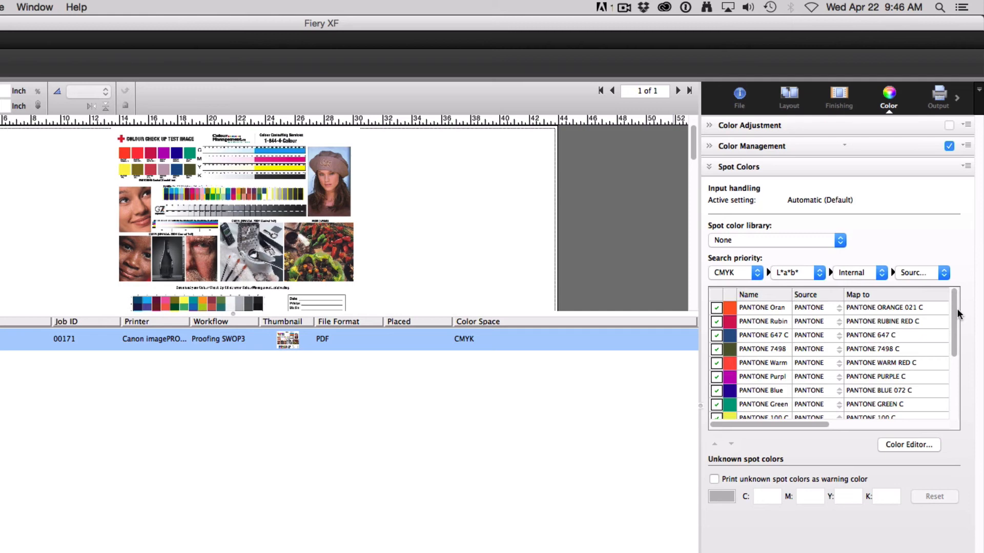
pyautogui.moveTo(804, 351)
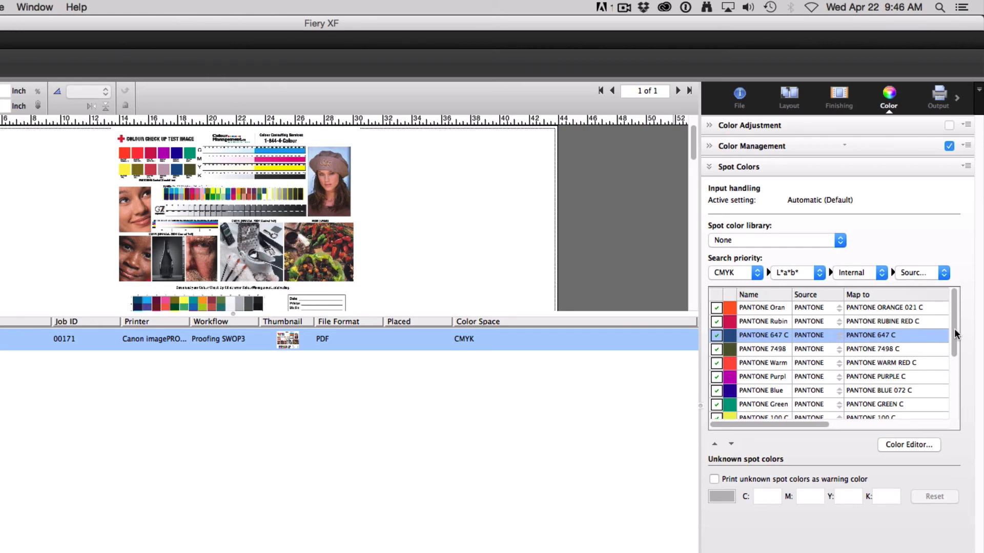
pyautogui.scroll(-3)
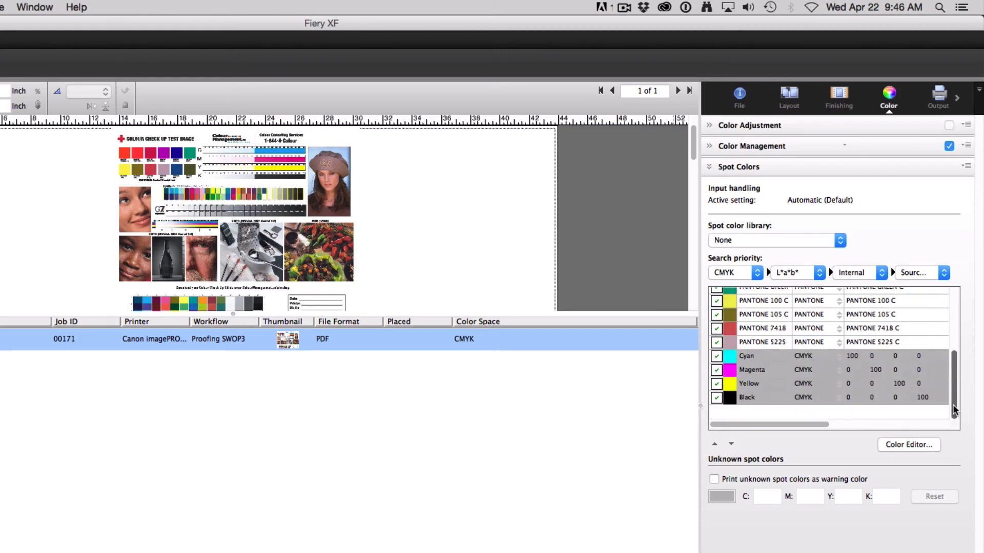
pyautogui.scroll(3)
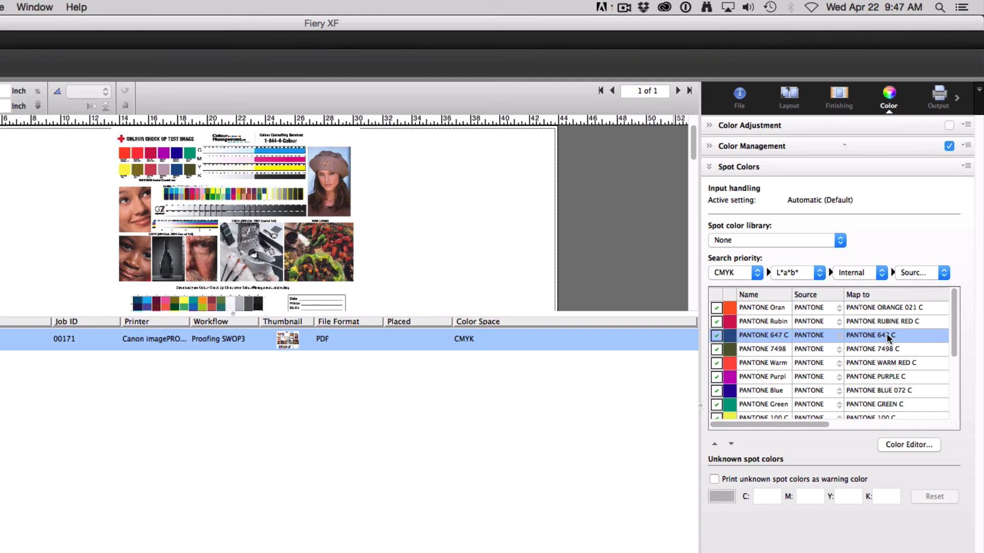
pyautogui.moveTo(480, 268)
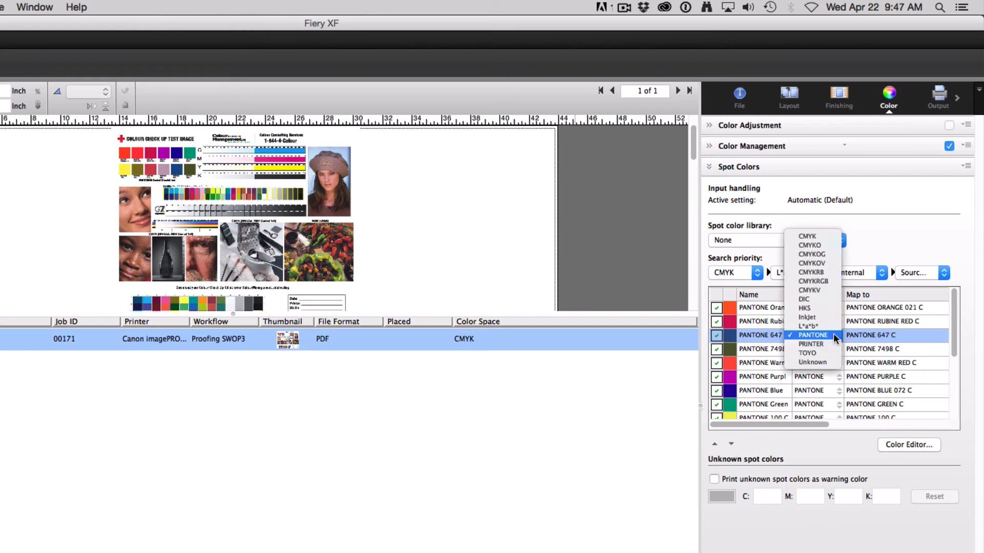
# - Map PANTONE 647 C to CMYK 100/50/0/0 and apply so the job respools
pyautogui.click(806, 335)
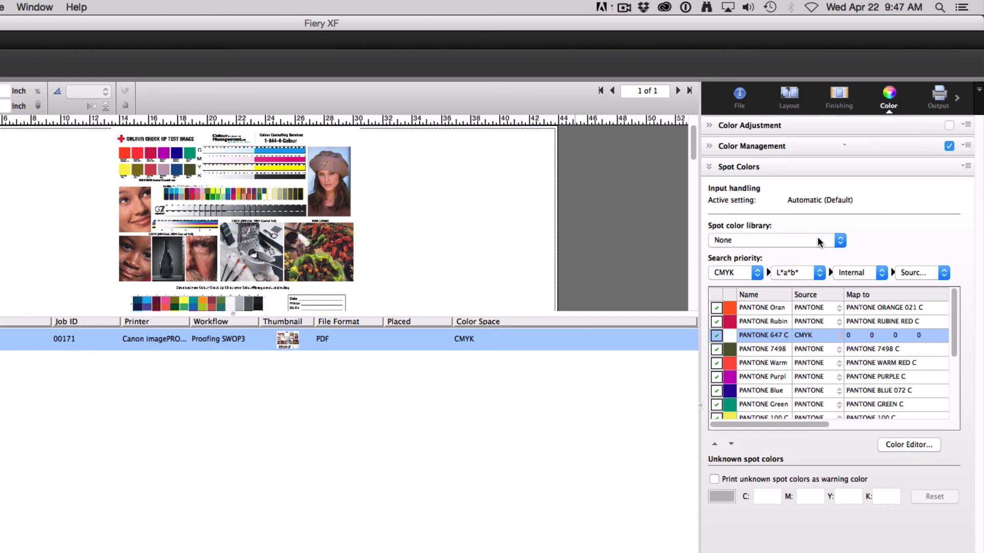
pyautogui.click(854, 335)
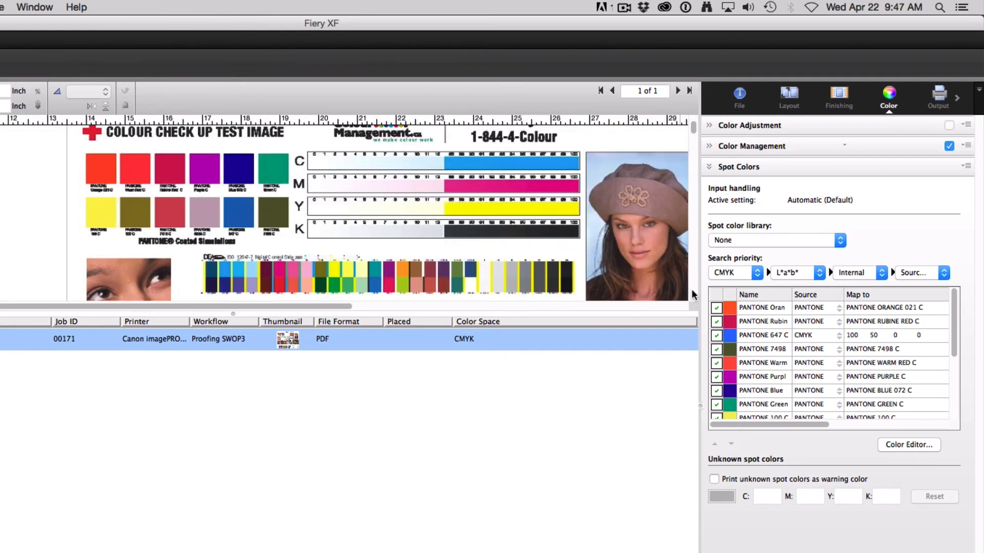
pyautogui.click(716, 336)
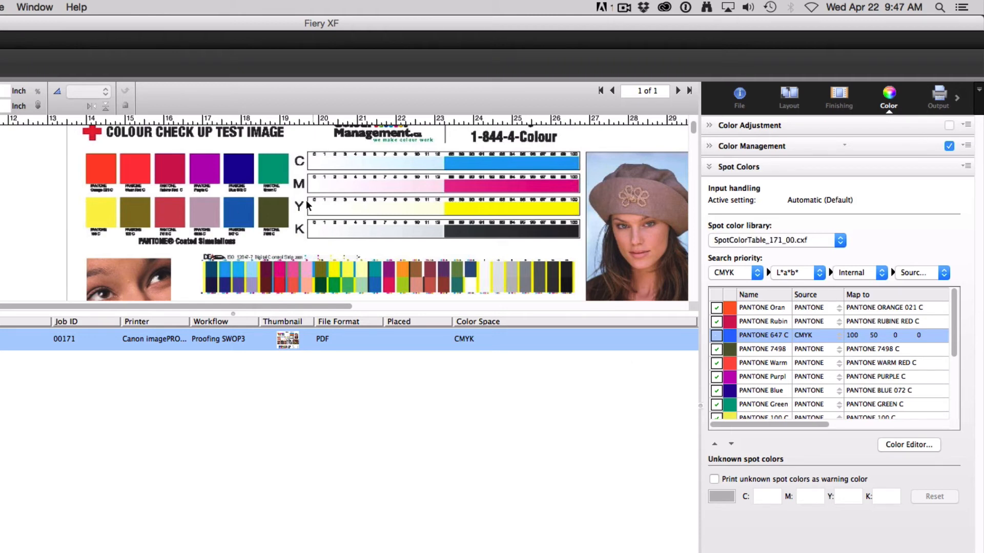
pyautogui.moveTo(283, 215)
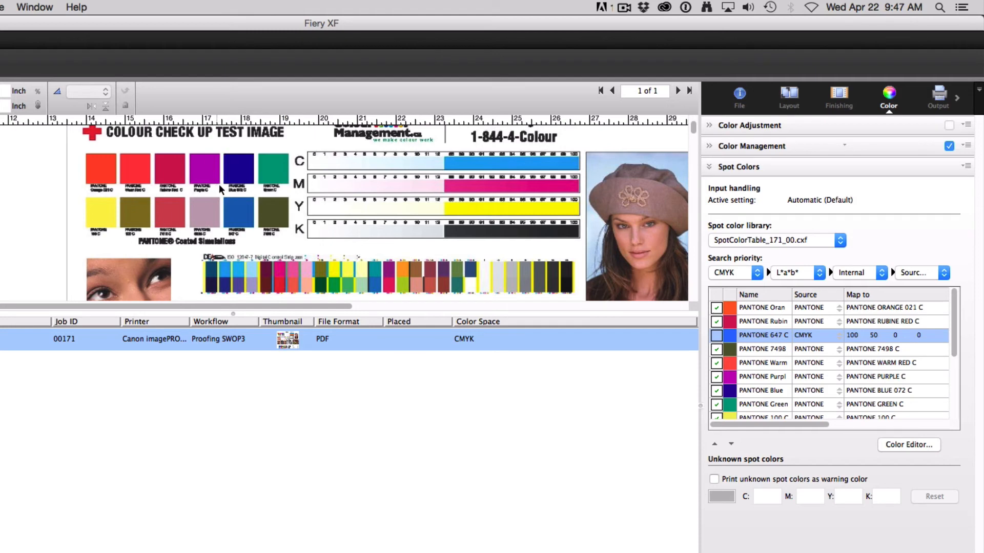
pyautogui.moveTo(199, 167)
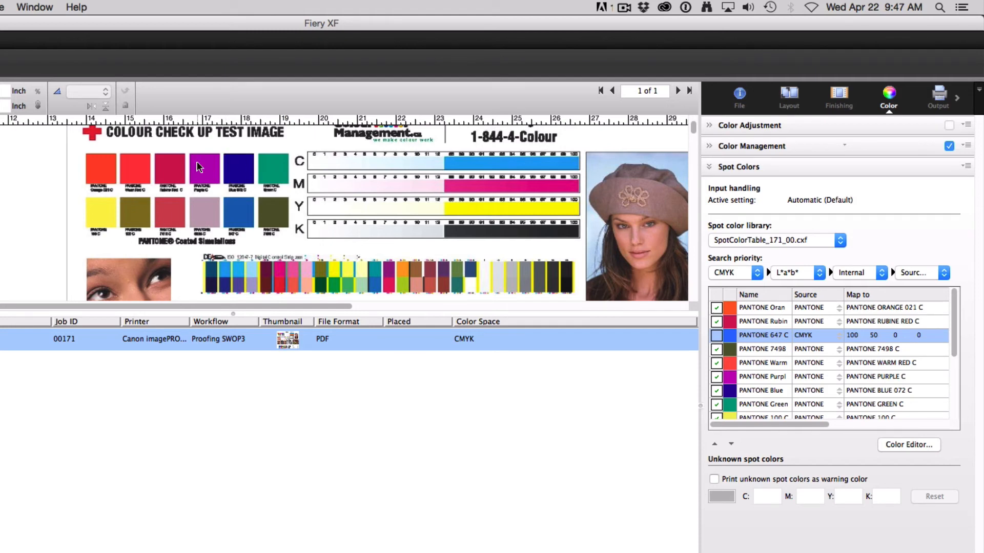
pyautogui.moveTo(827, 369)
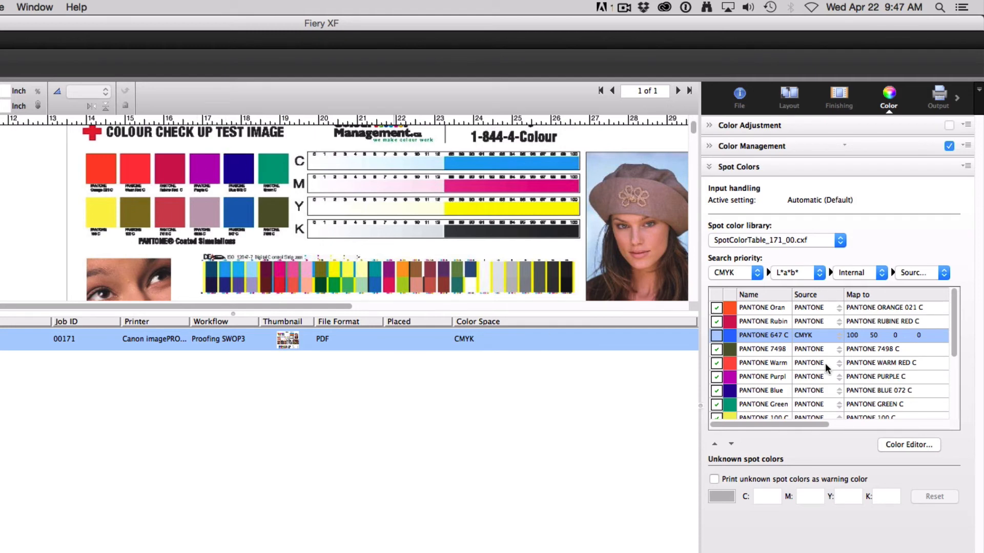
pyautogui.moveTo(814, 246)
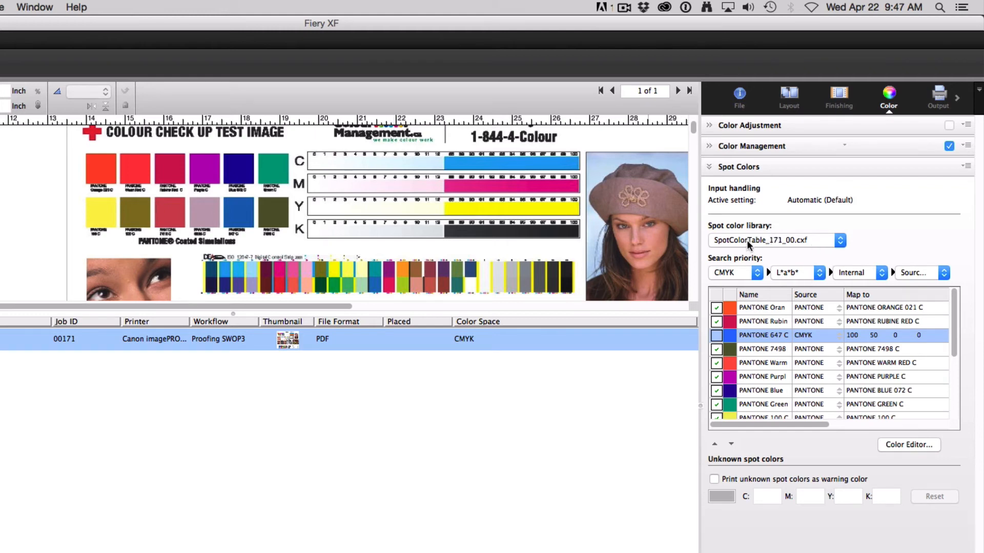
pyautogui.moveTo(751, 241)
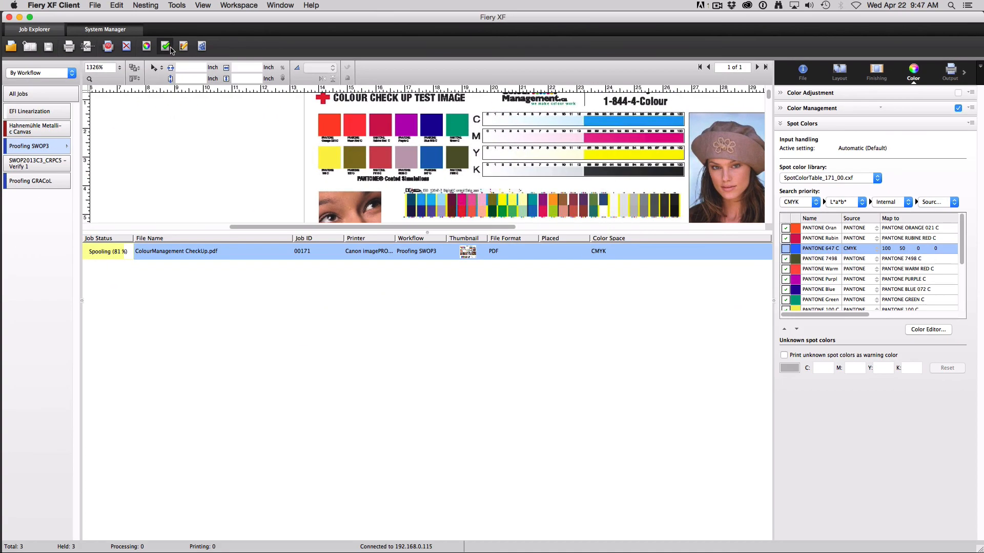
pyautogui.moveTo(184, 47)
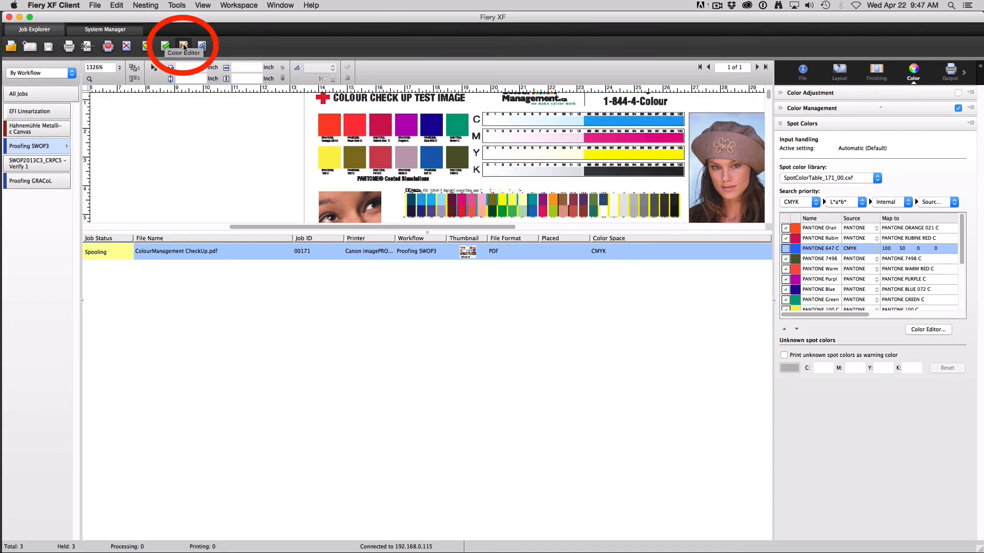
# - Launch Color Editor choosing 'Create a new spot color table'
pyautogui.click(184, 47)
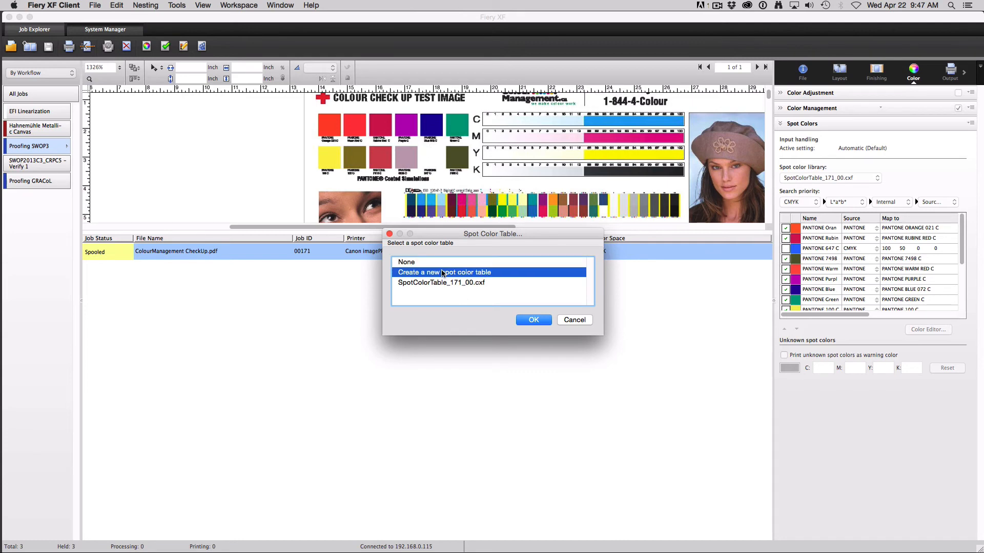
pyautogui.click(441, 282)
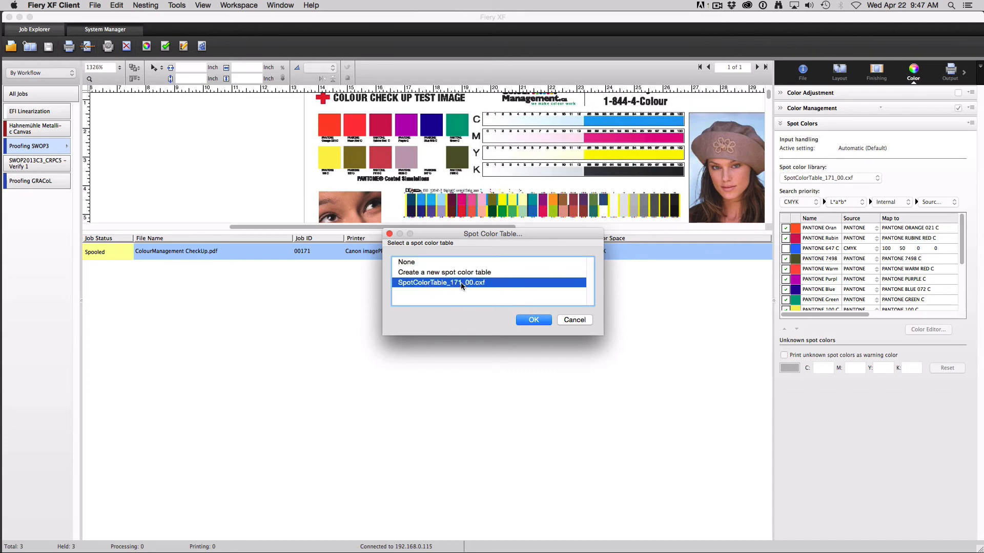
pyautogui.click(444, 271)
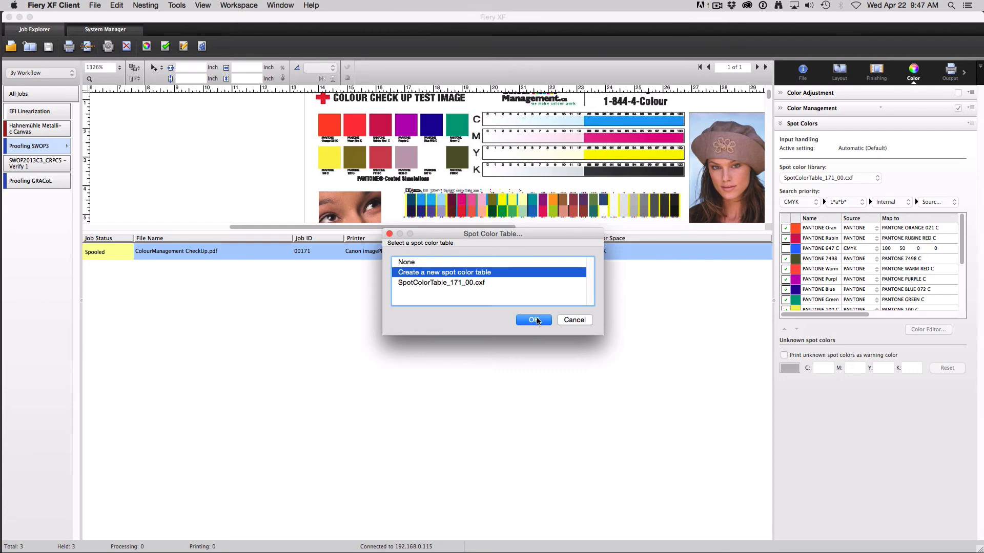
pyautogui.click(532, 320)
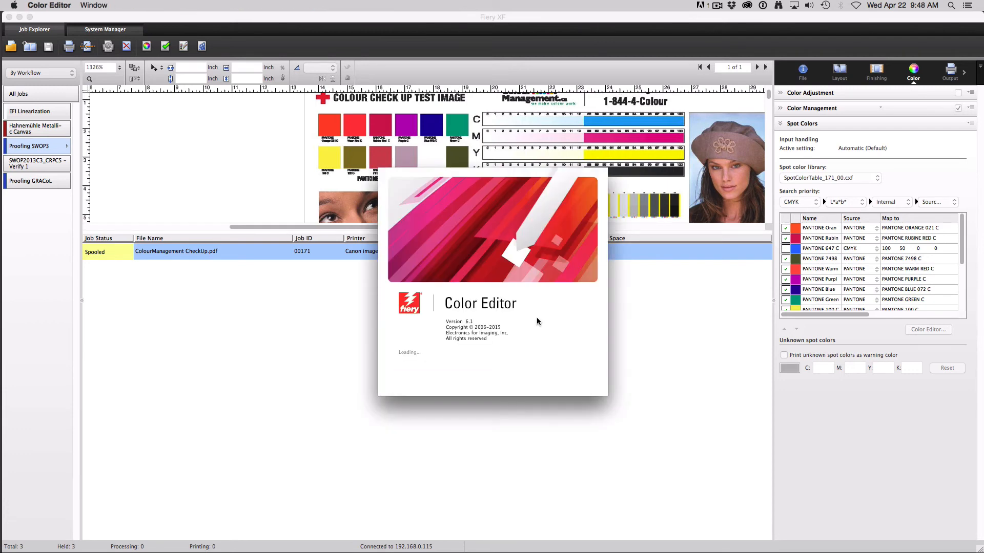
pyautogui.moveTo(535, 319)
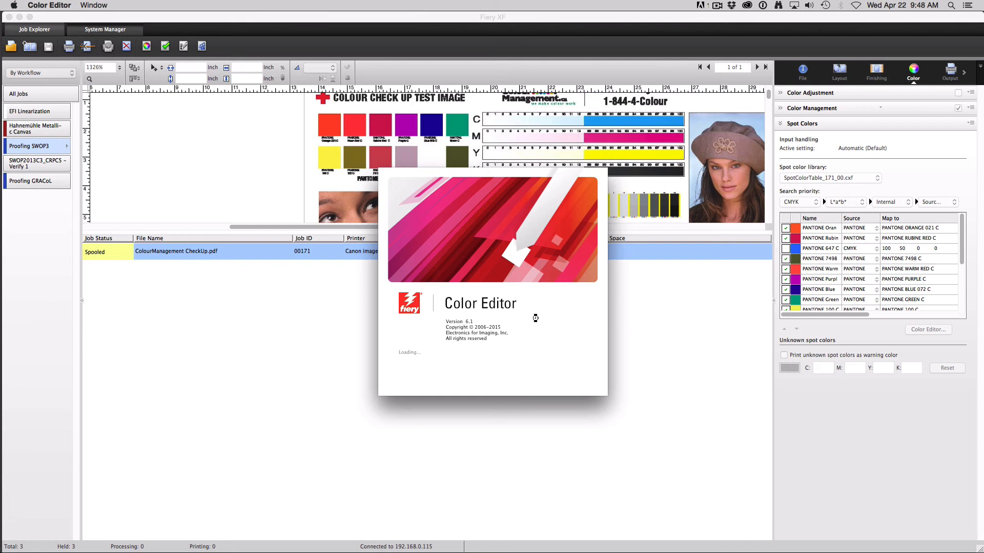
pyautogui.moveTo(537, 322)
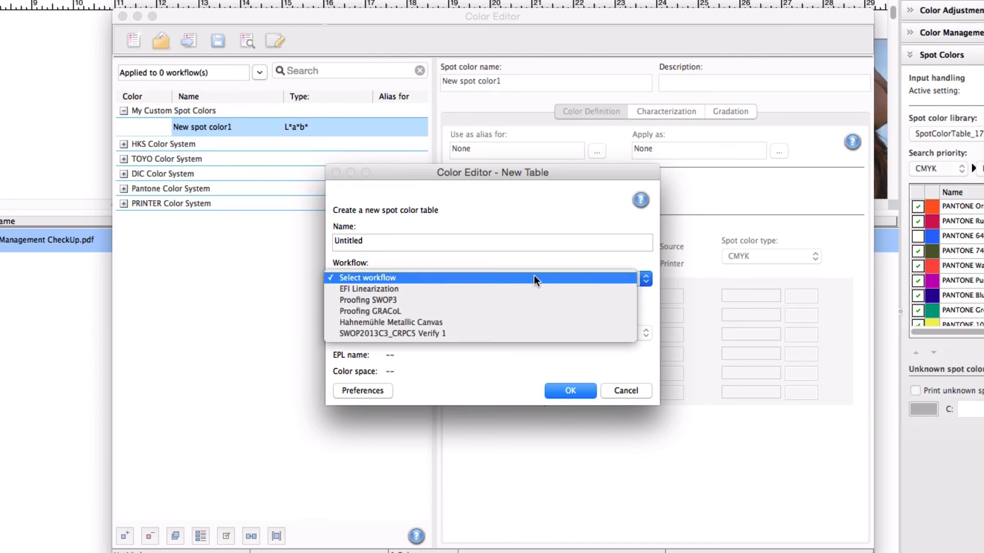
# - Create a new spot color table for Proofing SWOP3 and browse the Pantone Color System
pyautogui.click(369, 299)
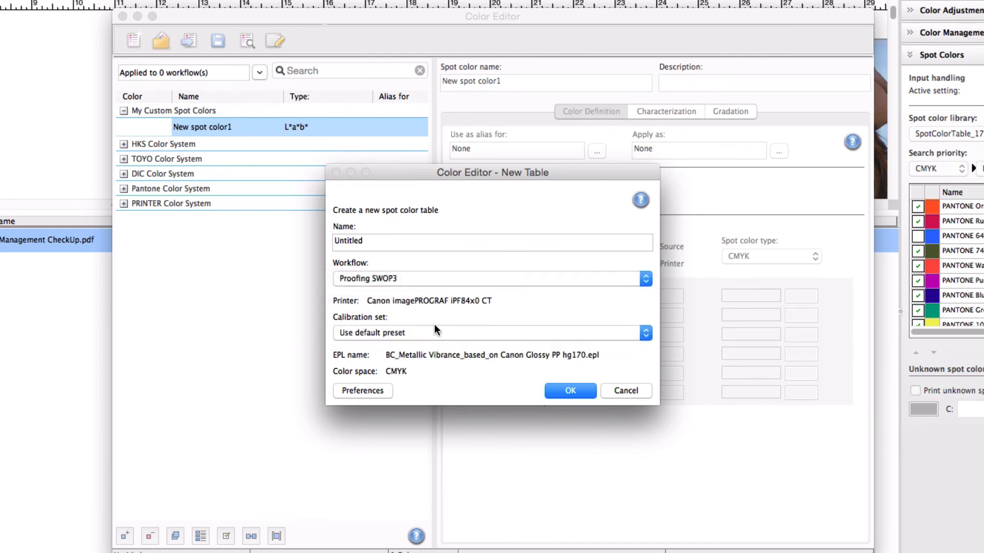
pyautogui.click(568, 390)
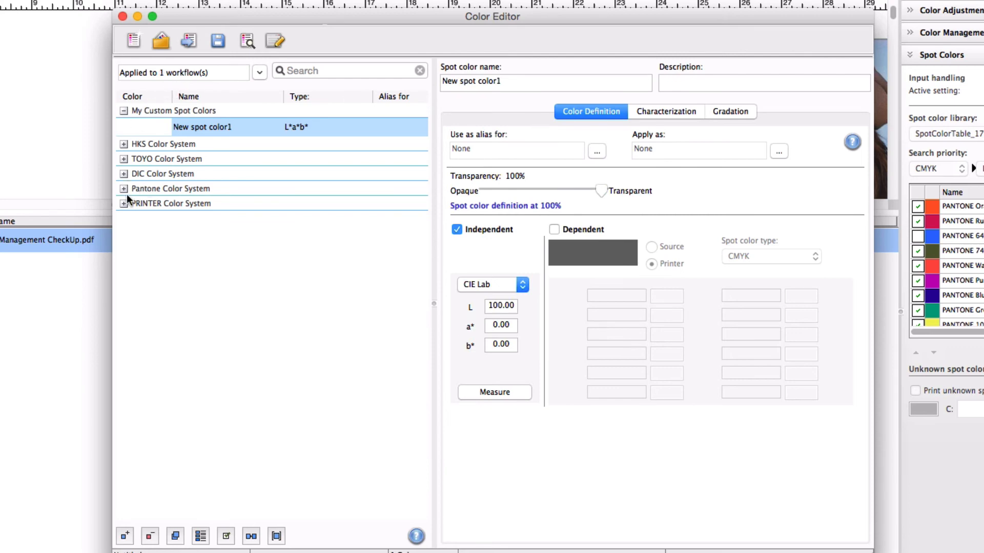
pyautogui.click(124, 188)
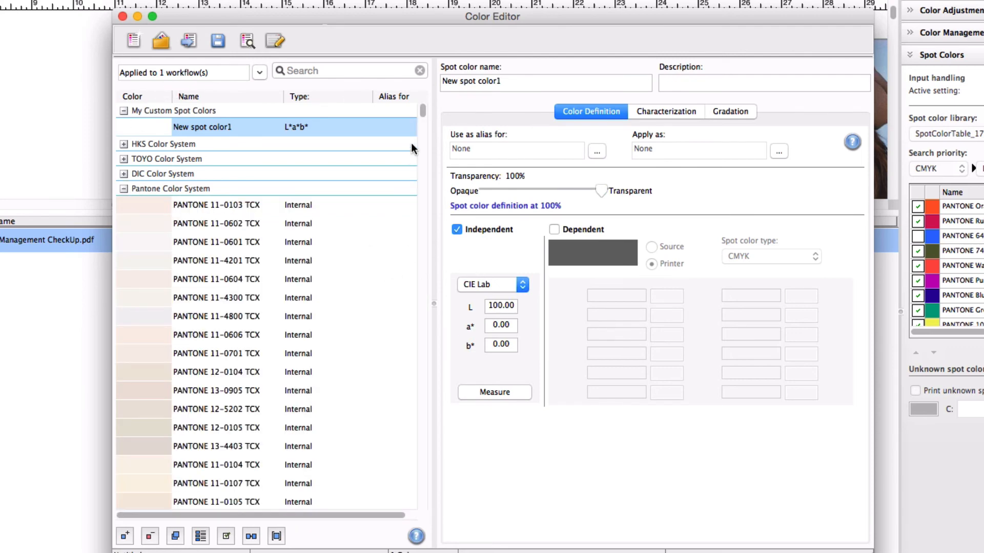
pyautogui.scroll(-3)
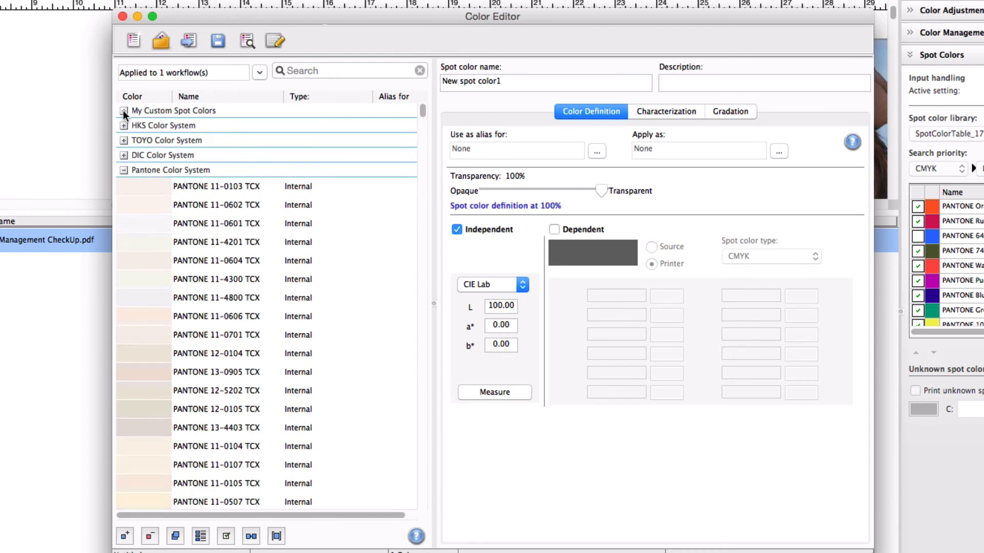
pyautogui.moveTo(589, 88)
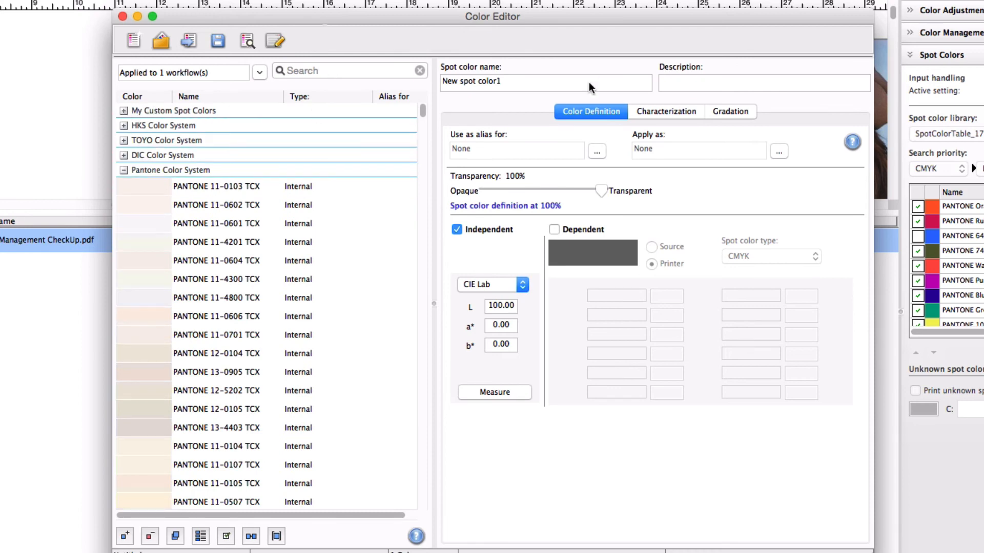
# - View the Gradation and Color Definition tabs, then close Color Editor
pyautogui.click(730, 111)
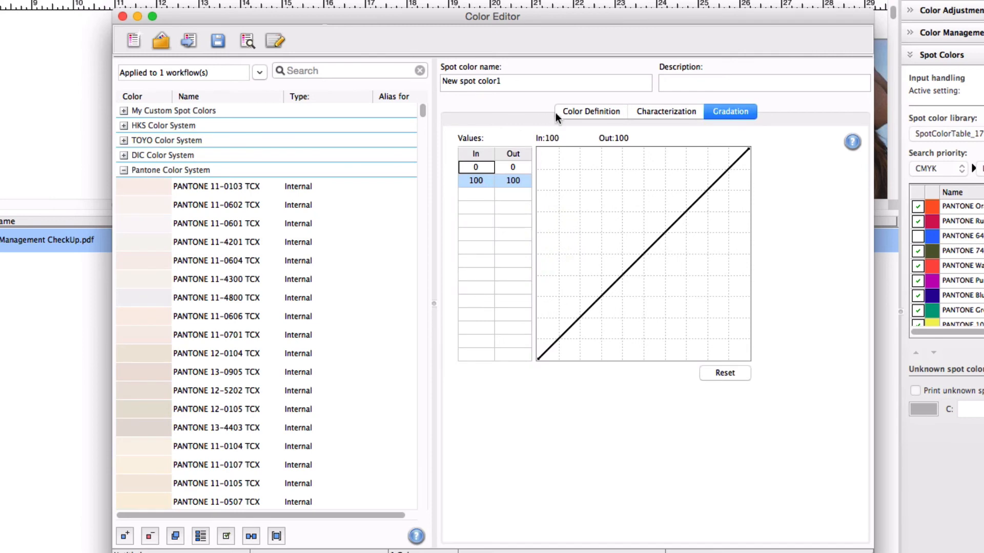
pyautogui.click(590, 111)
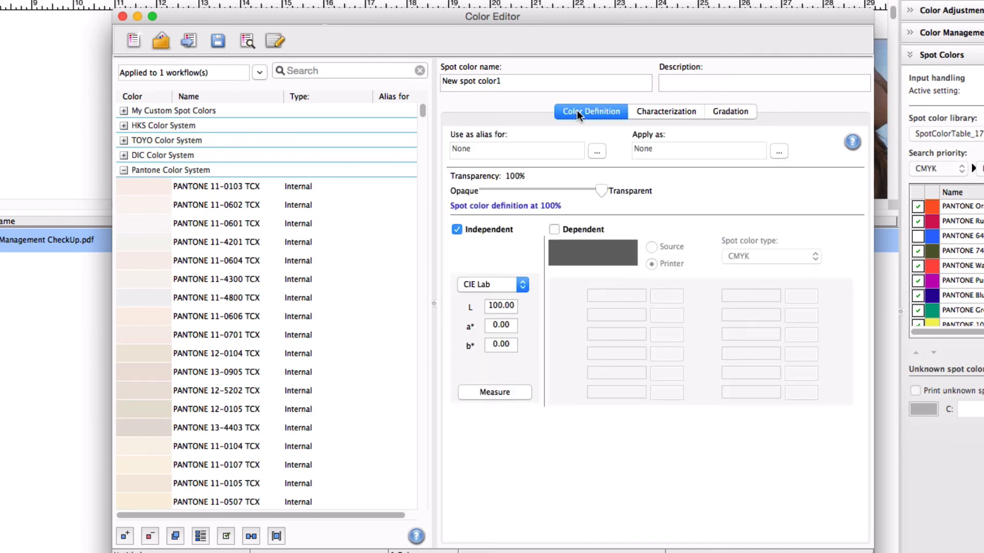
pyautogui.click(122, 17)
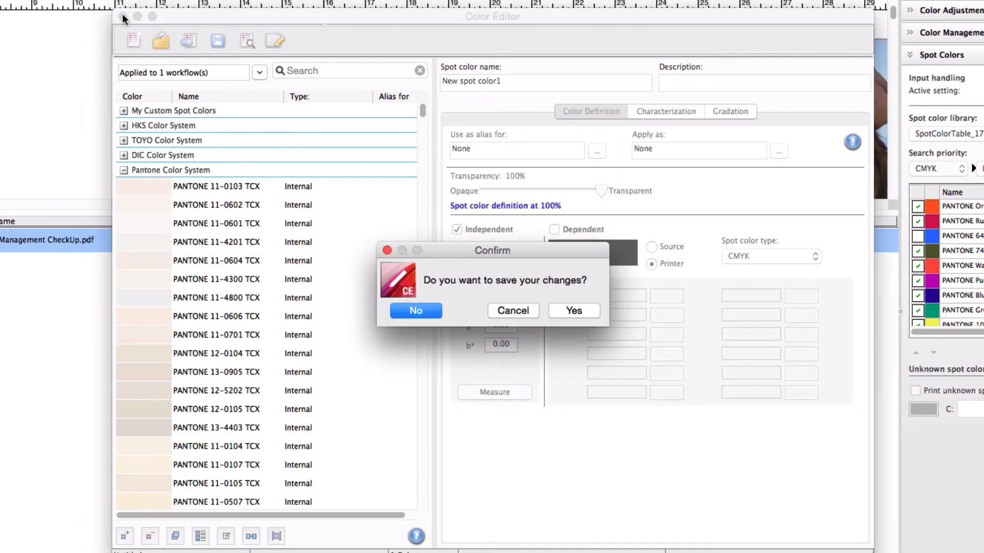
pyautogui.moveTo(416, 310)
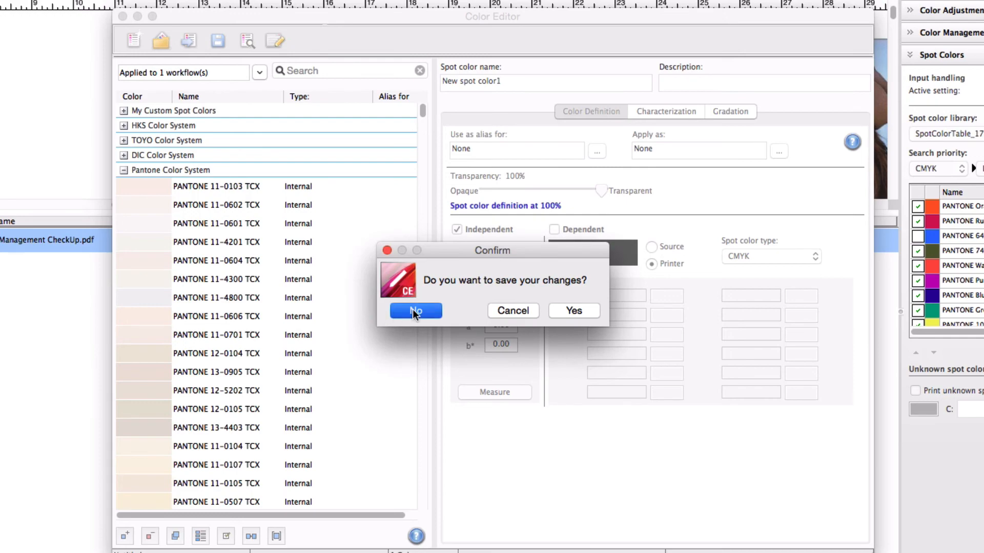
# - Launch the Verifier, view its Joblist/Preview page, then start closing it
pyautogui.click(416, 311)
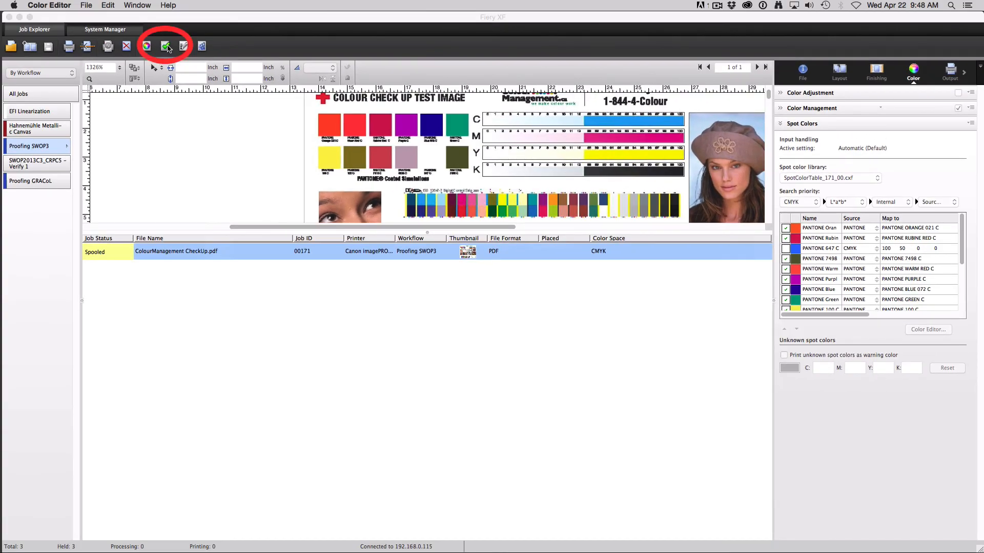
pyautogui.click(165, 45)
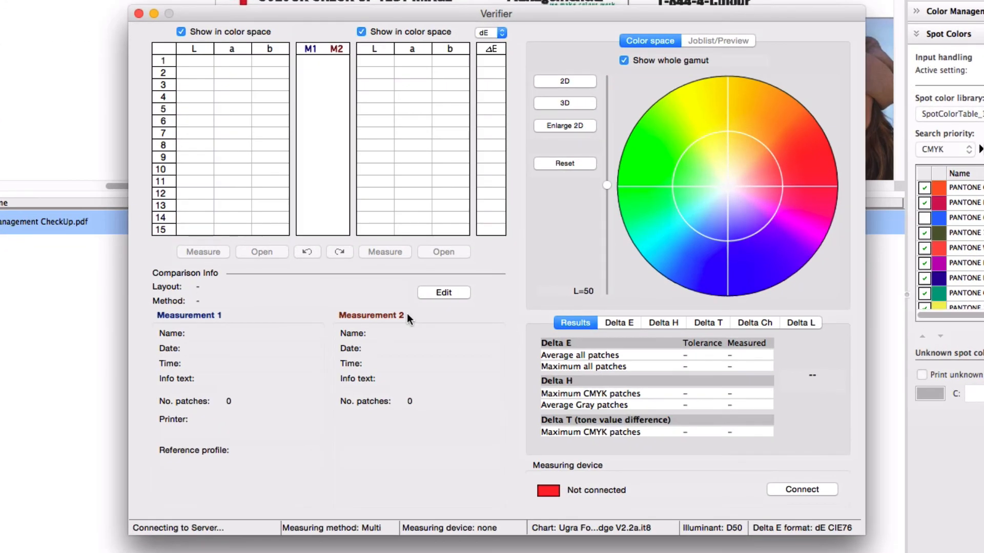
pyautogui.click(801, 489)
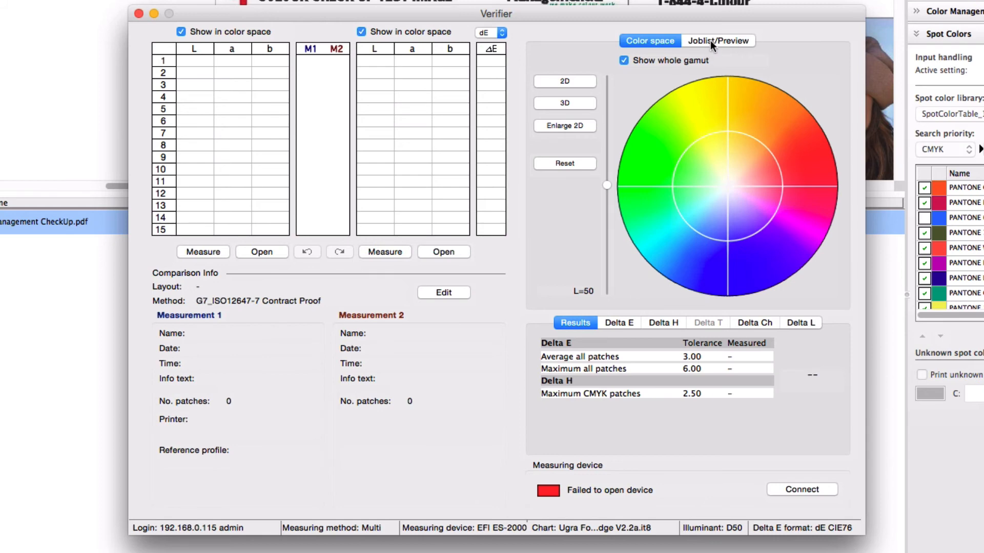
pyautogui.click(718, 40)
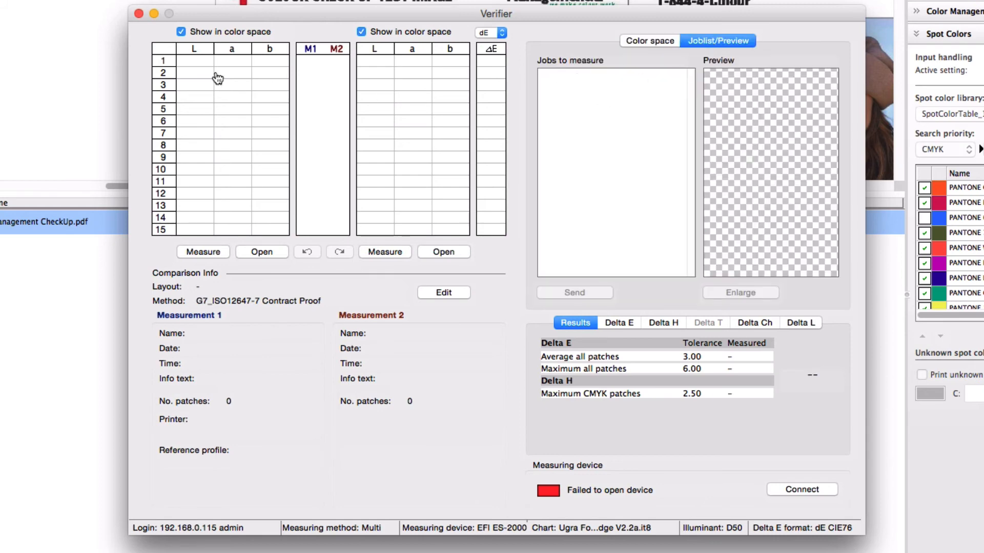
pyautogui.moveTo(216, 51)
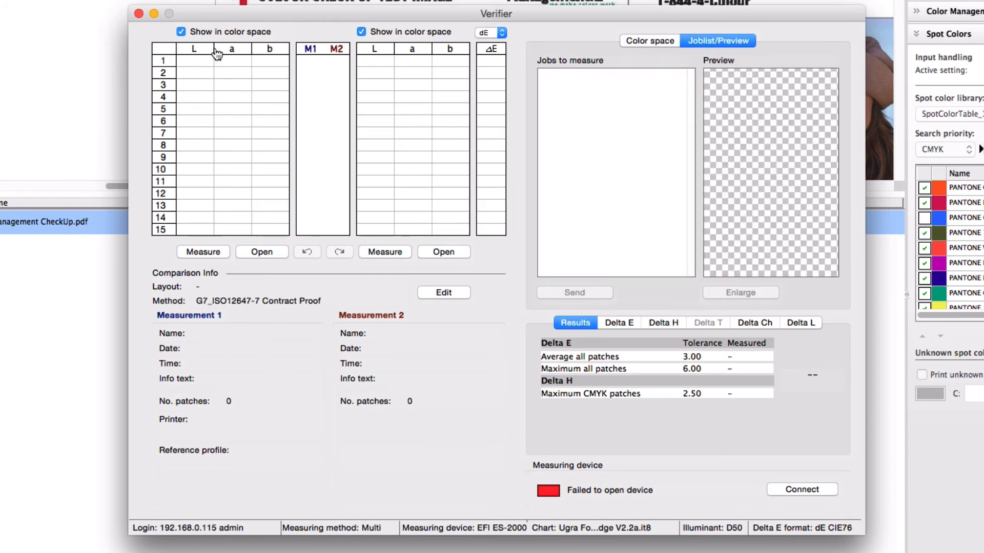
pyautogui.moveTo(233, 298)
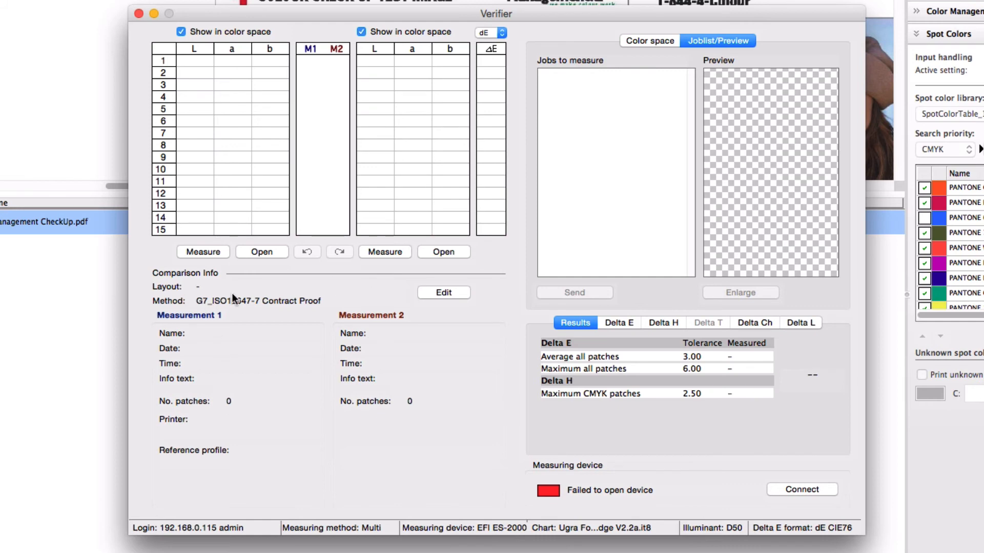
pyautogui.moveTo(268, 311)
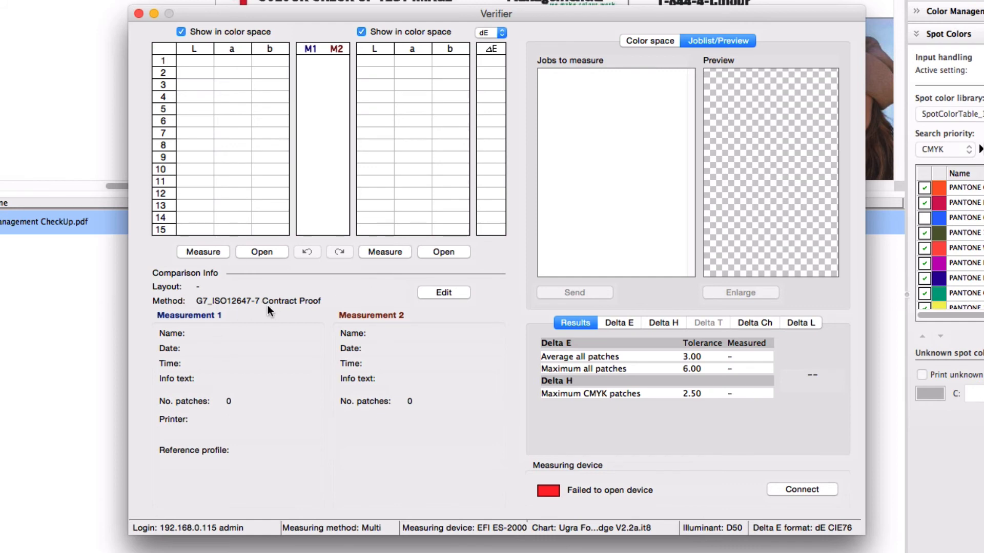
pyautogui.moveTo(729, 379)
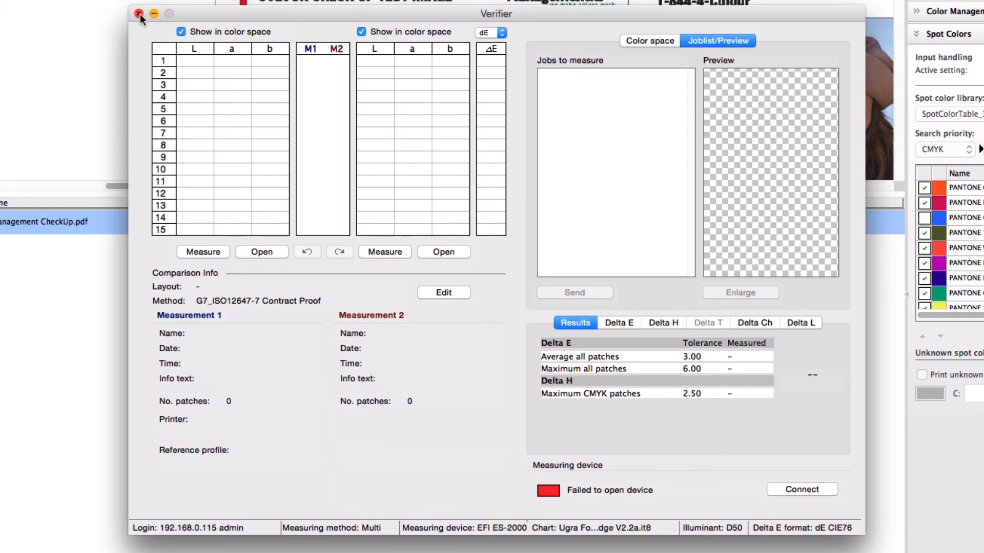
pyautogui.click(138, 14)
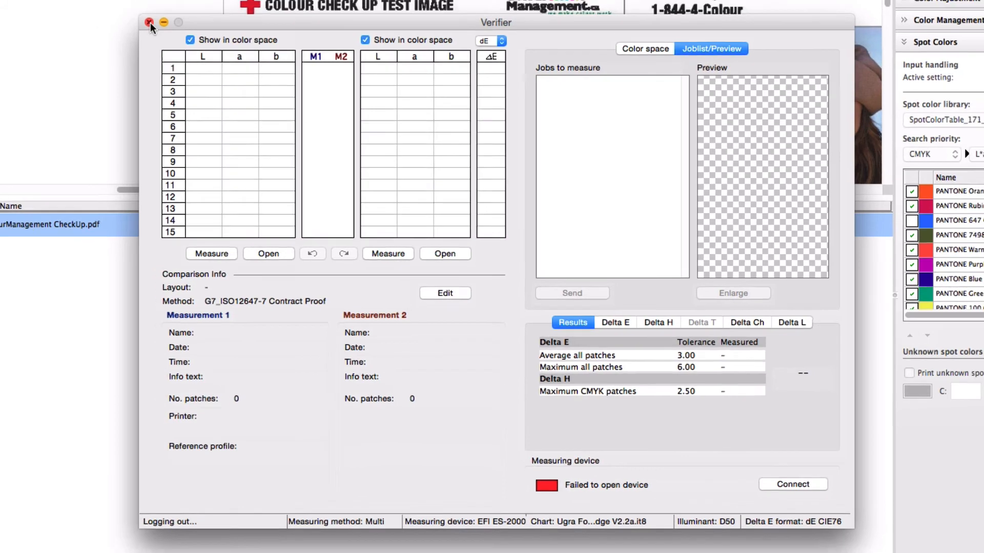
# - Close the Verifier and show nesting job 00170 in the Hahnemühle Metallic Canvas workflow
pyautogui.click(150, 23)
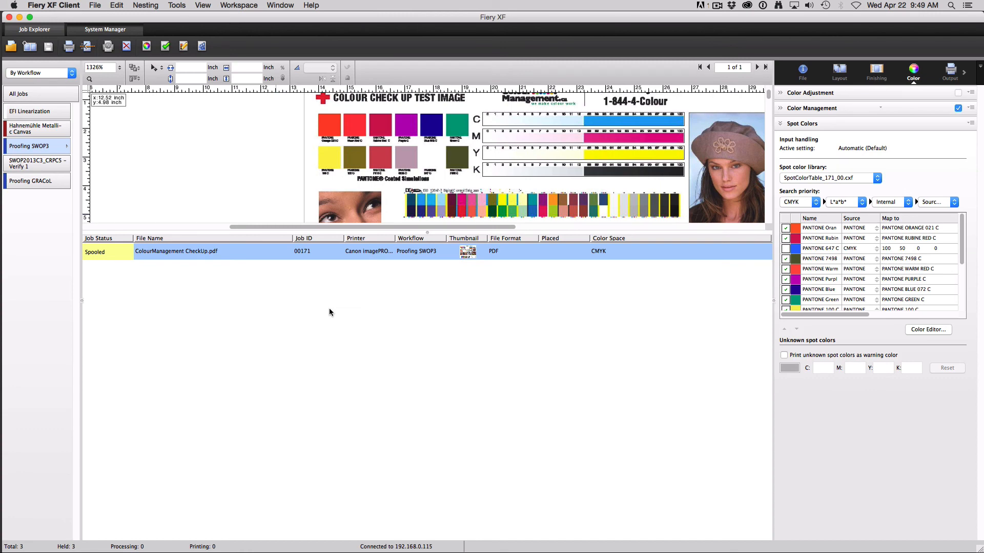
pyautogui.click(34, 145)
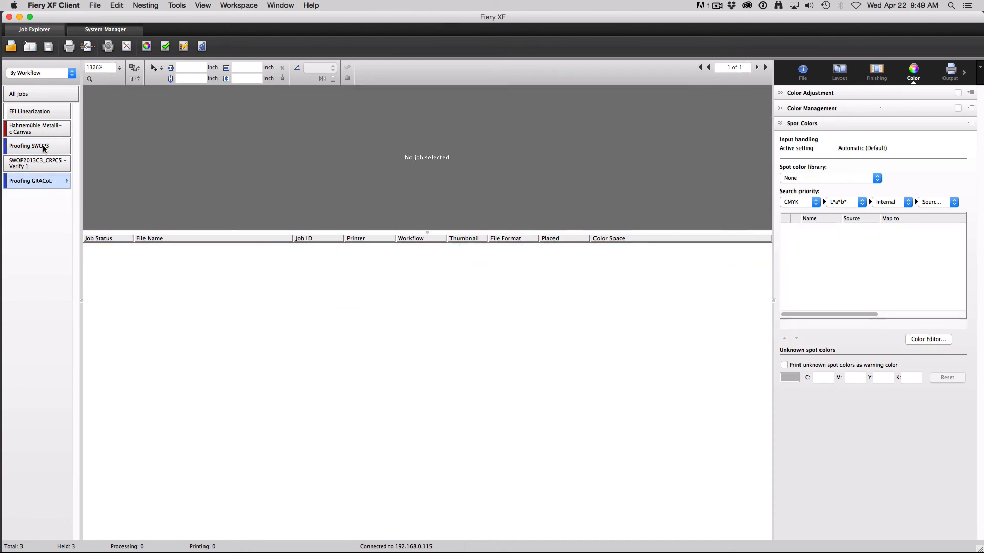
pyautogui.click(34, 129)
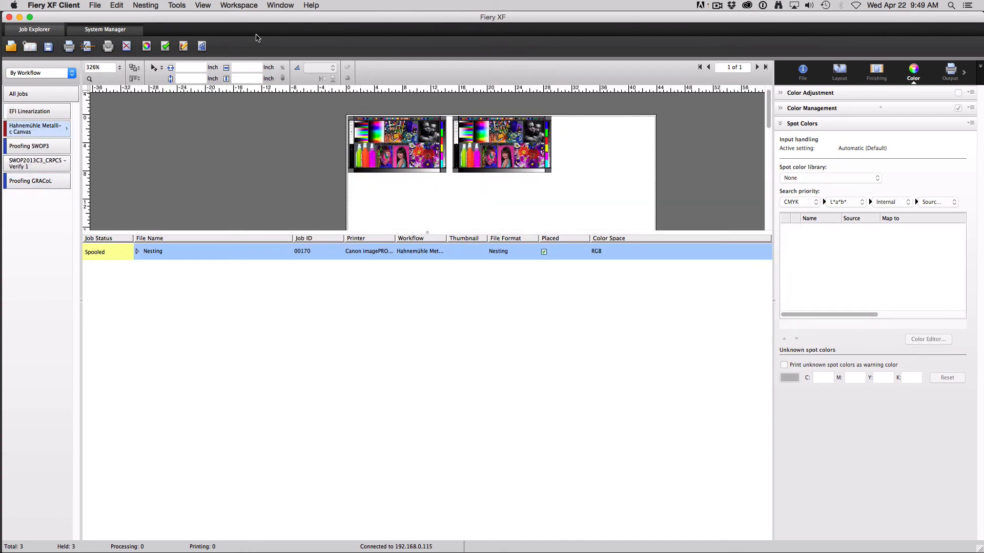
pyautogui.moveTo(271, 302)
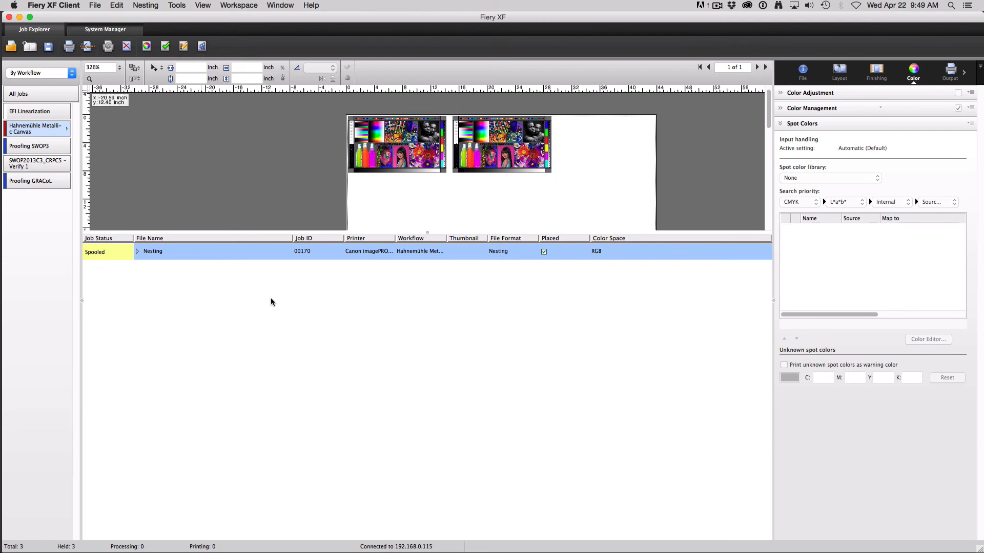
pyautogui.moveTo(324, 294)
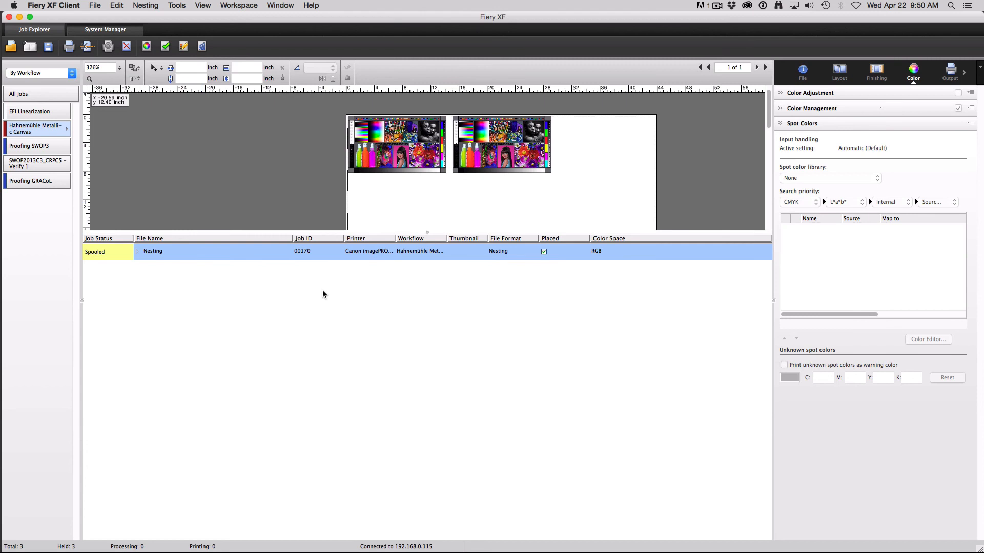
pyautogui.moveTo(48, 109)
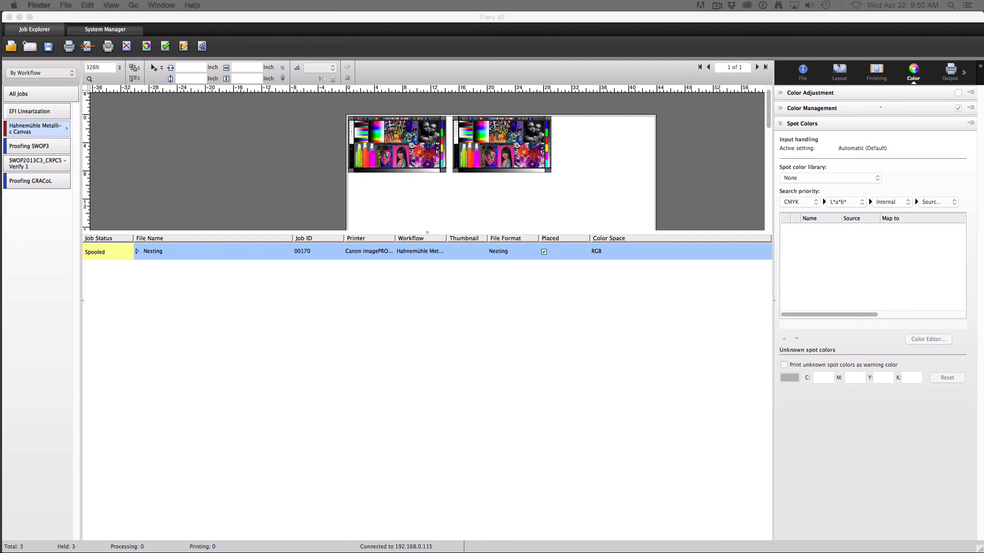
pyautogui.moveTo(412, 347)
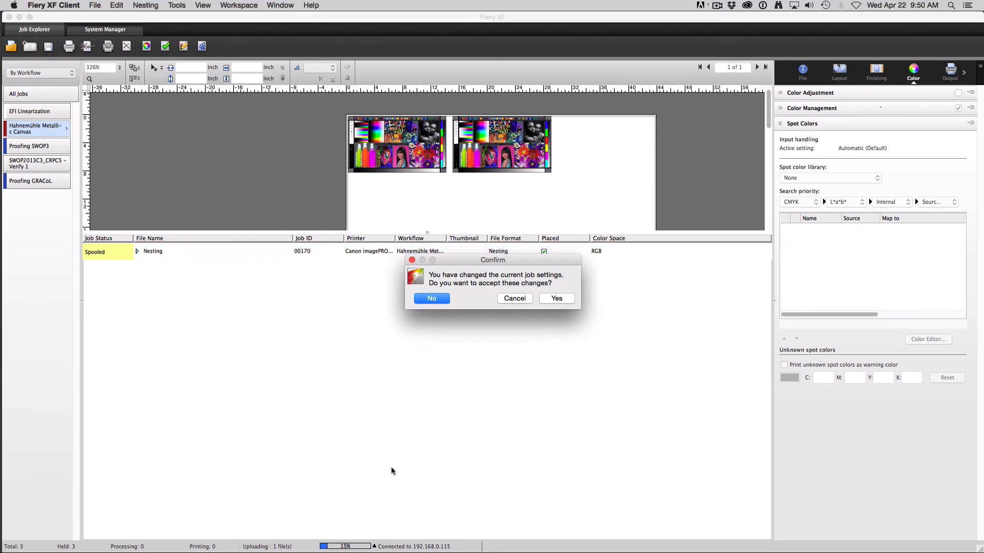
# - Confirm the changed job settings prompt so pope_30mb-imacon3.pdf uploads
pyautogui.click(431, 299)
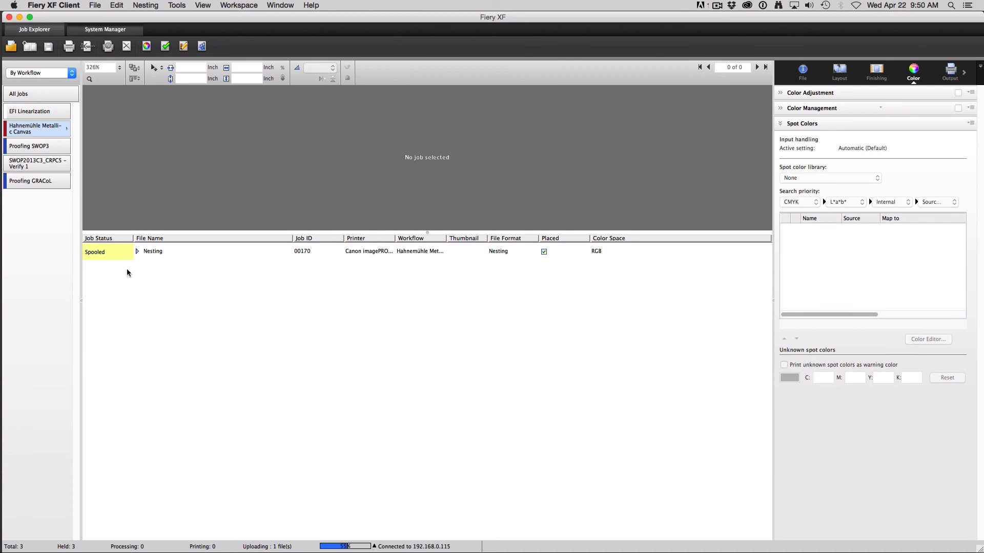
pyautogui.moveTo(160, 283)
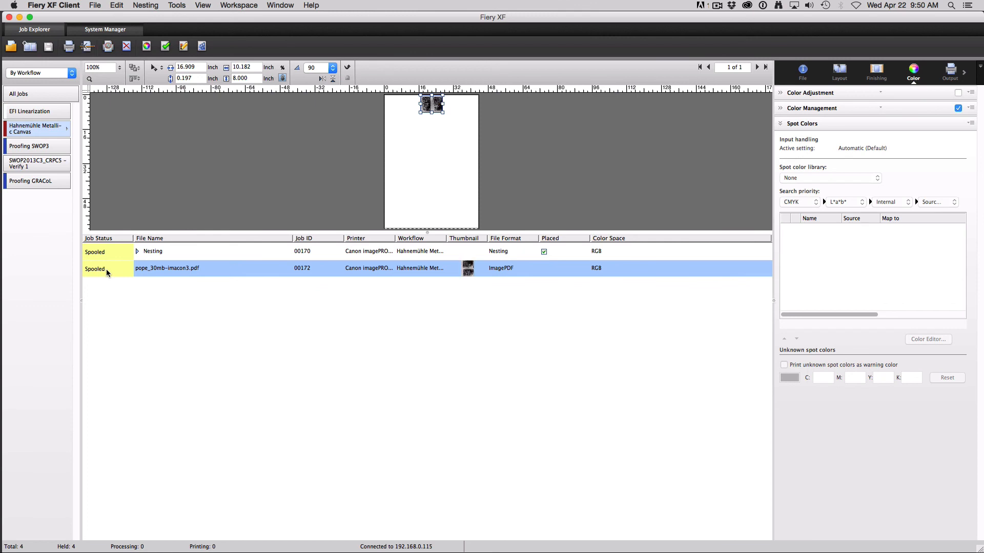
pyautogui.moveTo(377, 302)
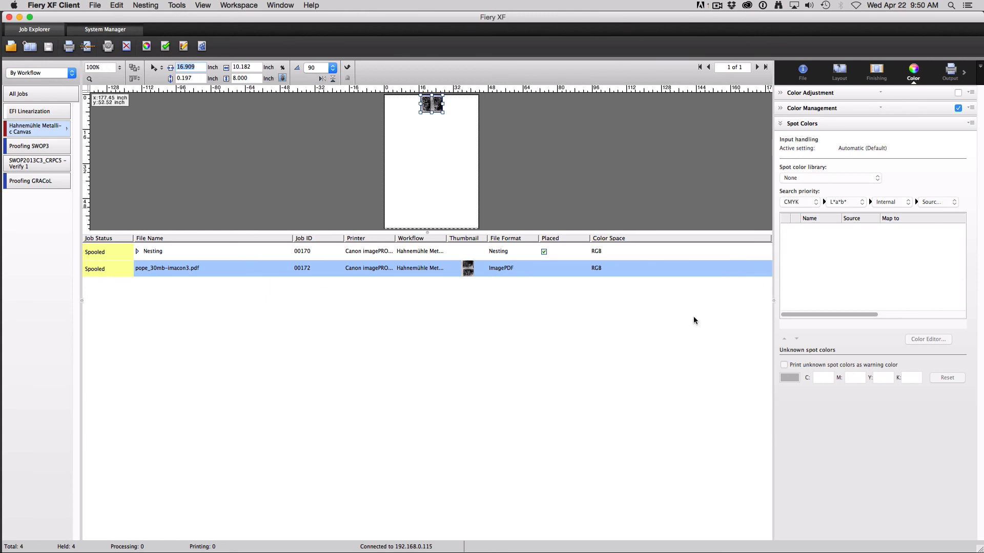
pyautogui.moveTo(424, 378)
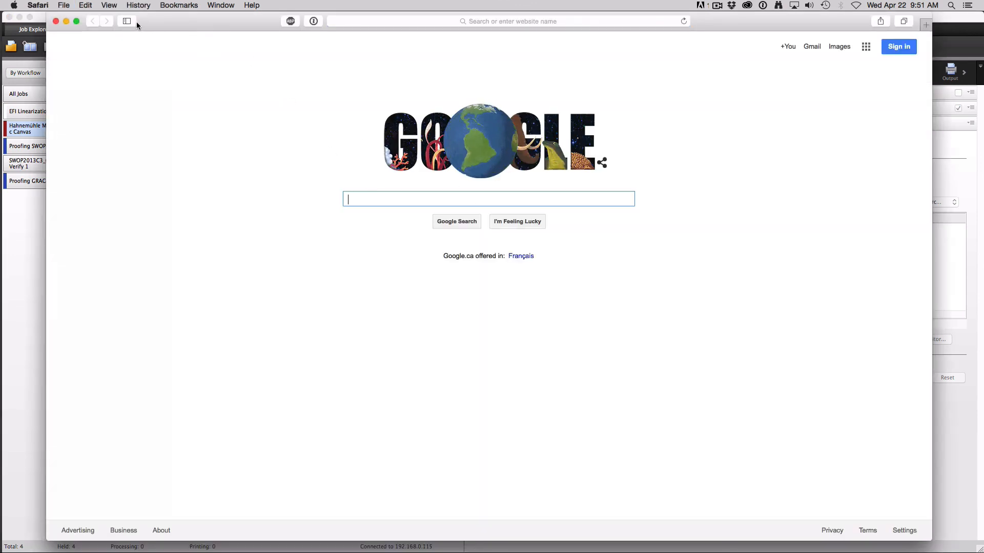
# - Browse colourmanagement.ca from Safari bookmarks, then close Safari to return to Fiery XF
pyautogui.click(126, 20)
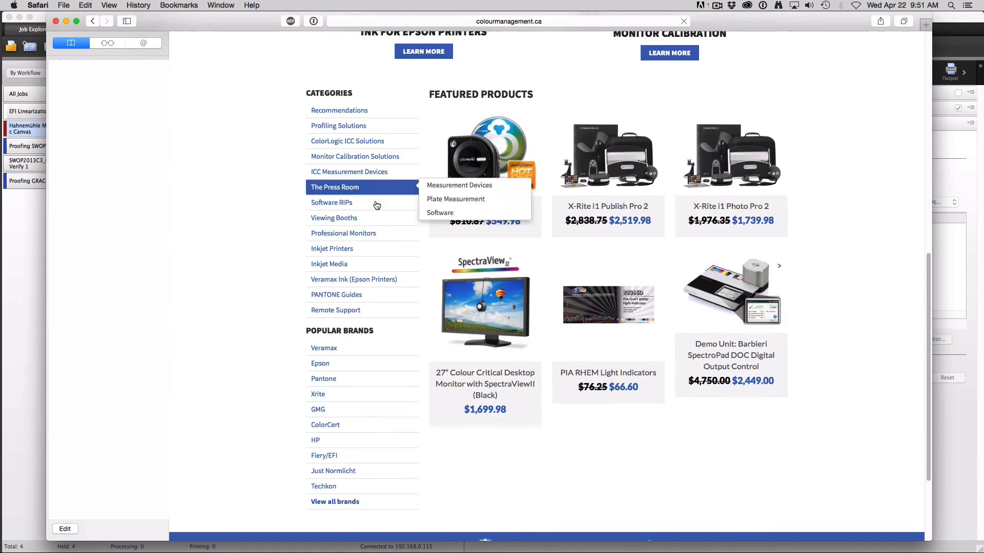
pyautogui.scroll(3)
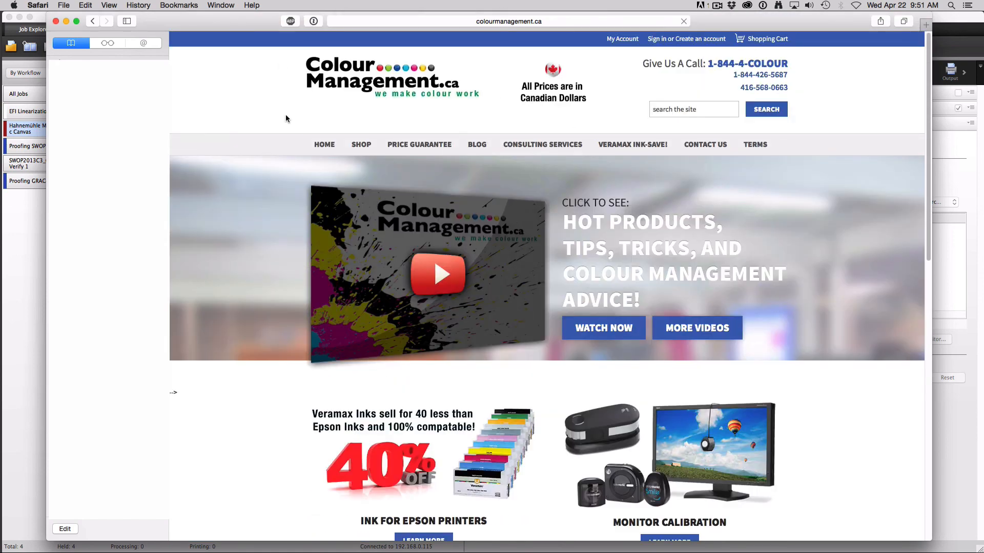
pyautogui.moveTo(399, 118)
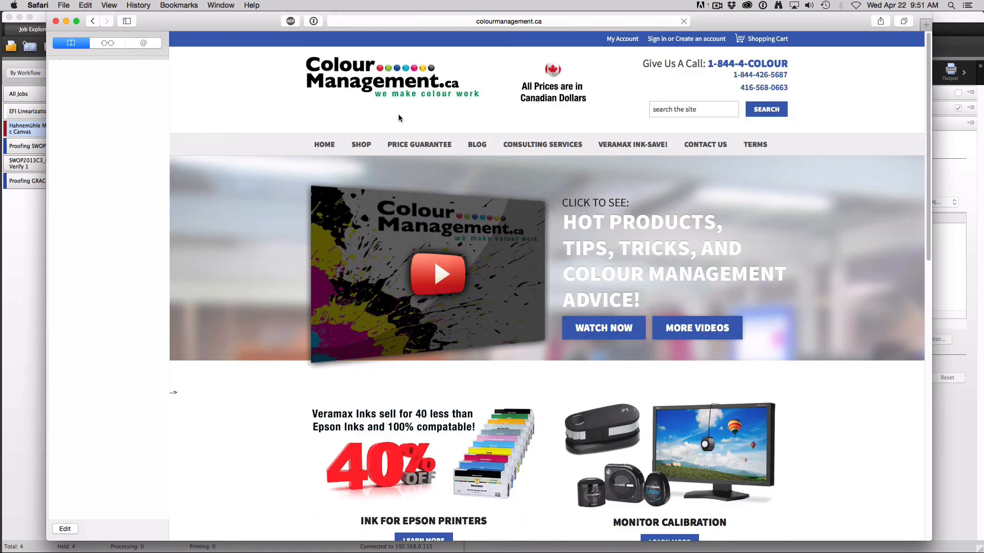
pyautogui.moveTo(124, 53)
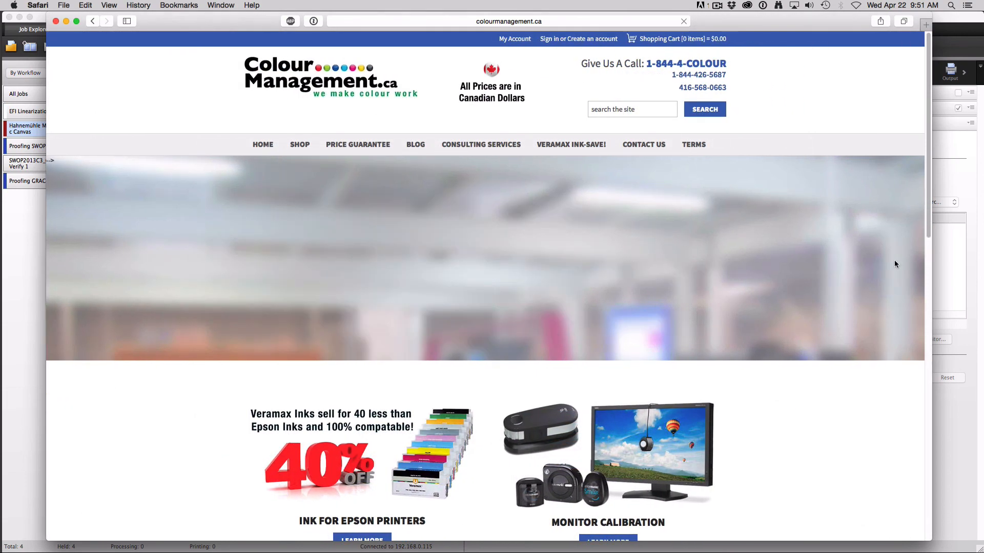
pyautogui.scroll(-3)
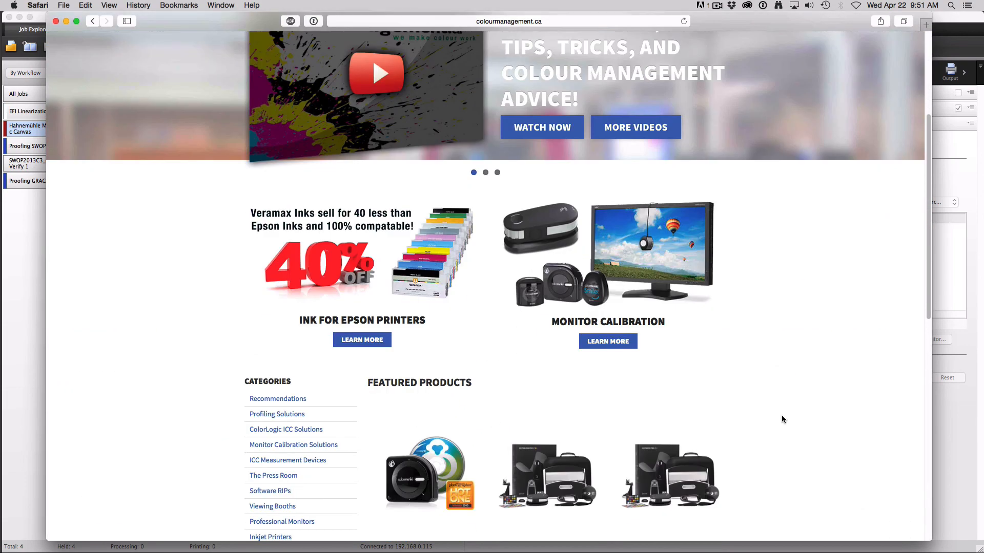
pyautogui.scroll(3)
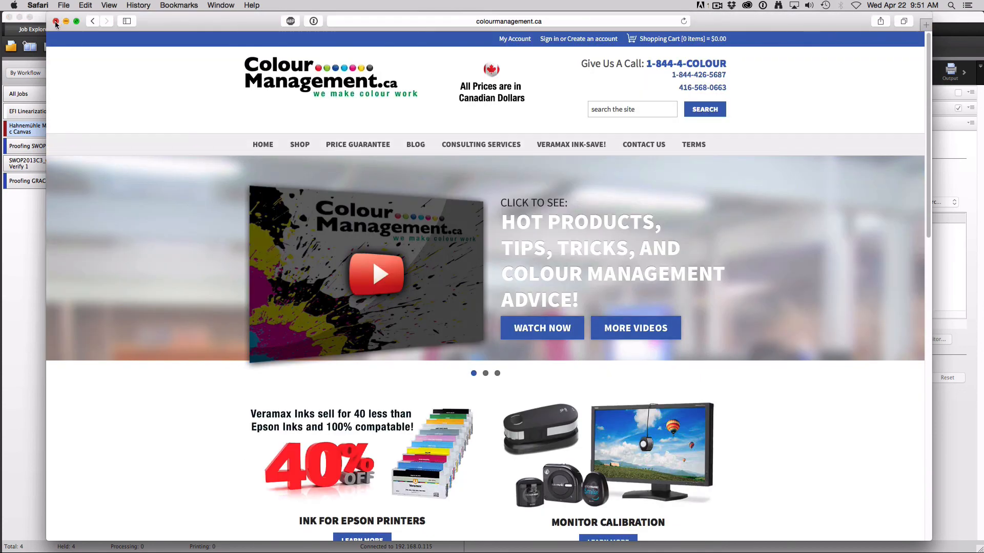
pyautogui.click(56, 20)
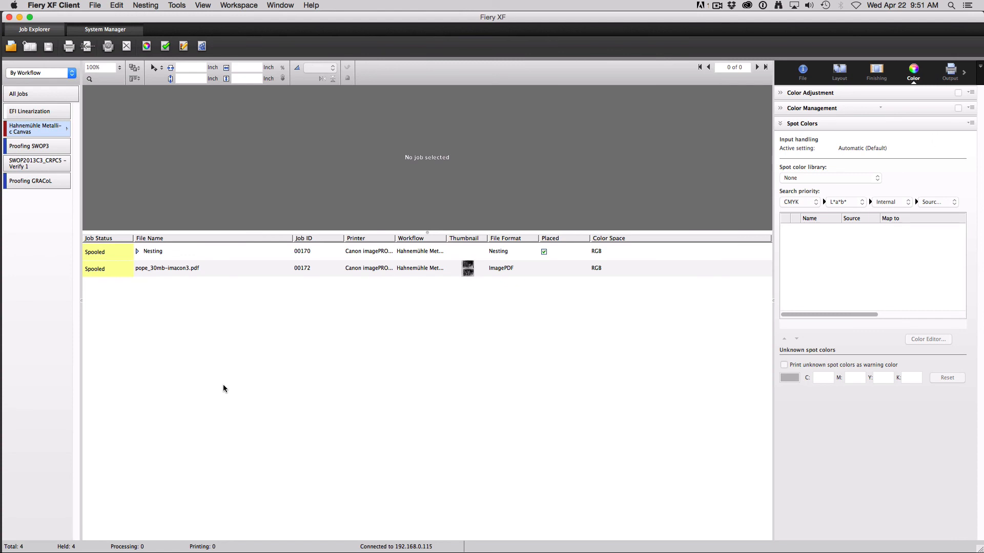
pyautogui.moveTo(279, 402)
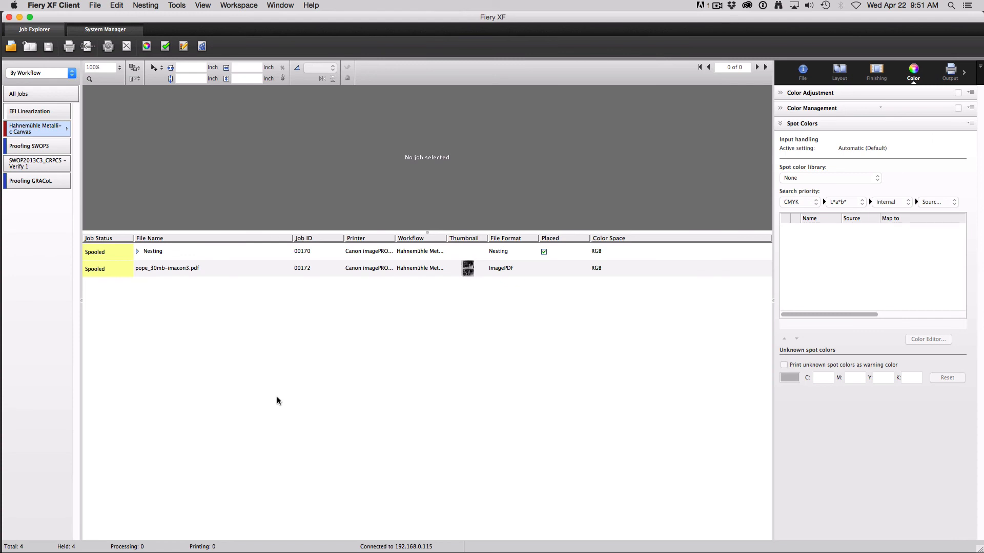